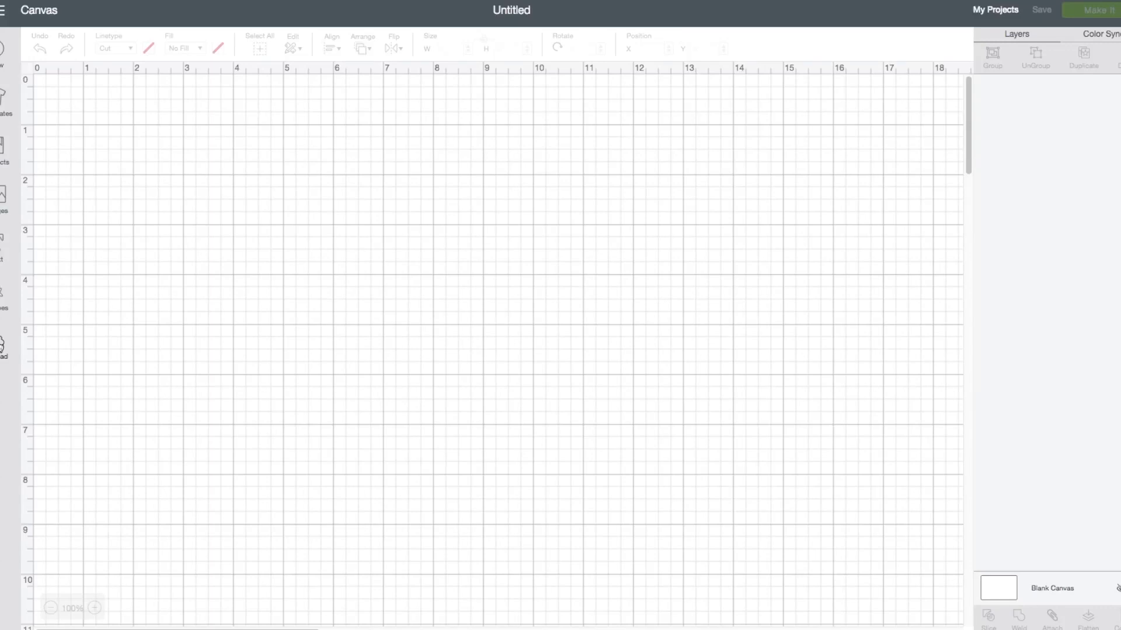
Go to Upload and show all previously uploaded images
{"action": "left_click", "coordinate": [4, 346]}
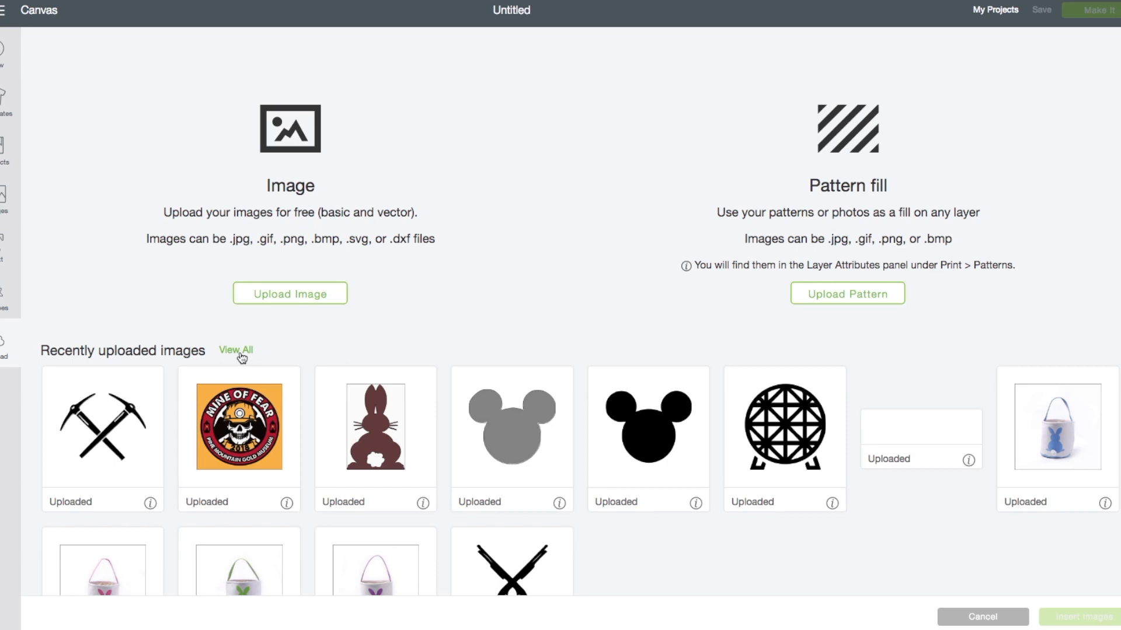
{"action": "left_click", "coordinate": [235, 350]}
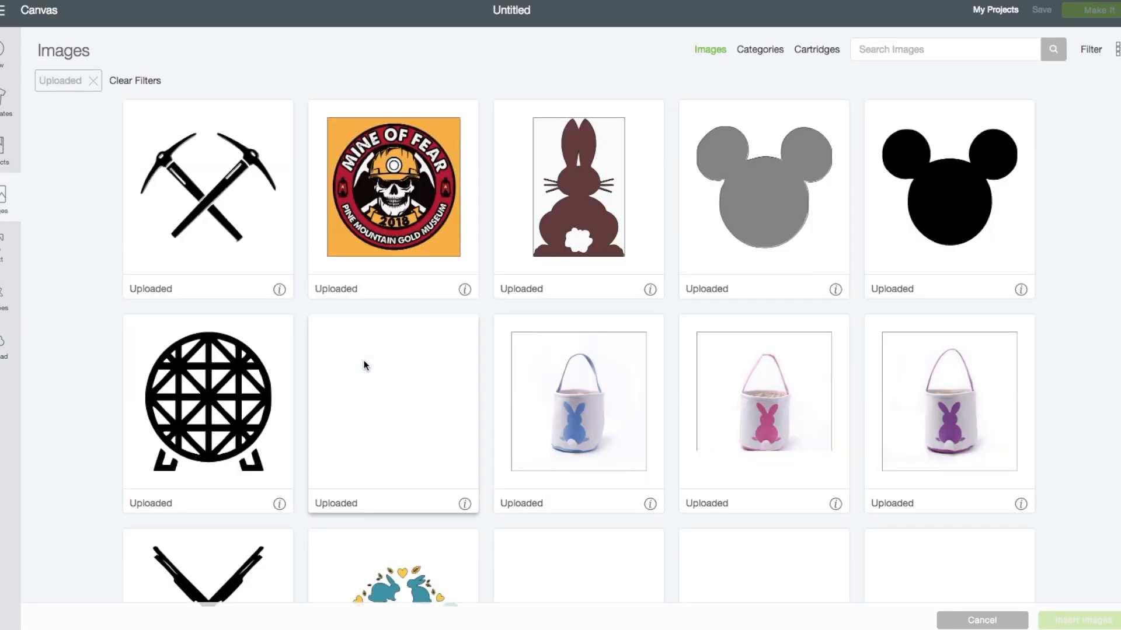
Find the black teardrop among the uploads and insert it onto the canvas
{"action": "scroll", "scroll_direction": "down", "scroll_amount": 3}
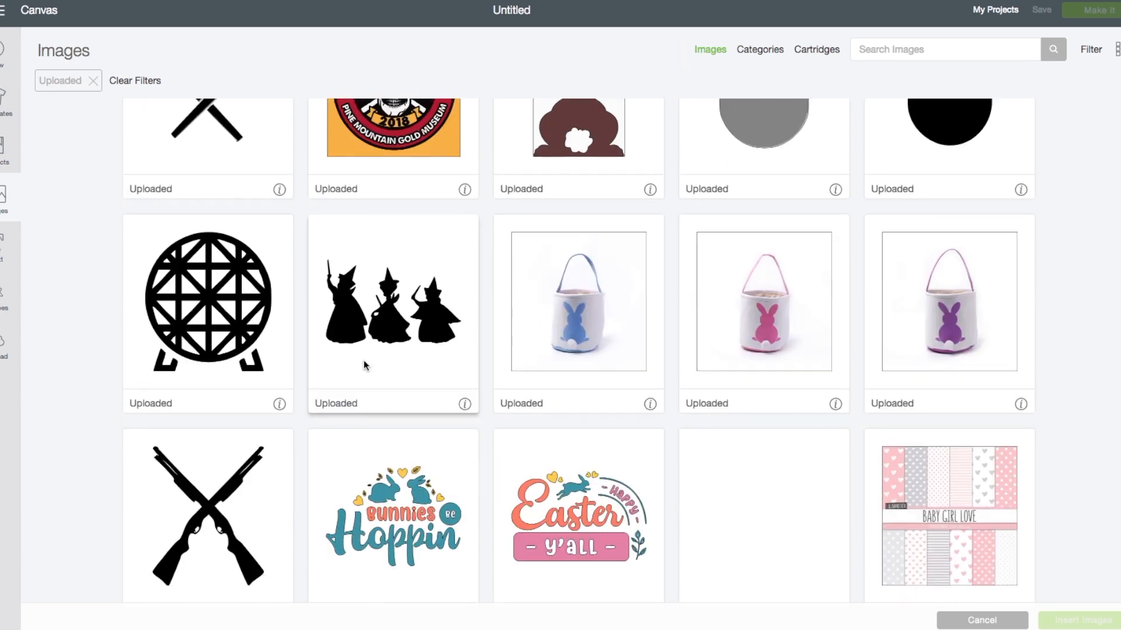
{"action": "scroll", "scroll_direction": "down", "scroll_amount": 3}
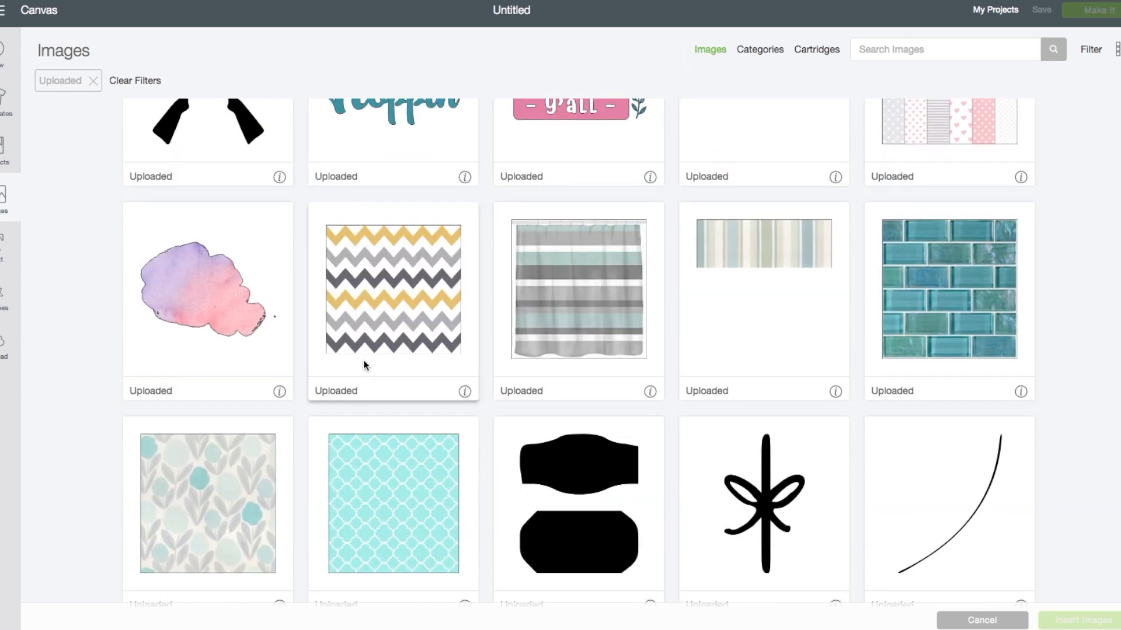
{"action": "scroll", "scroll_direction": "down", "scroll_amount": 3}
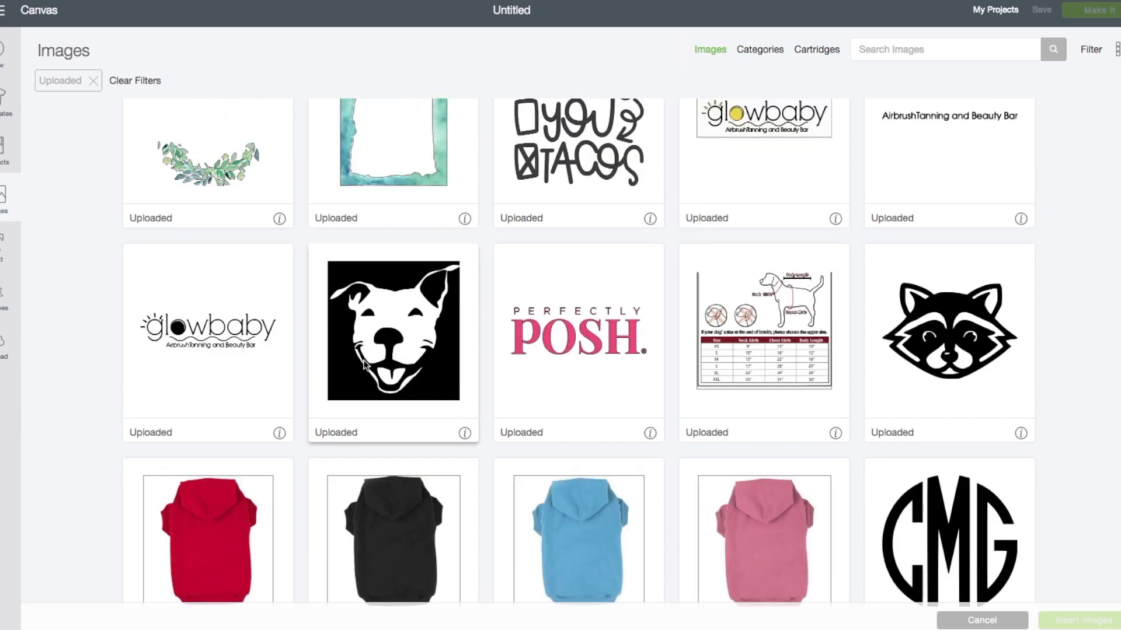
{"action": "scroll", "scroll_direction": "down", "scroll_amount": 3}
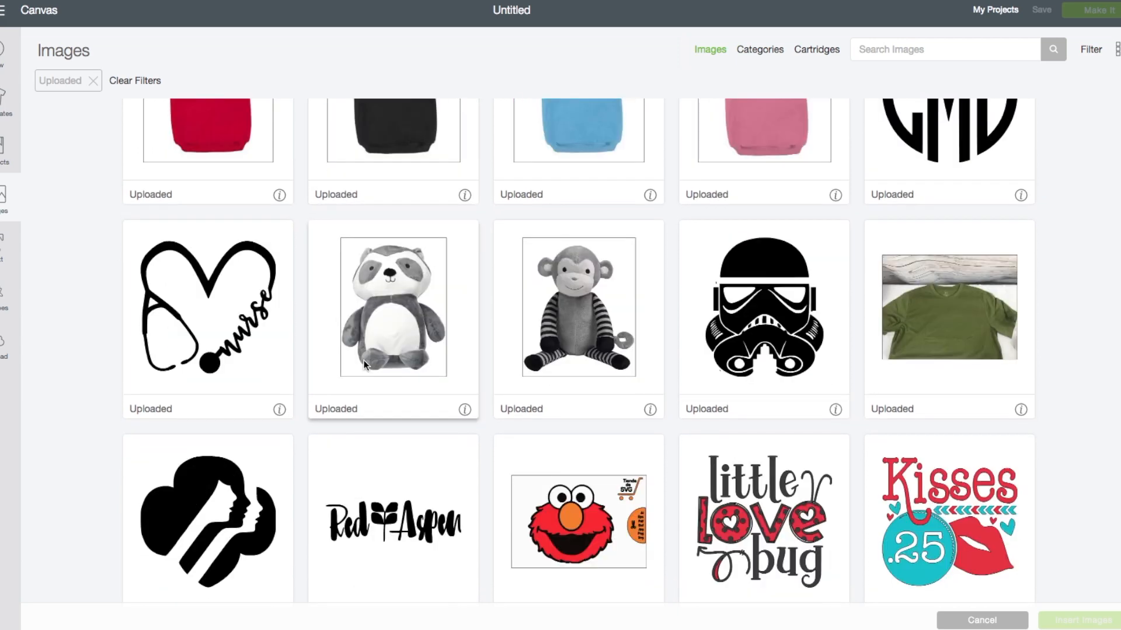
{"action": "scroll", "scroll_direction": "down", "scroll_amount": 3}
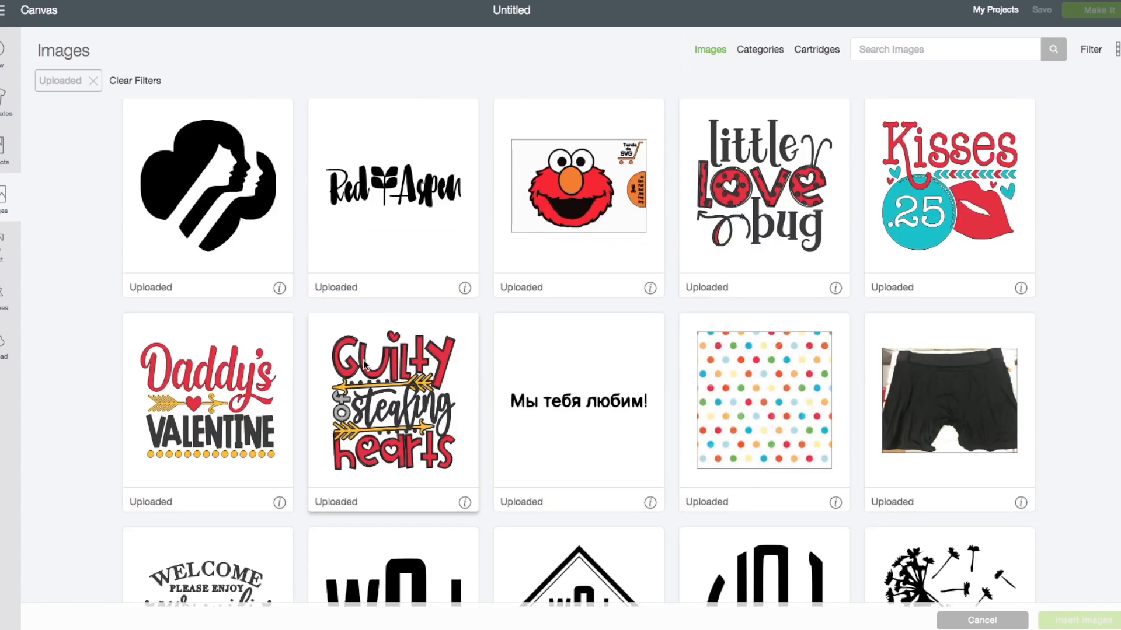
{"action": "scroll", "scroll_direction": "down", "scroll_amount": 3}
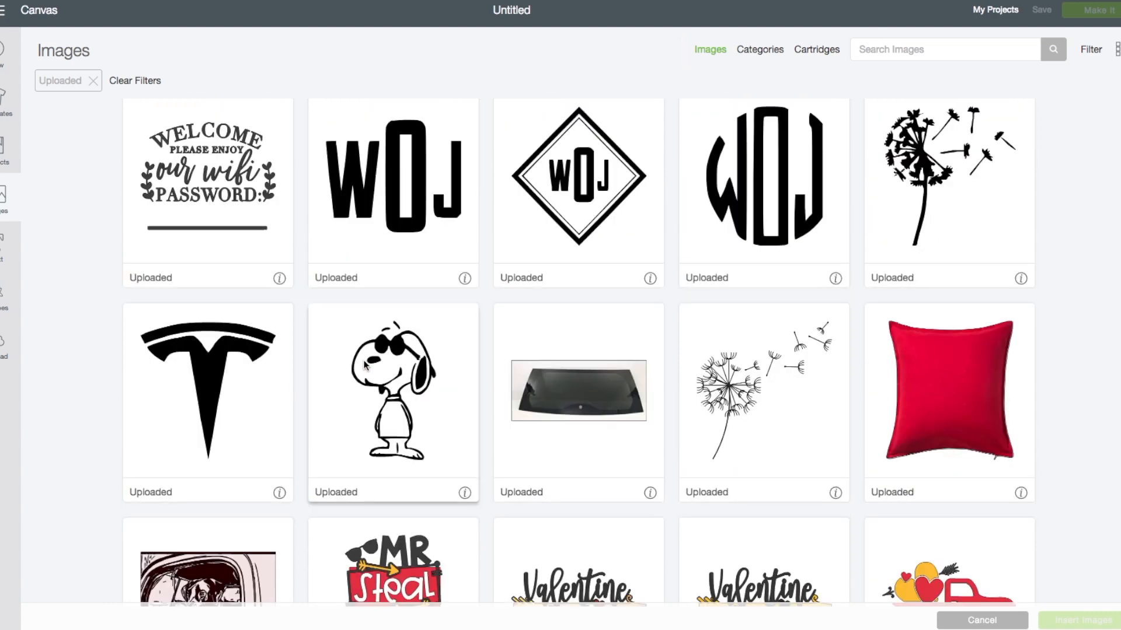
{"action": "scroll", "scroll_direction": "down", "scroll_amount": 3}
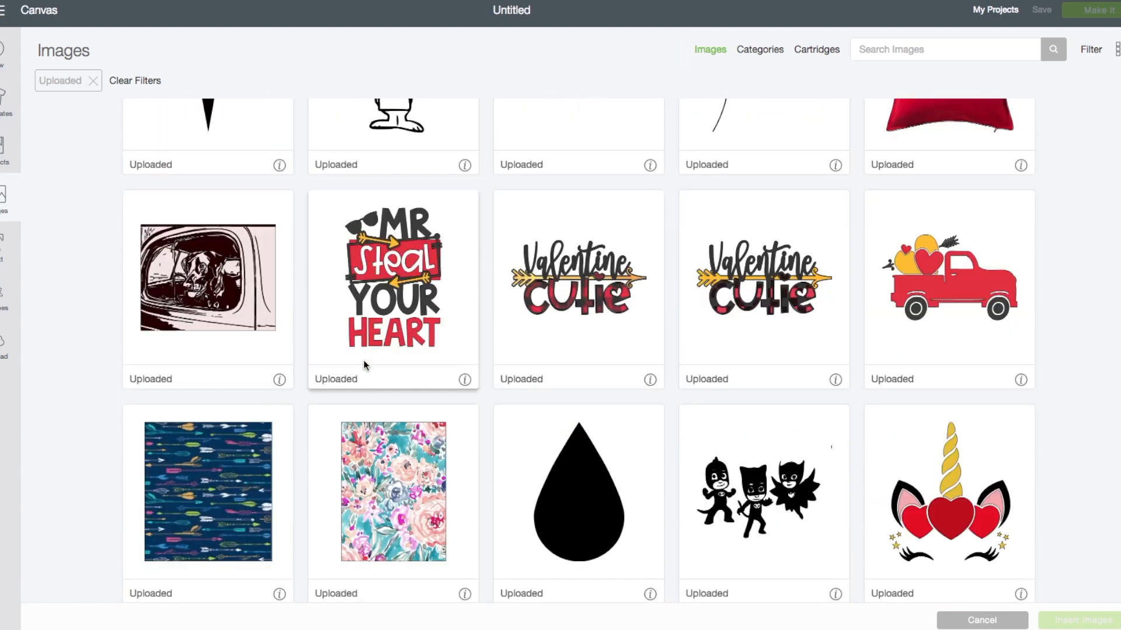
{"action": "scroll", "scroll_direction": "down", "scroll_amount": 3}
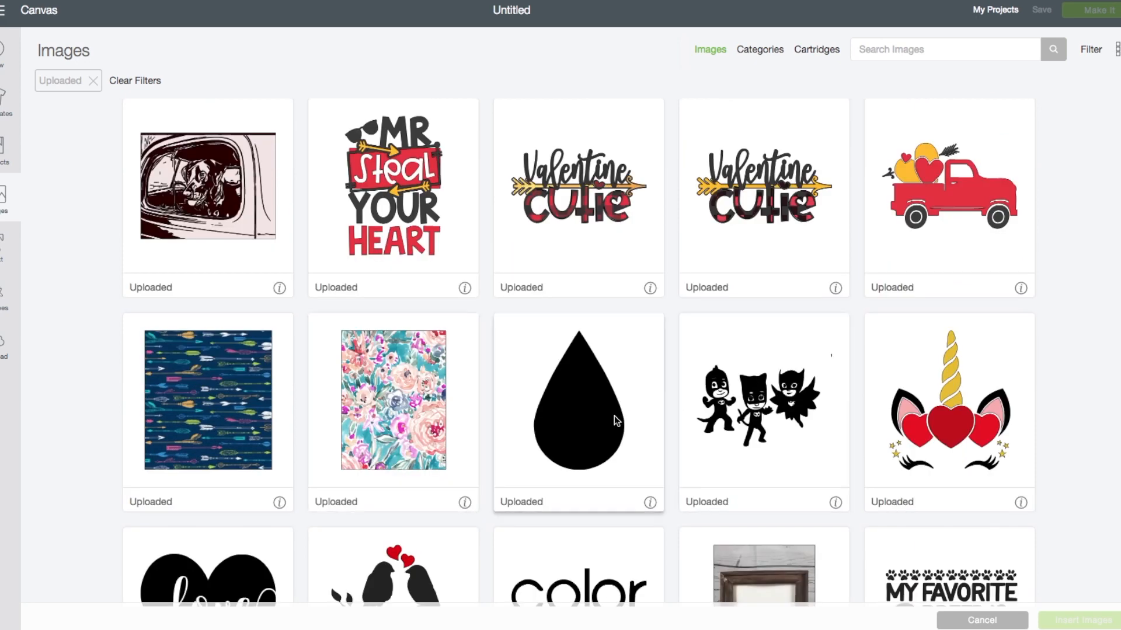
{"action": "left_click", "coordinate": [578, 410]}
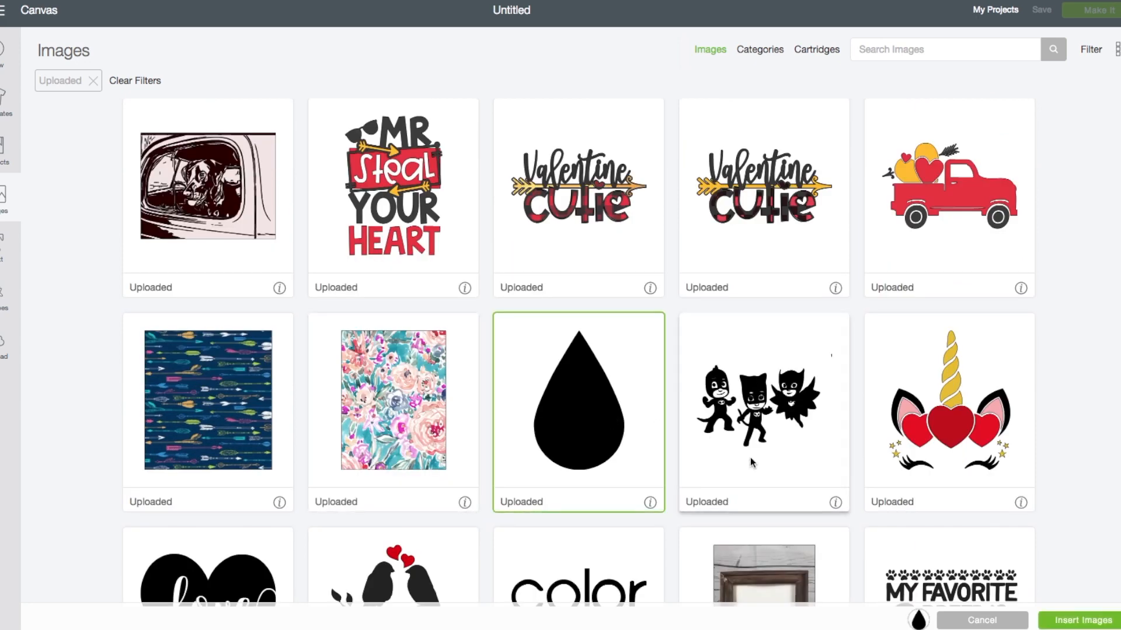
{"action": "mouse_move", "coordinate": [1082, 620]}
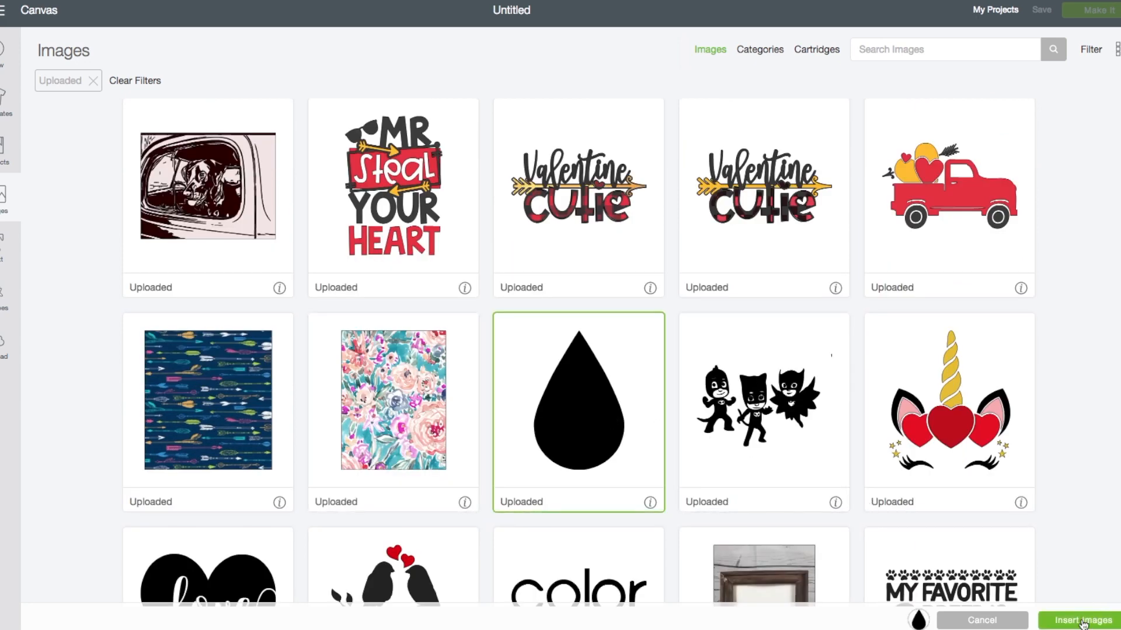
{"action": "left_click", "coordinate": [1079, 620]}
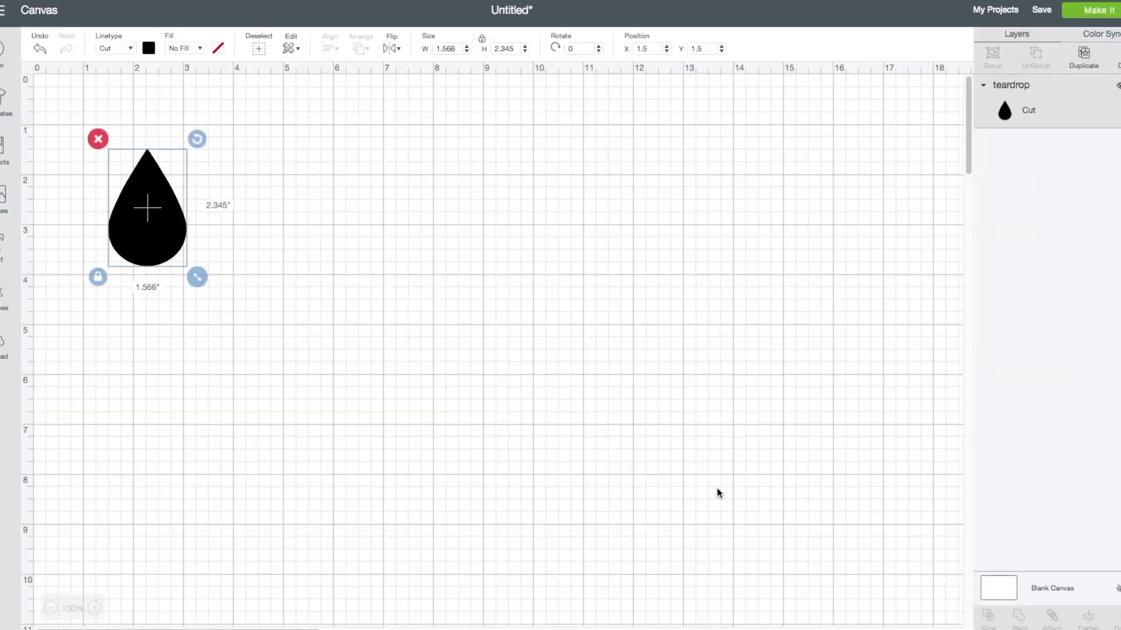
Move the teardrop from the corner toward the centre of the canvas
{"action": "left_click_drag", "start_coordinate": [147, 207], "coordinate": [209, 227]}
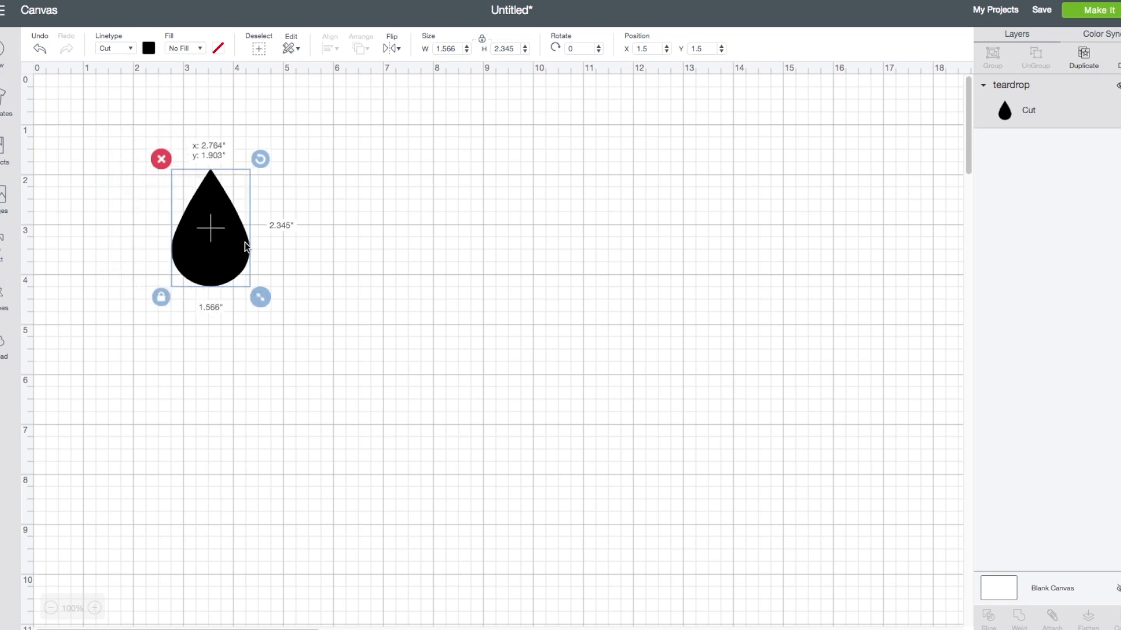
{"action": "left_click_drag", "start_coordinate": [210, 228], "coordinate": [398, 256]}
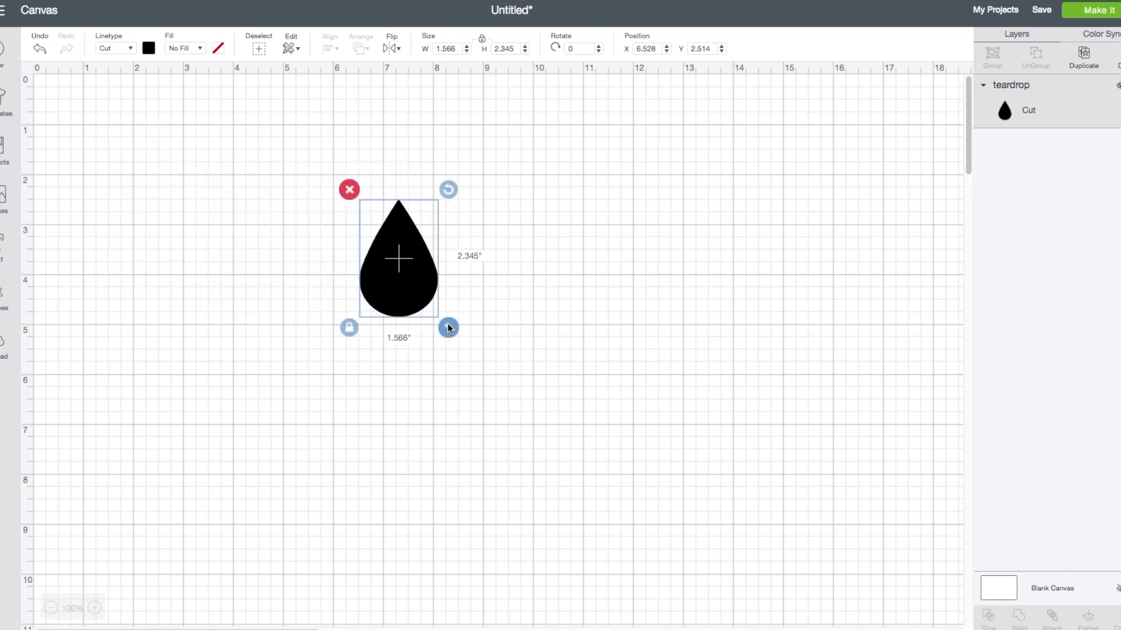
Shrink the teardrop proportionally to about 1.019 by 1.526 inches
{"action": "left_click_drag", "start_coordinate": [448, 328], "coordinate": [431, 300]}
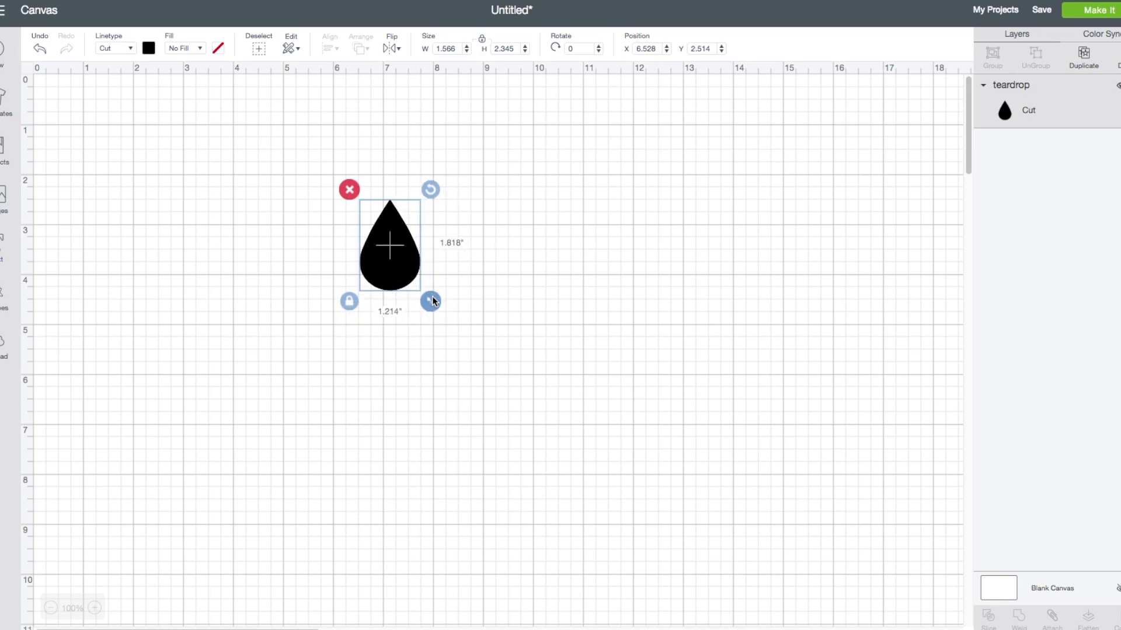
{"action": "left_click_drag", "start_coordinate": [431, 300], "coordinate": [426, 292]}
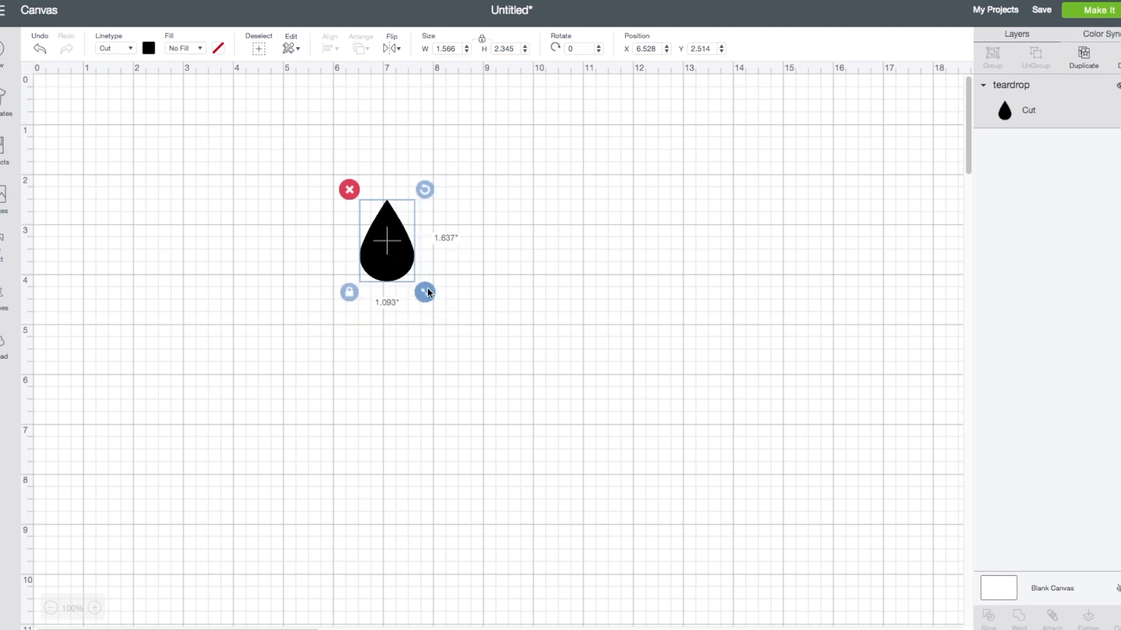
{"action": "left_click_drag", "start_coordinate": [426, 292], "coordinate": [423, 288]}
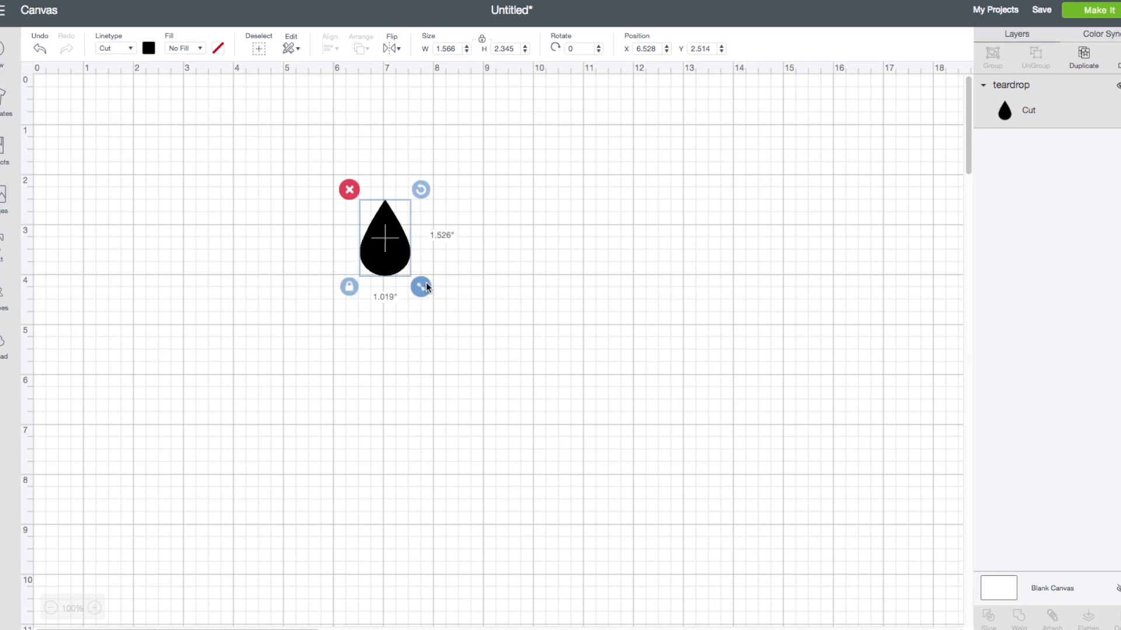
{"action": "left_click_drag", "start_coordinate": [422, 286], "coordinate": [420, 285]}
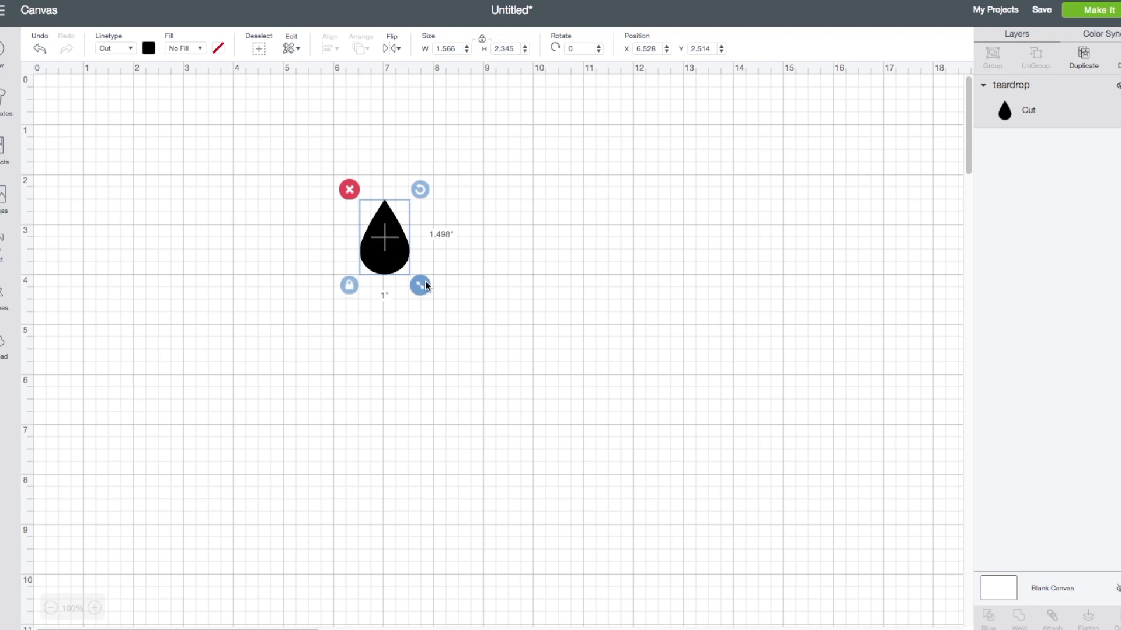
{"action": "left_click_drag", "start_coordinate": [420, 285], "coordinate": [425, 287]}
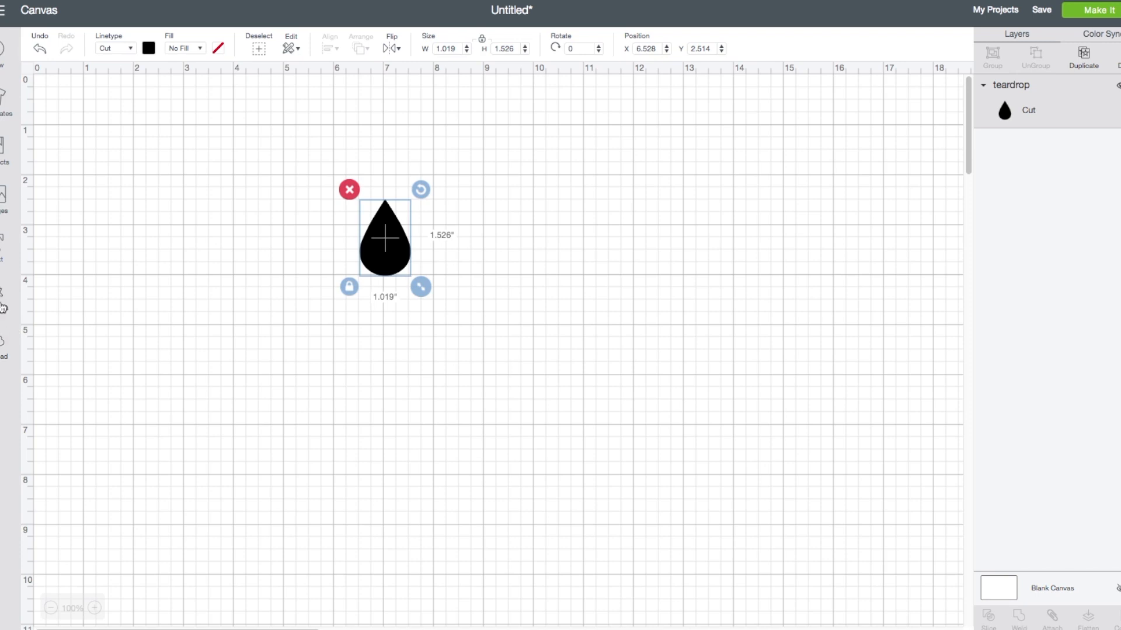
{"action": "mouse_move", "coordinate": [3, 300]}
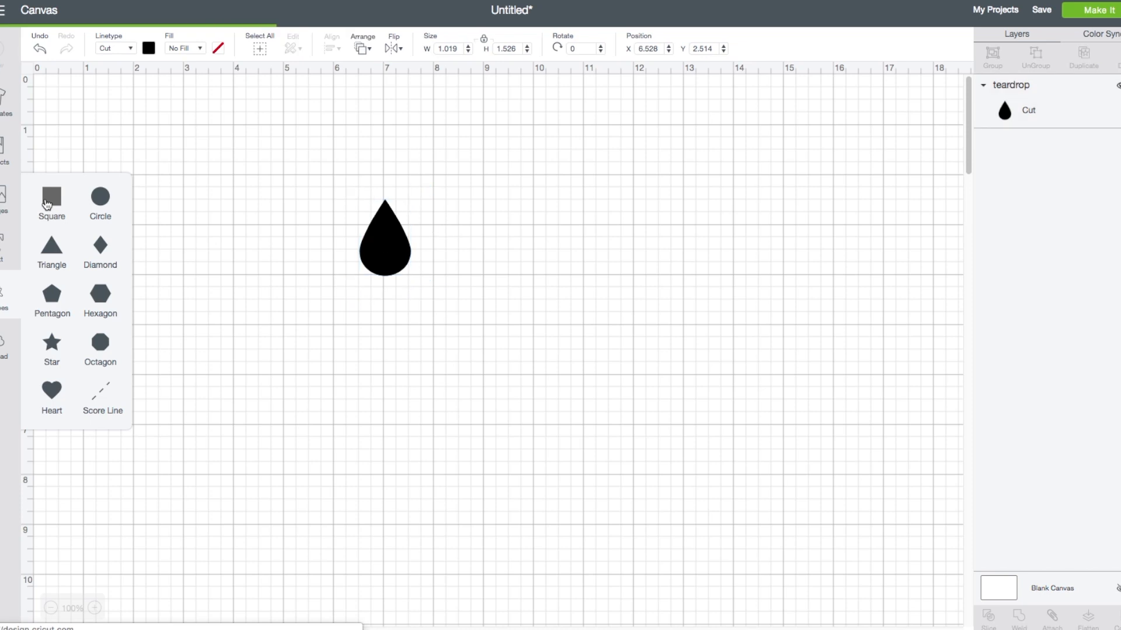
Add a square and centre the teardrop over its bottom edge
{"action": "left_click", "coordinate": [50, 199]}
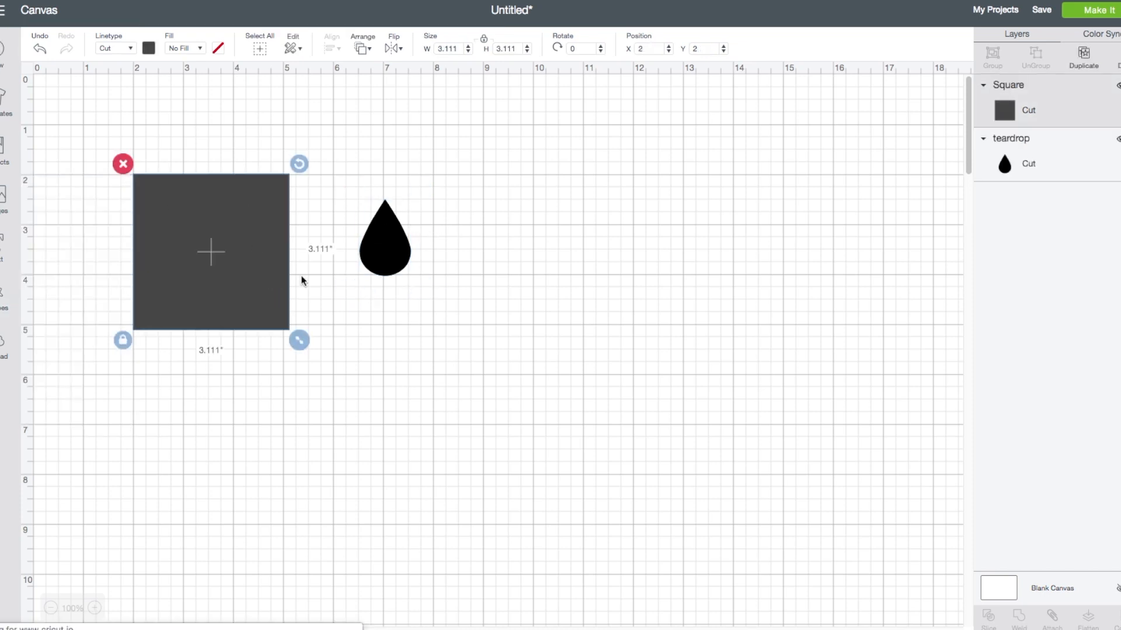
{"action": "left_click_drag", "start_coordinate": [384, 239], "coordinate": [293, 314]}
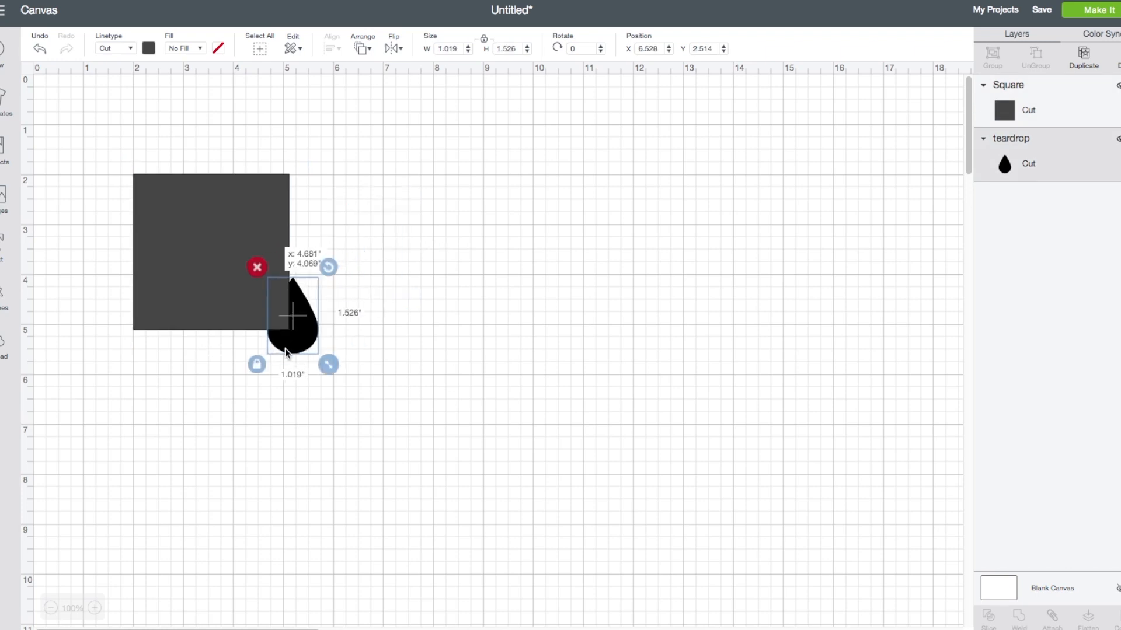
{"action": "left_click_drag", "start_coordinate": [293, 315], "coordinate": [225, 356]}
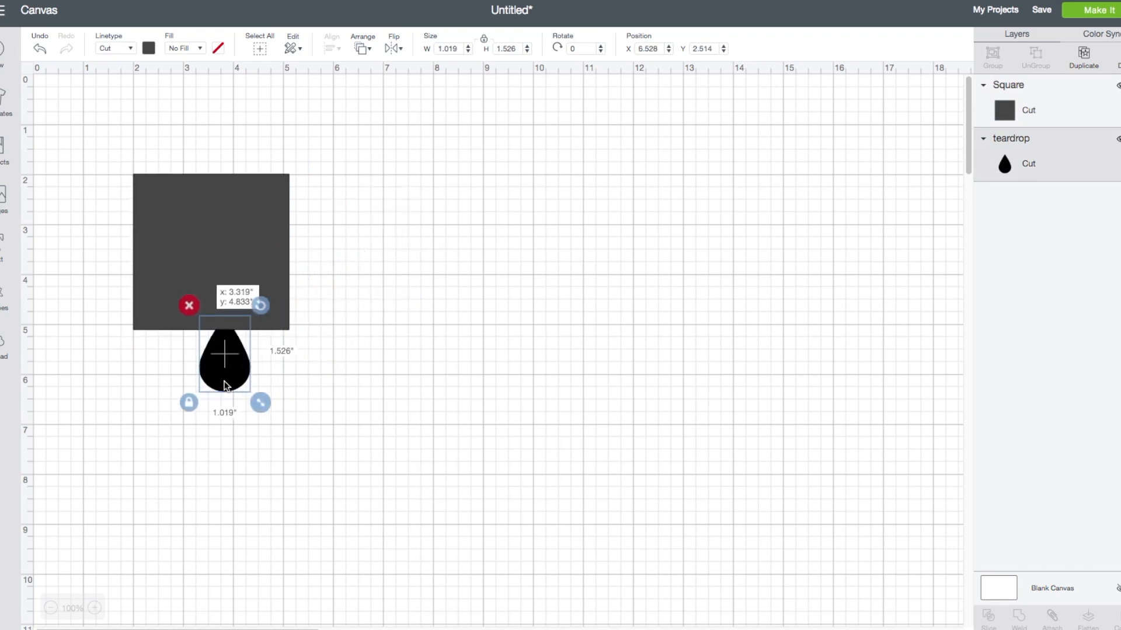
Bring the teardrop in front of the square and select both shapes together
{"action": "right_click", "coordinate": [224, 357]}
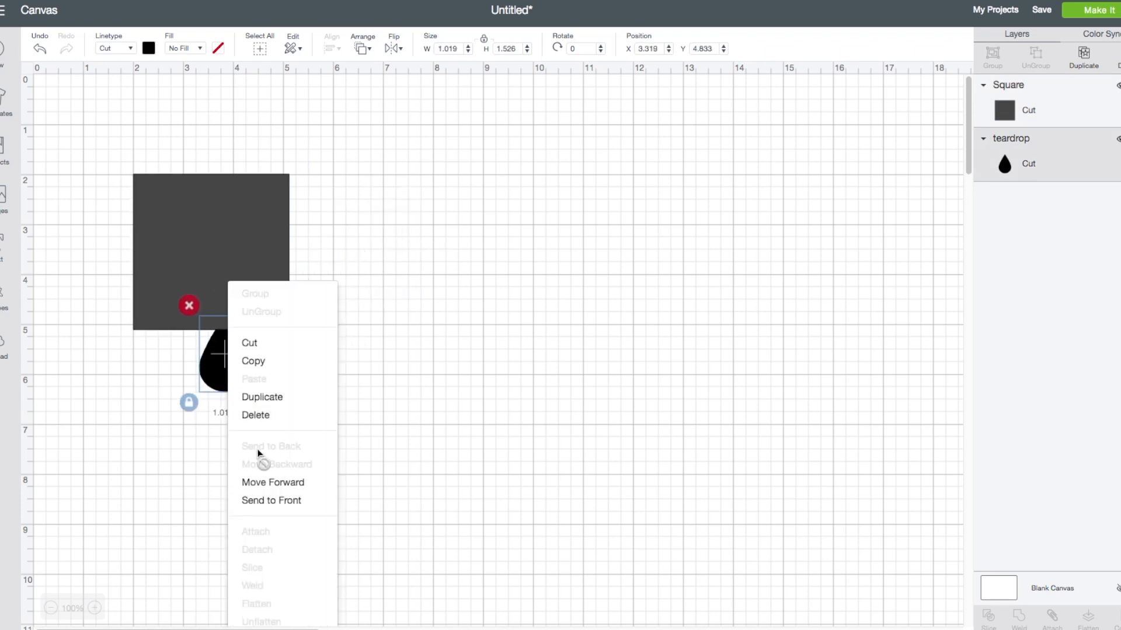
{"action": "left_click", "coordinate": [271, 501]}
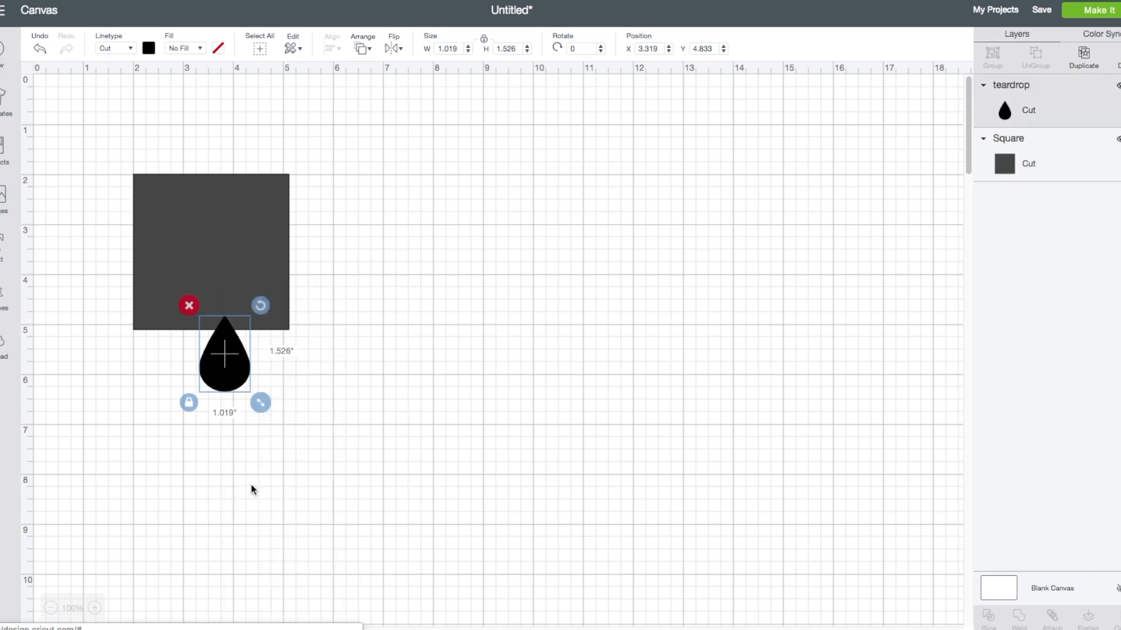
{"action": "mouse_move", "coordinate": [230, 392]}
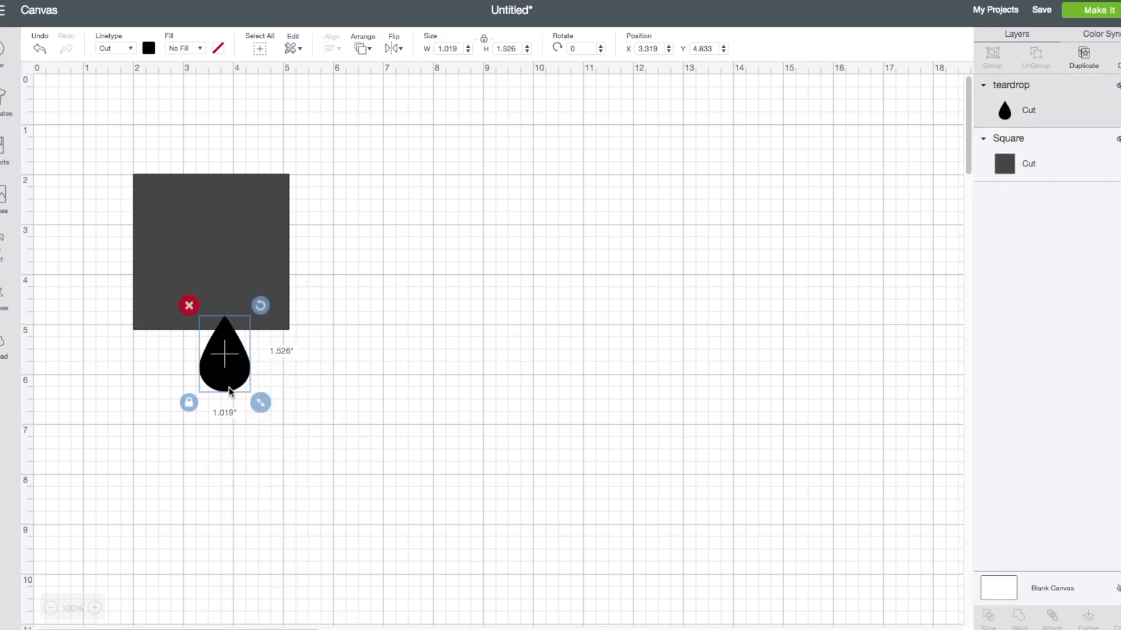
{"action": "left_click_drag", "start_coordinate": [225, 364], "coordinate": [220, 361]}
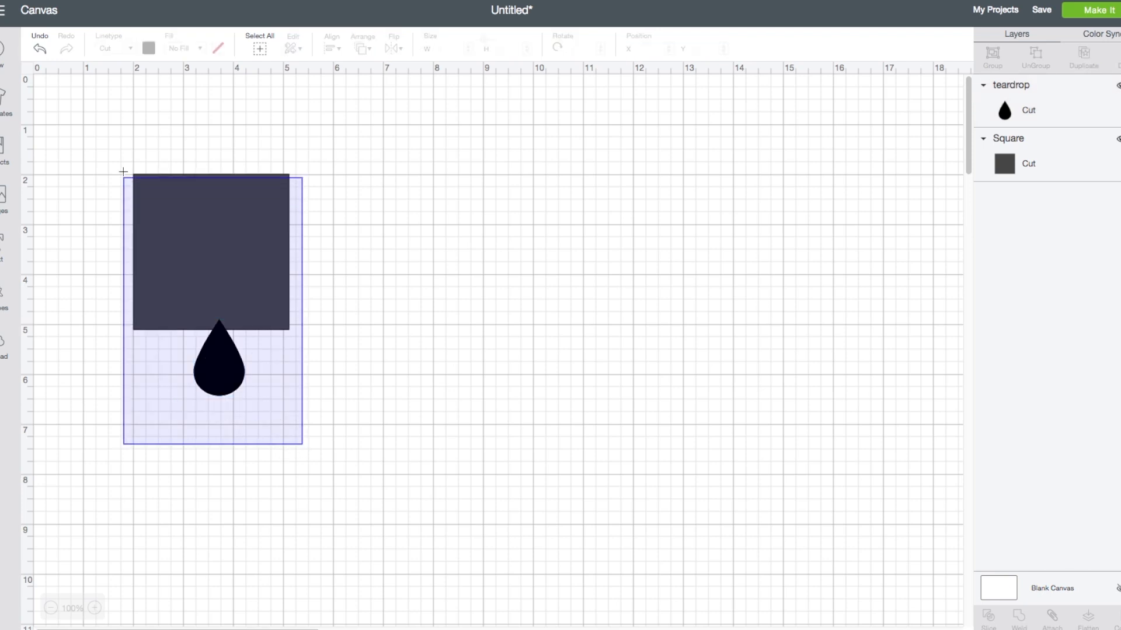
Slice the teardrop with the overlapping square to cut off its pointed tip
{"action": "left_click", "coordinate": [211, 254]}
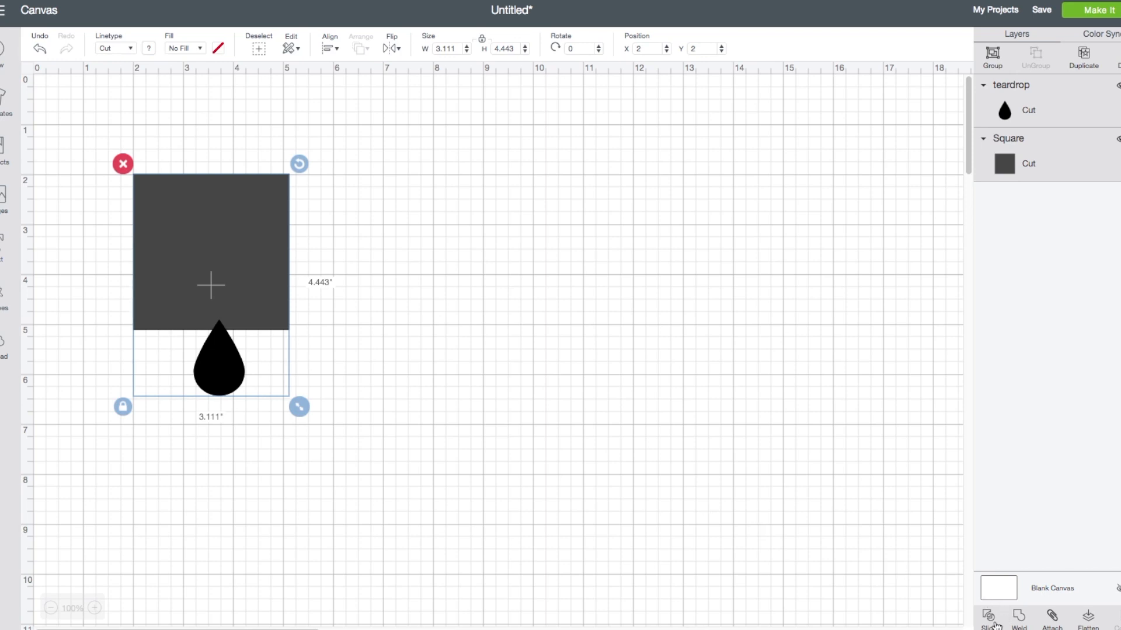
{"action": "left_click", "coordinate": [989, 619]}
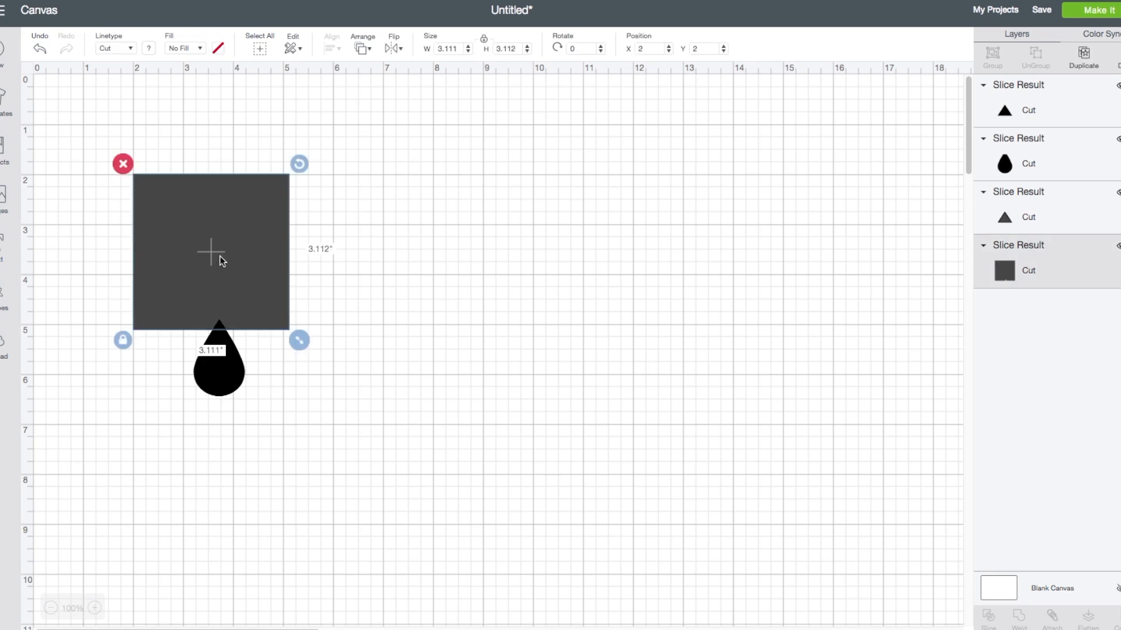
Delete the leftover square and both triangle slice pieces, keeping the flat-topped teardrop
{"action": "left_click", "coordinate": [122, 163]}
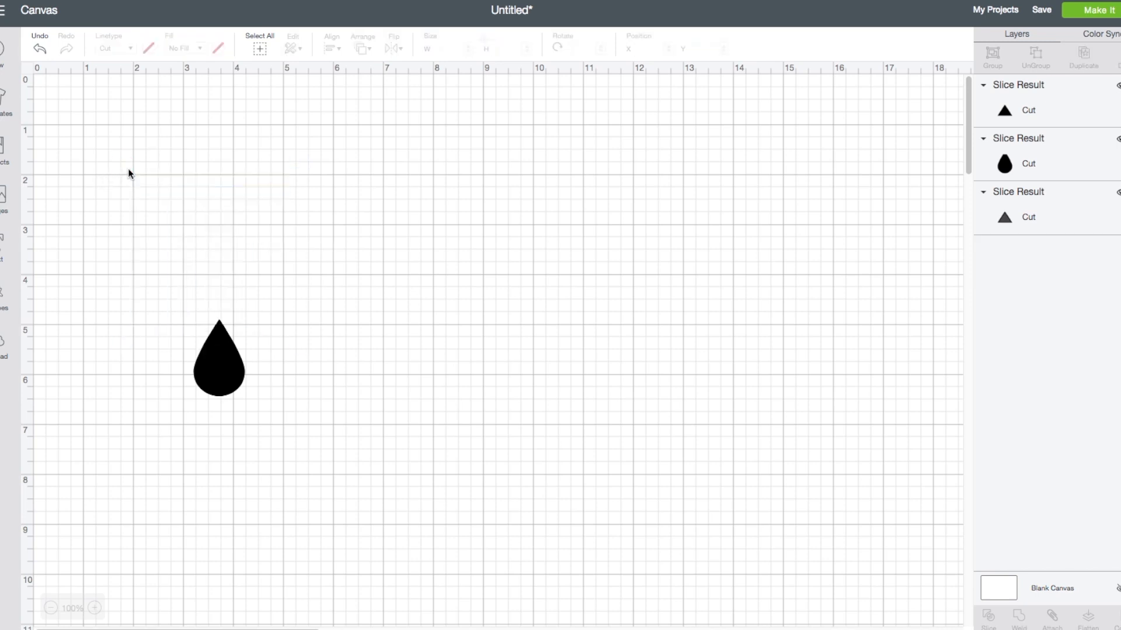
{"action": "mouse_move", "coordinate": [225, 330]}
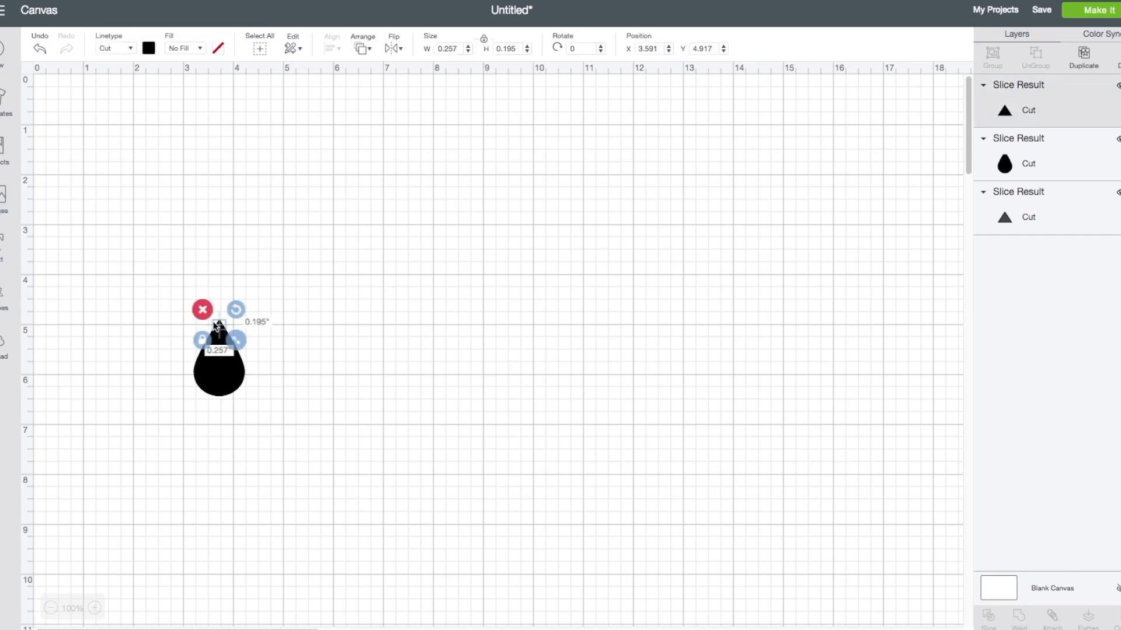
{"action": "left_click", "coordinate": [202, 309]}
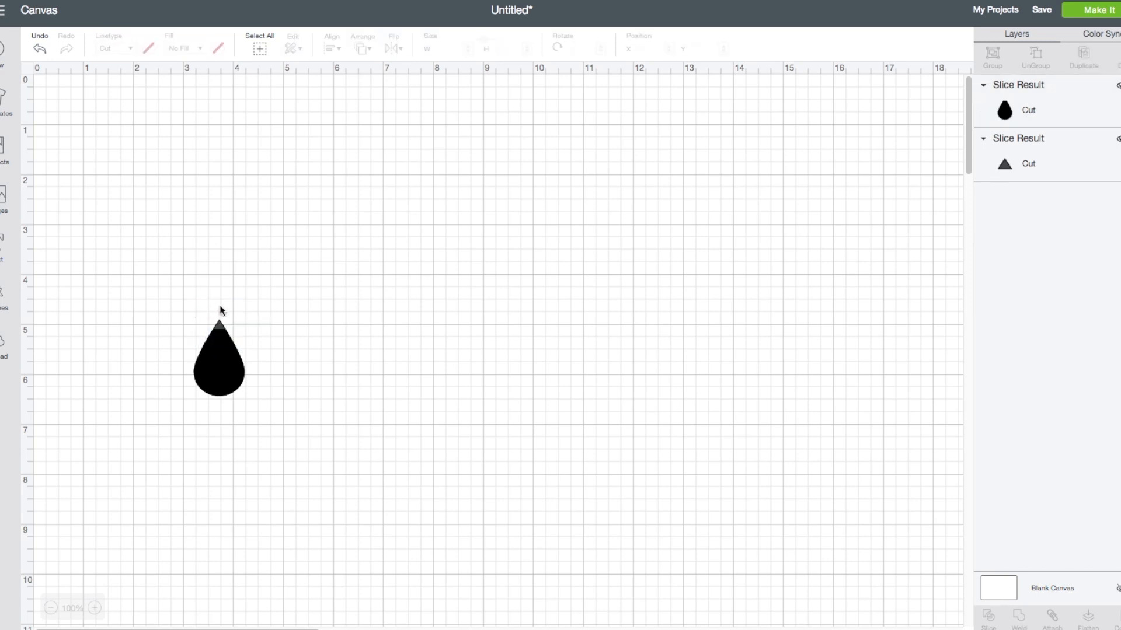
{"action": "left_click", "coordinate": [219, 325]}
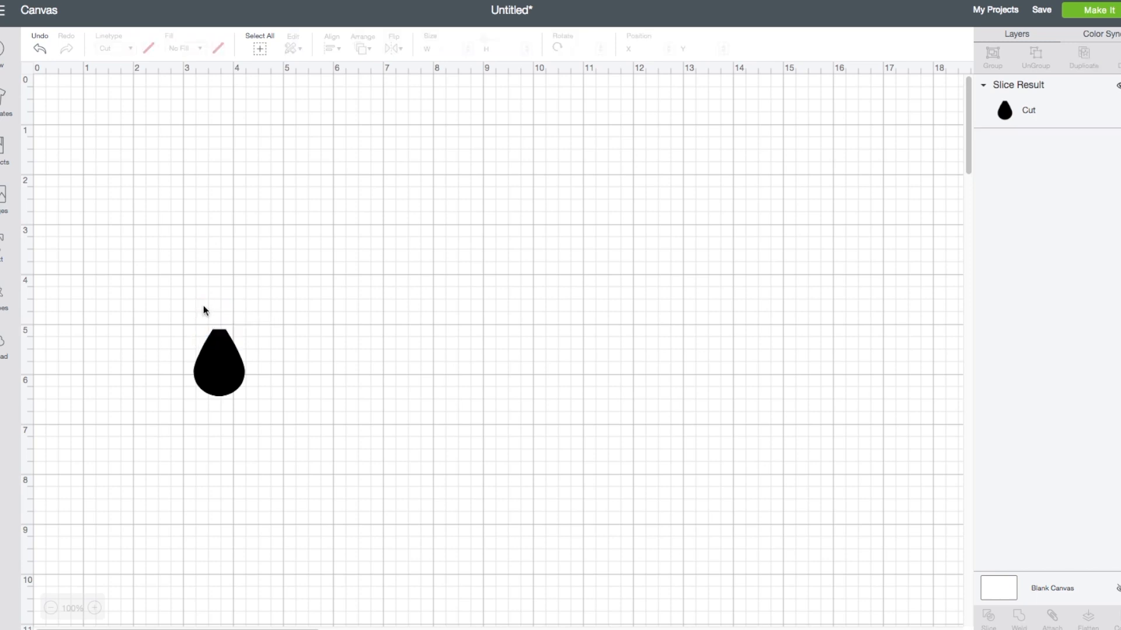
{"action": "mouse_move", "coordinate": [87, 311]}
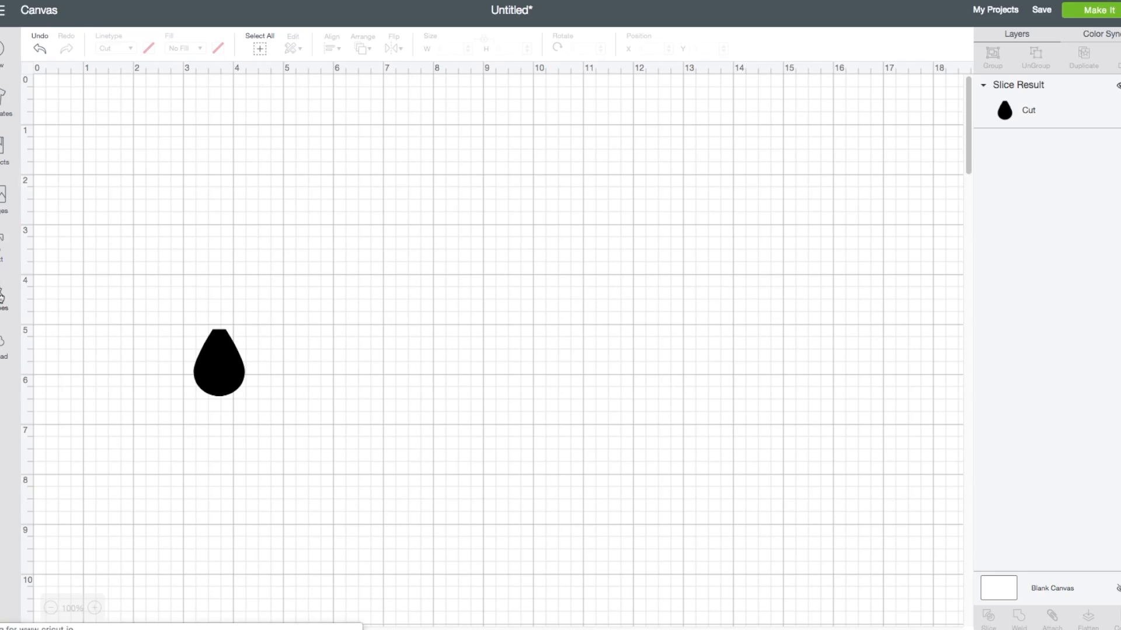
Add a circle and shrink it to a tiny dot of about 0.15 inches
{"action": "left_click", "coordinate": [3, 293]}
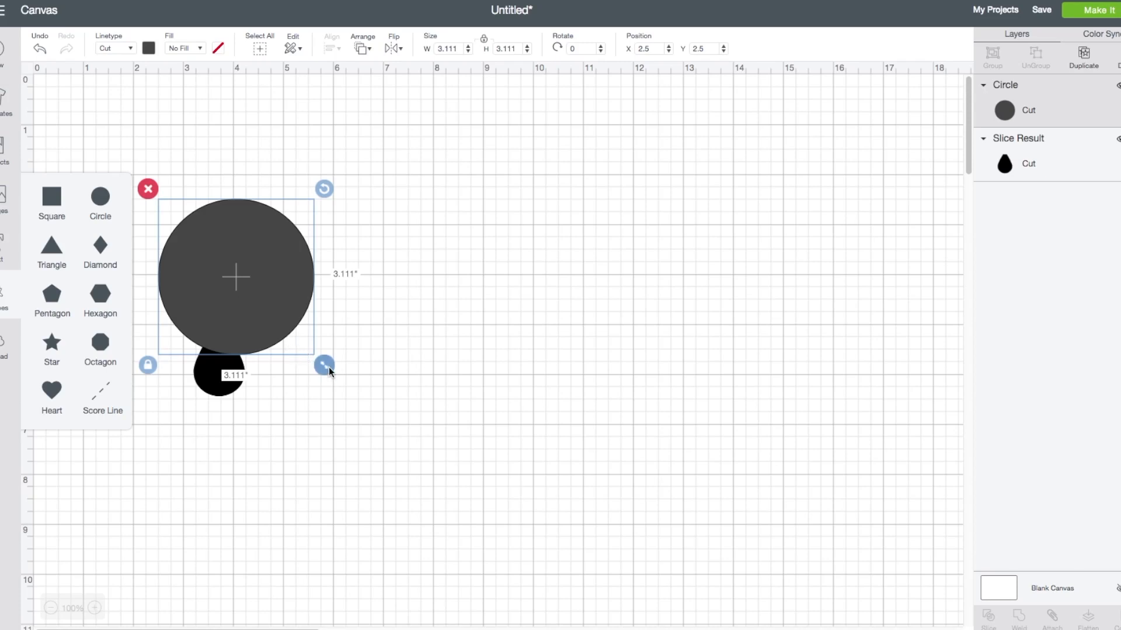
{"action": "left_click_drag", "start_coordinate": [325, 364], "coordinate": [262, 302]}
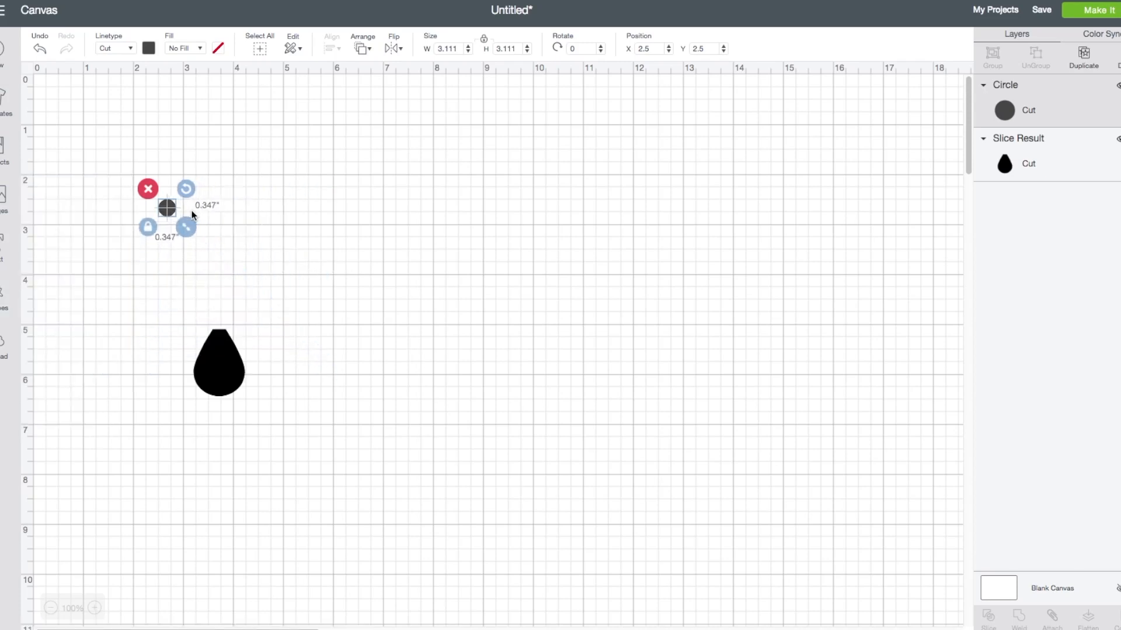
{"action": "left_click_drag", "start_coordinate": [186, 228], "coordinate": [177, 218]}
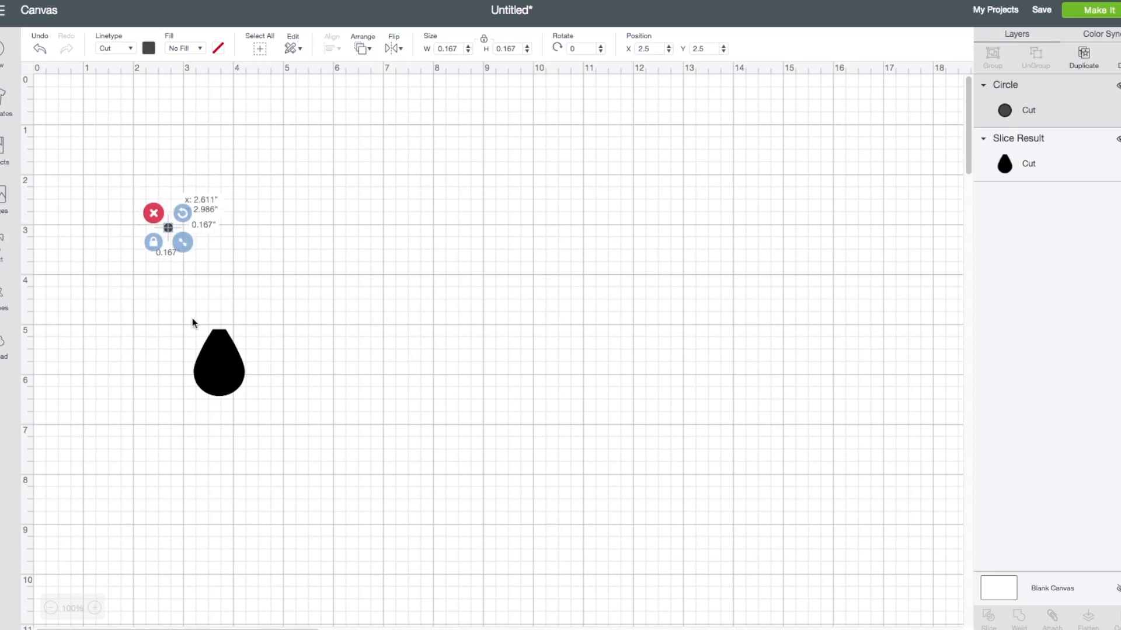
Place the tiny circle just below the teardrop's flat top as the earring hole
{"action": "left_click_drag", "start_coordinate": [168, 228], "coordinate": [222, 340]}
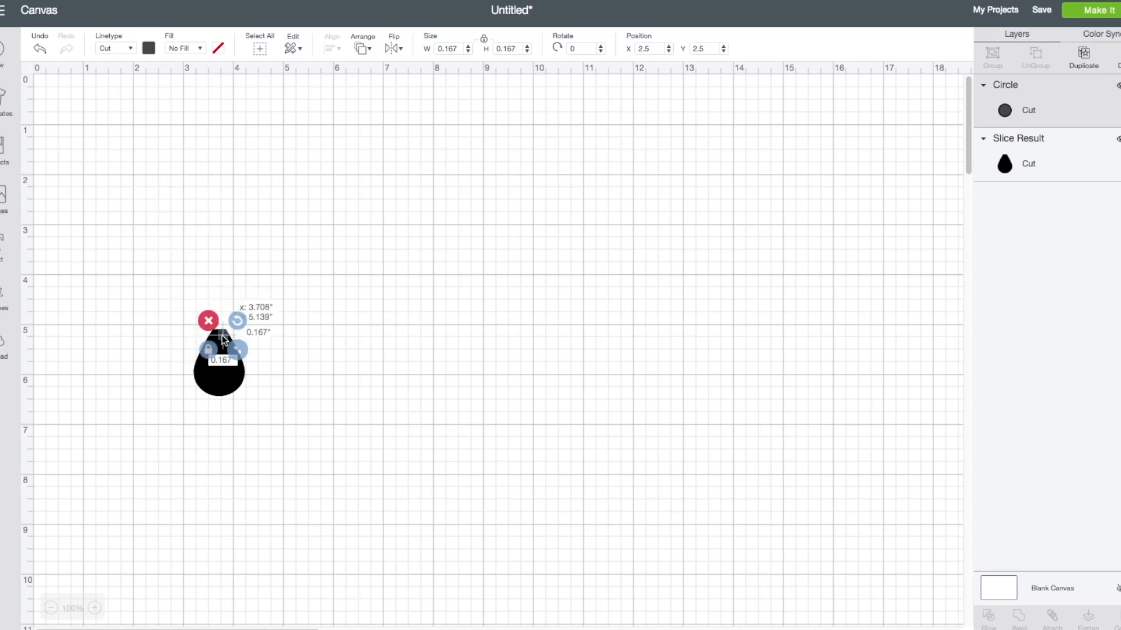
{"action": "left_click_drag", "start_coordinate": [219, 343], "coordinate": [218, 347]}
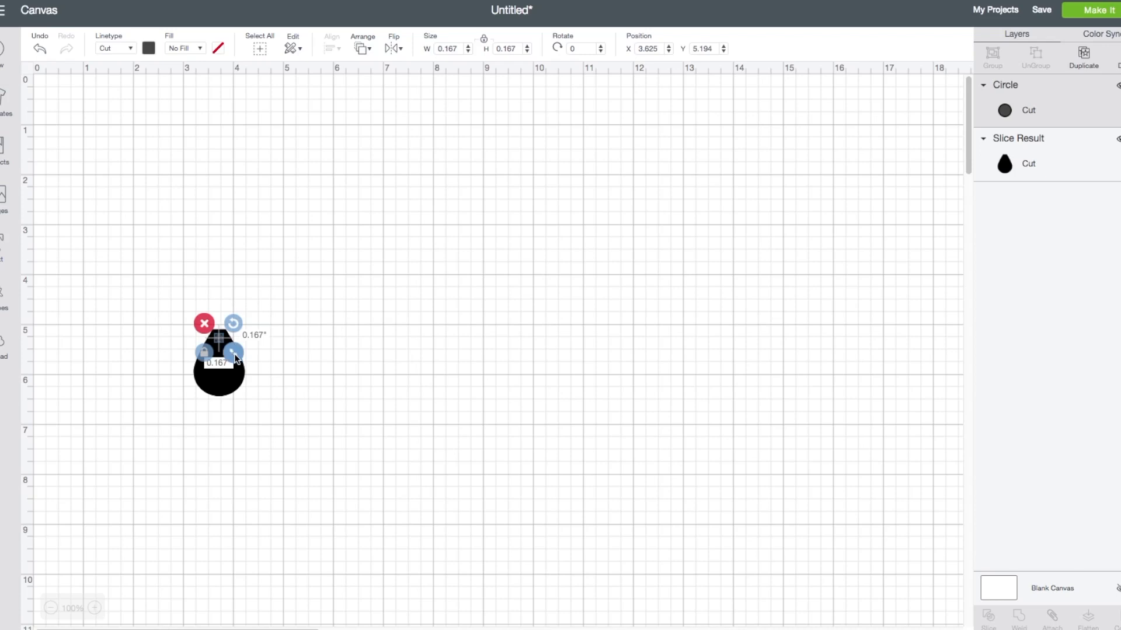
{"action": "left_click_drag", "start_coordinate": [235, 351], "coordinate": [235, 357]}
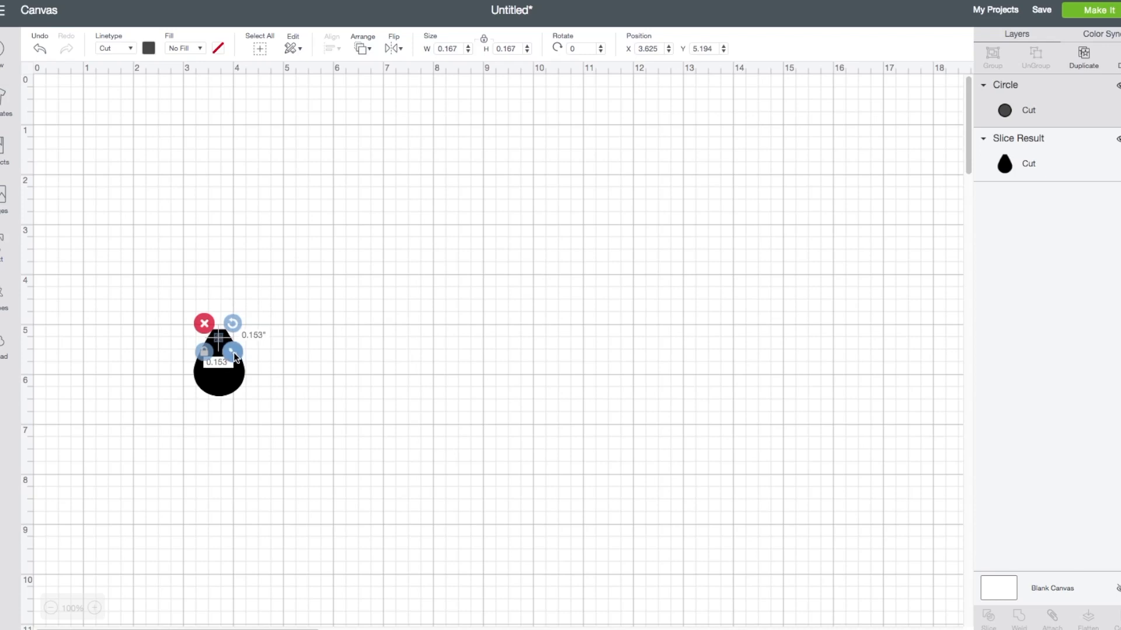
{"action": "left_click_drag", "start_coordinate": [235, 352], "coordinate": [222, 343]}
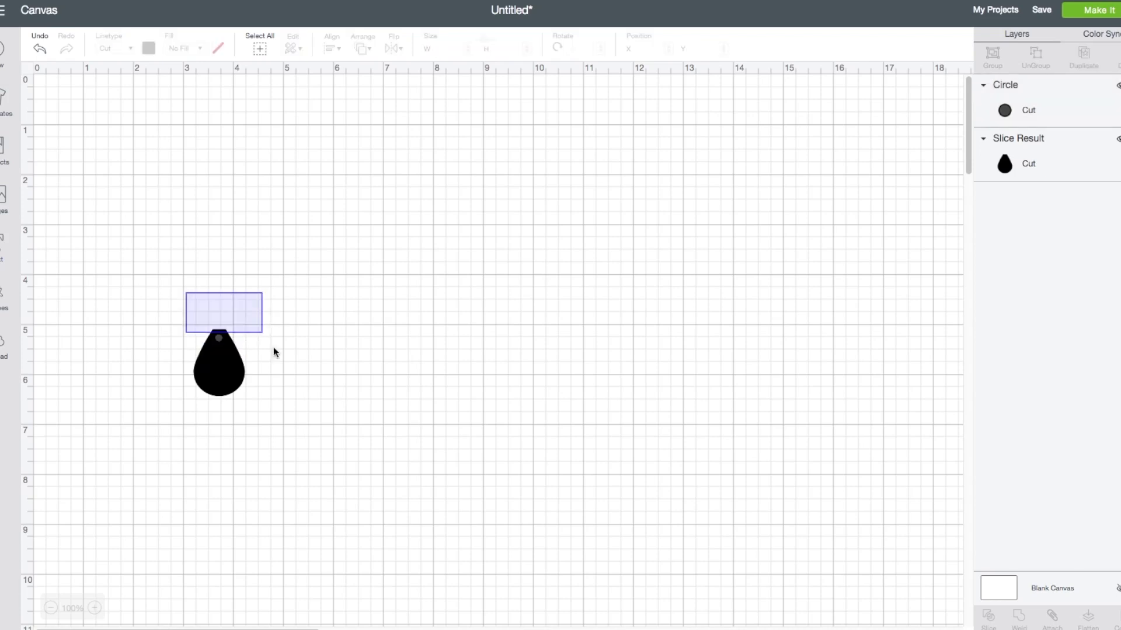
Select teardrop and hole circle, bring up Align, then reselect the 0.153-inch hole circle
{"action": "left_click", "coordinate": [218, 365]}
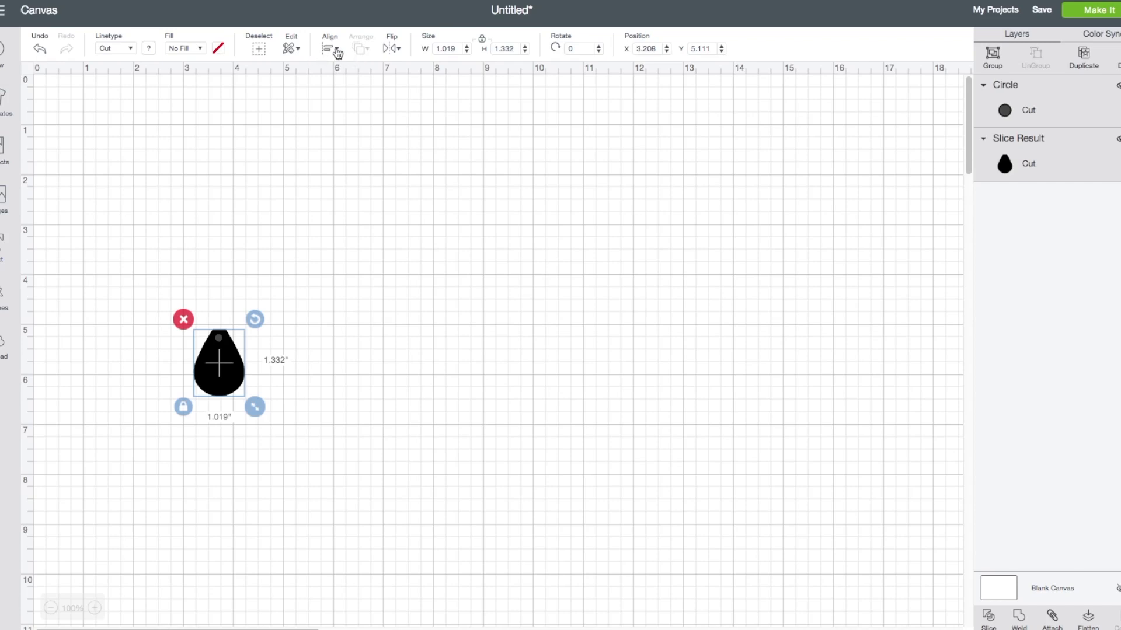
{"action": "left_click", "coordinate": [329, 48]}
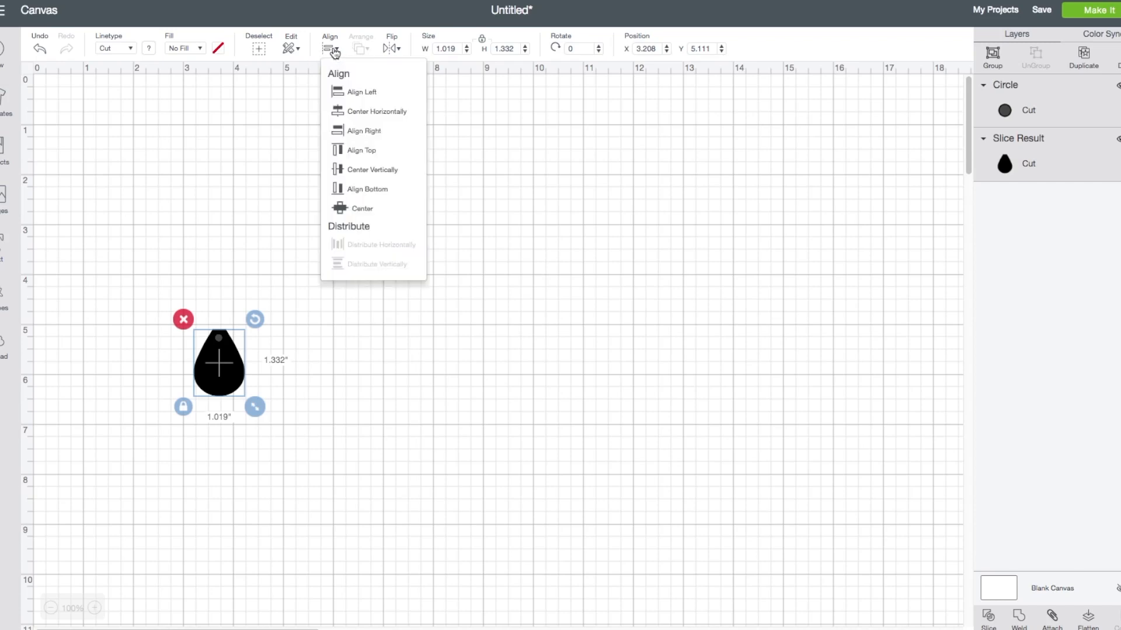
{"action": "mouse_move", "coordinate": [355, 111]}
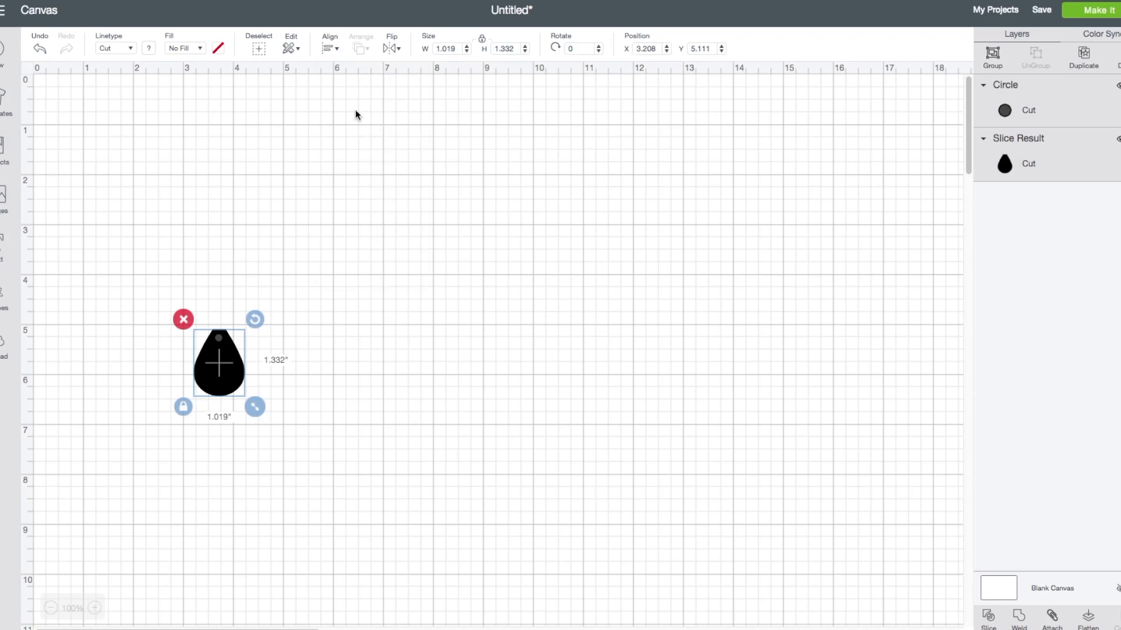
{"action": "mouse_move", "coordinate": [349, 107]}
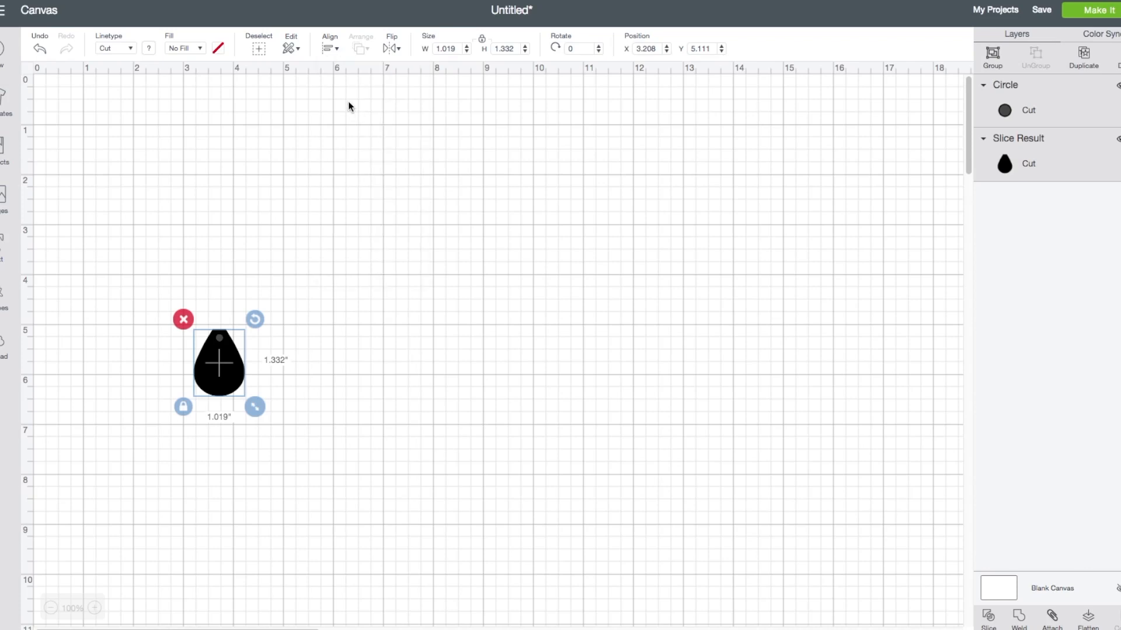
{"action": "mouse_move", "coordinate": [291, 335]}
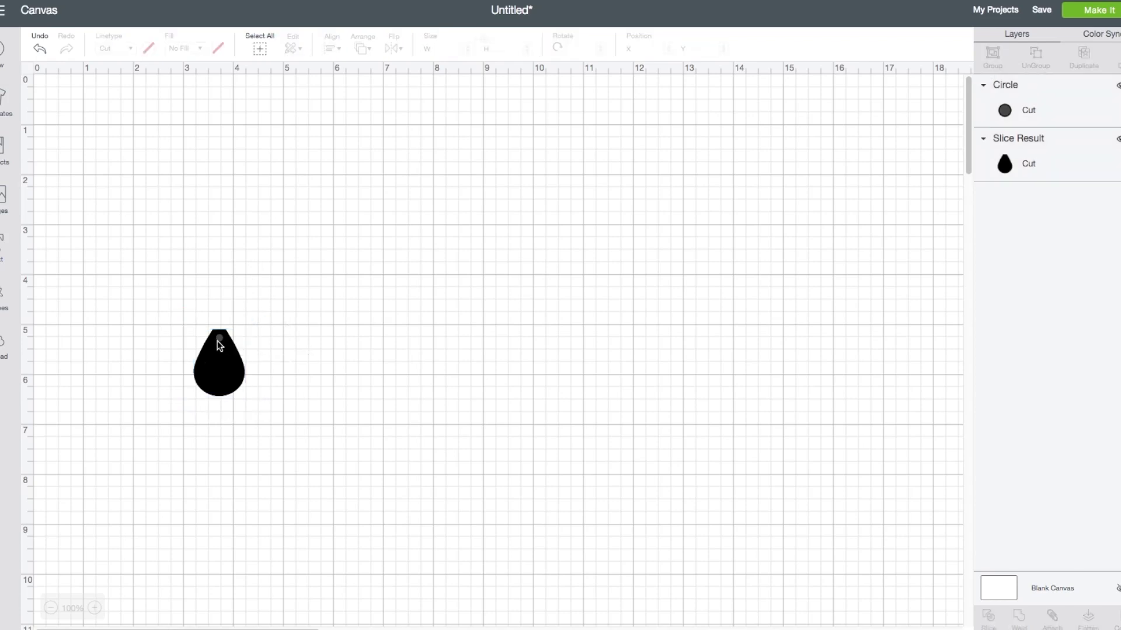
{"action": "left_click", "coordinate": [220, 364]}
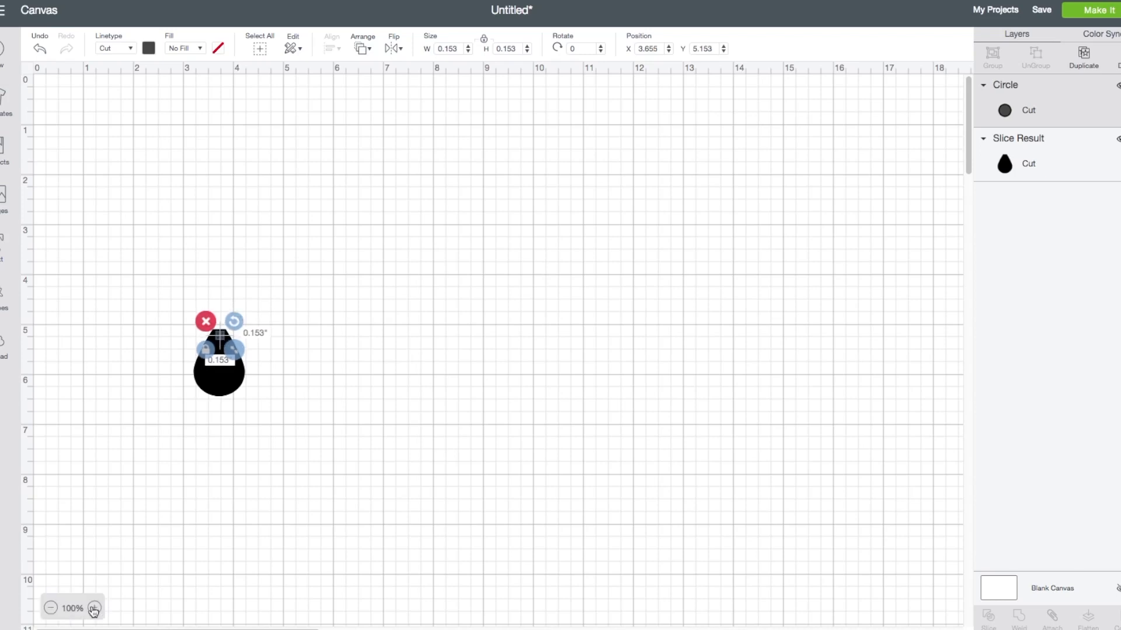
Zoom in, shrink the hole circle slightly and select it with the teardrop
{"action": "left_click", "coordinate": [94, 613]}
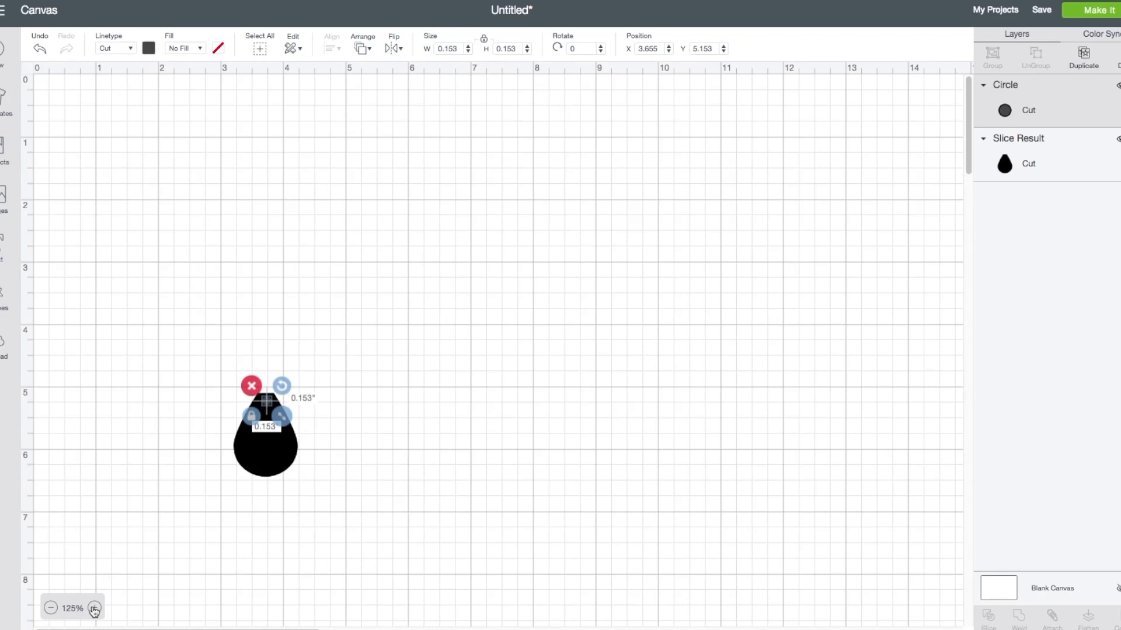
{"action": "left_click", "coordinate": [95, 608]}
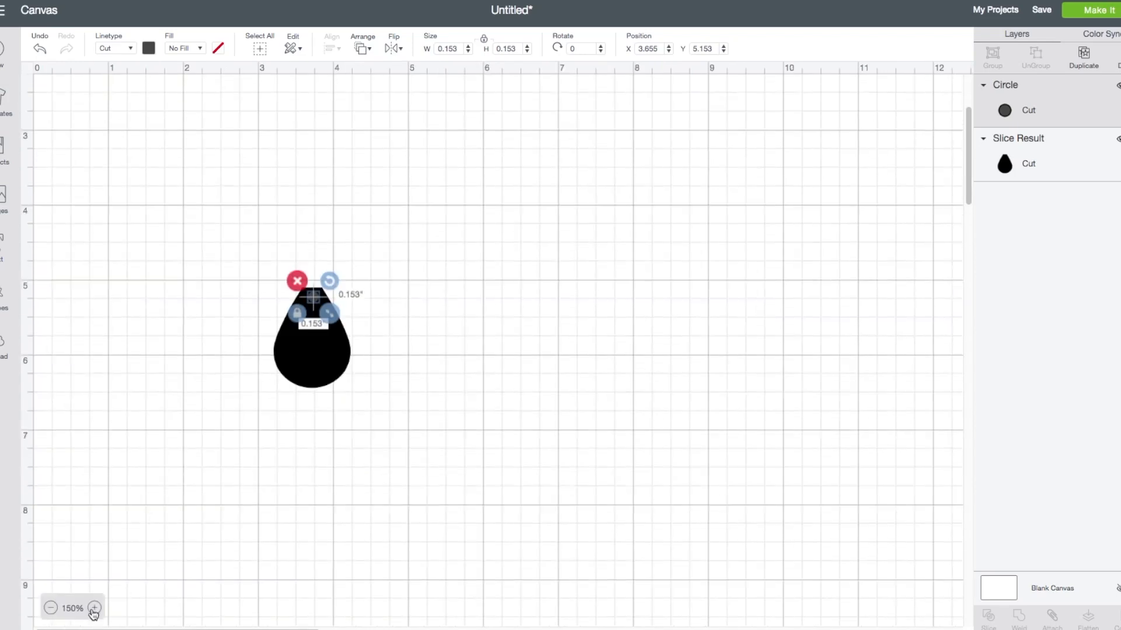
{"action": "left_click", "coordinate": [93, 608]}
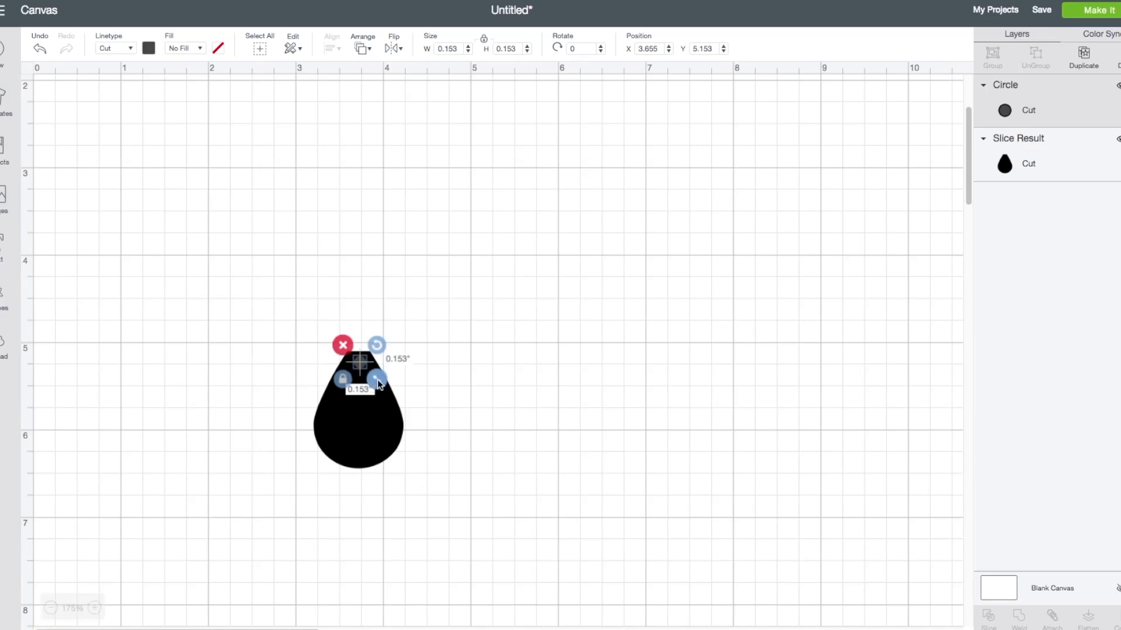
{"action": "left_click_drag", "start_coordinate": [377, 377], "coordinate": [371, 383]}
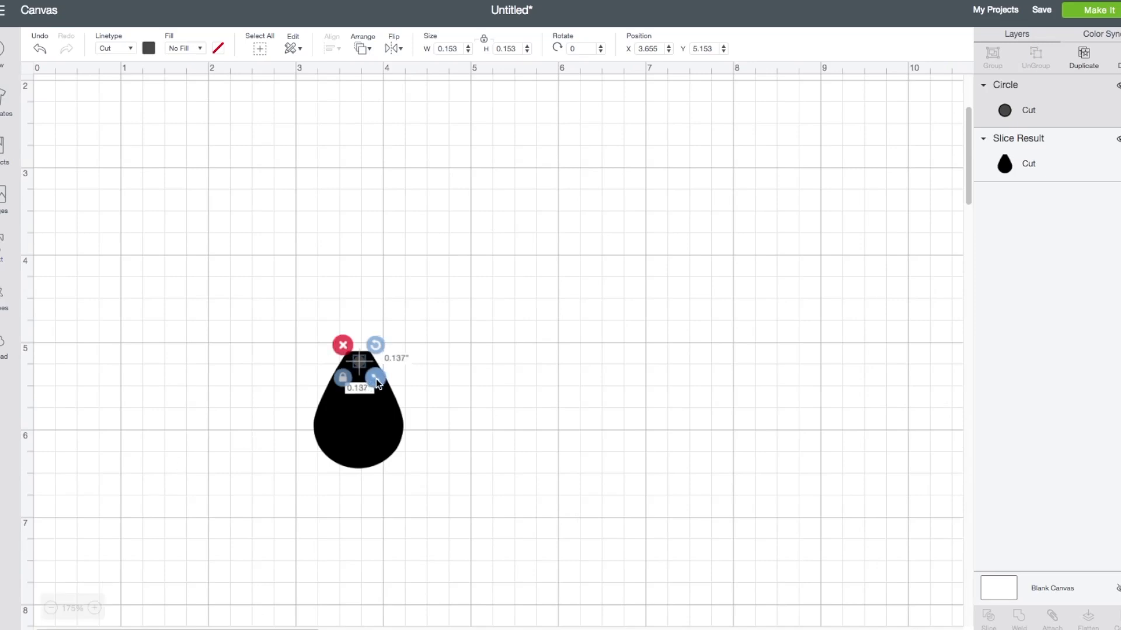
{"action": "left_click_drag", "start_coordinate": [375, 377], "coordinate": [367, 386]}
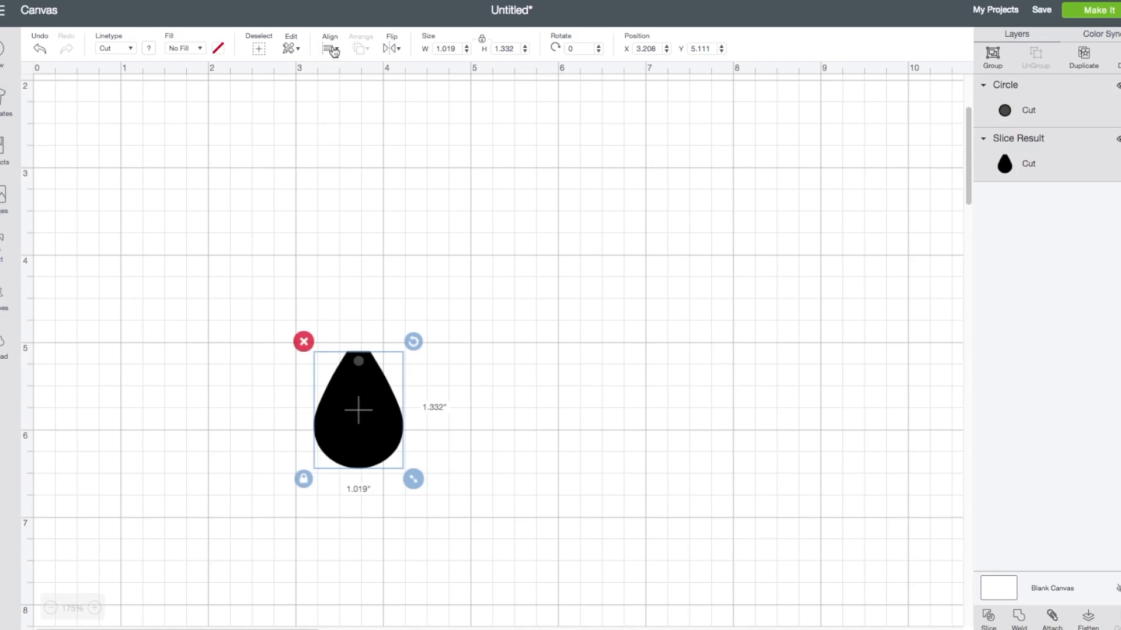
Centre the hole horizontally on the teardrop and reselect both shapes (1.019 x 1.332 in)
{"action": "left_click", "coordinate": [329, 48]}
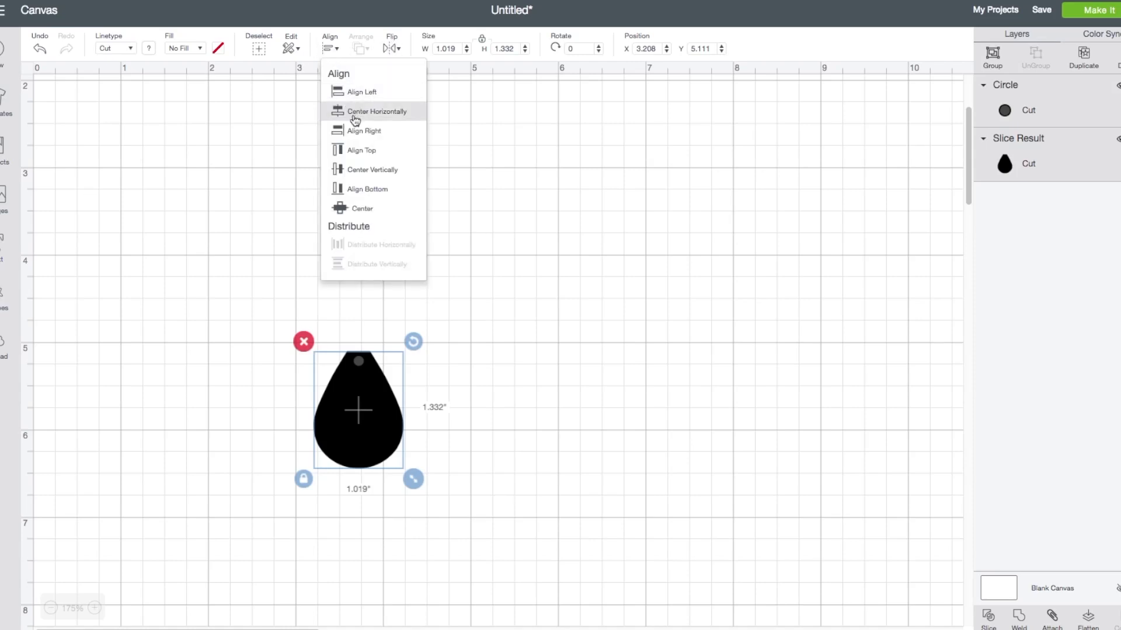
{"action": "left_click", "coordinate": [353, 119]}
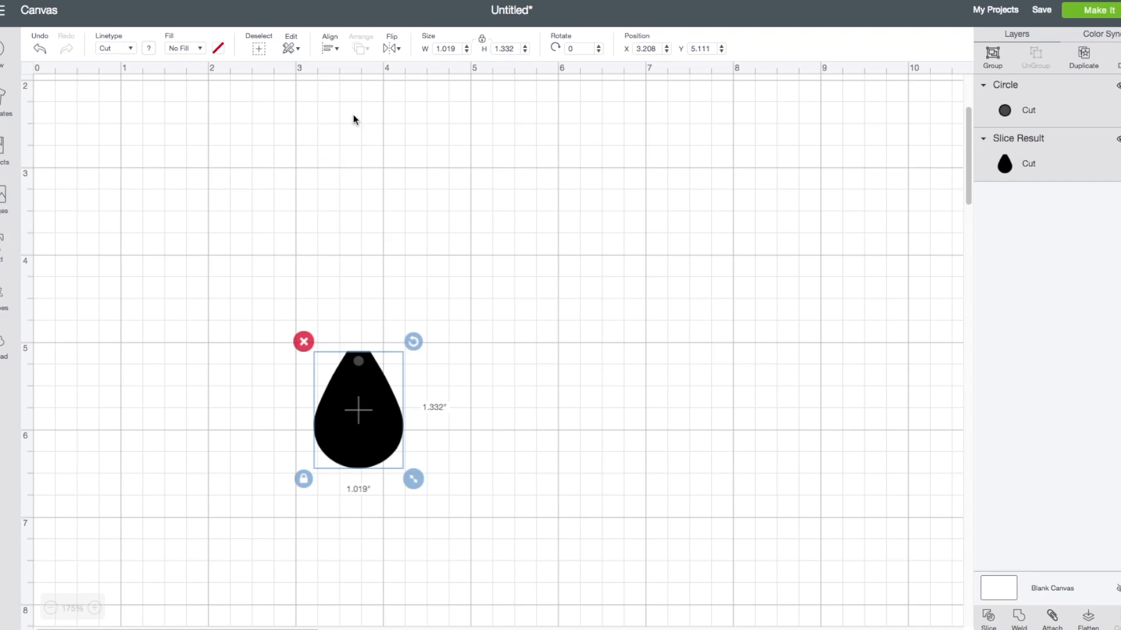
{"action": "mouse_move", "coordinate": [196, 265]}
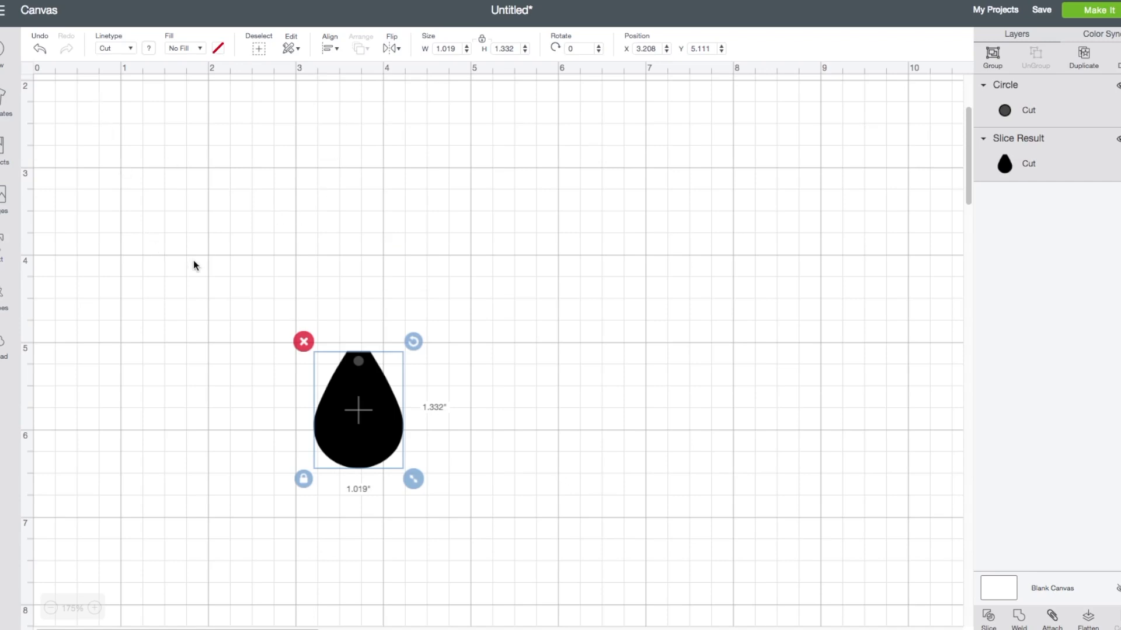
{"action": "left_click", "coordinate": [192, 265]}
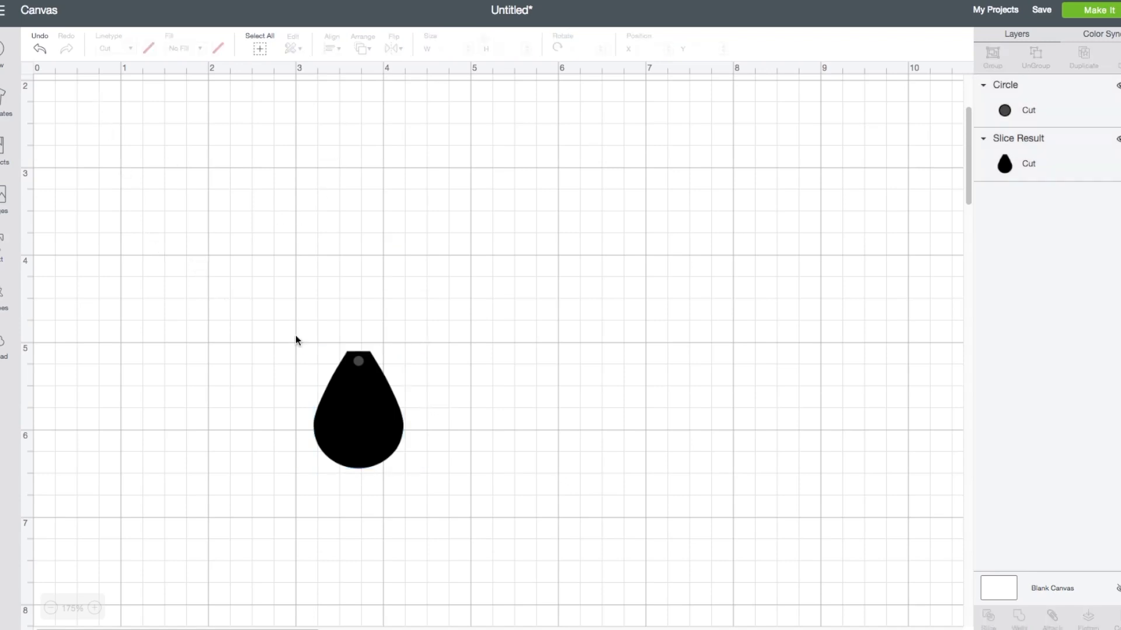
{"action": "left_click", "coordinate": [359, 411]}
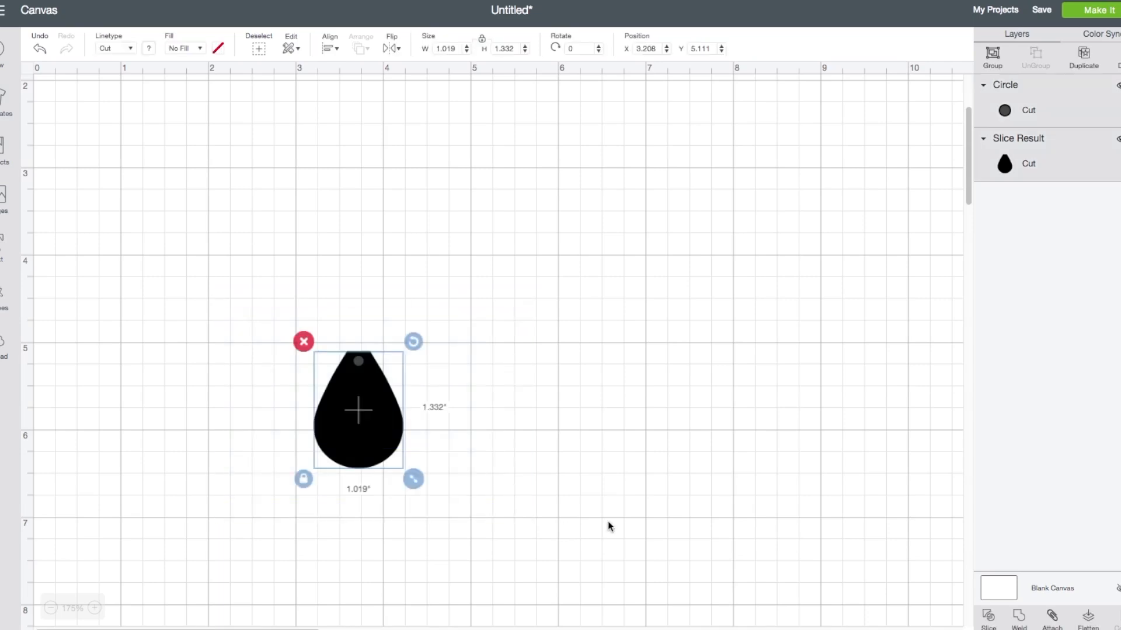
{"action": "mouse_move", "coordinate": [988, 618]}
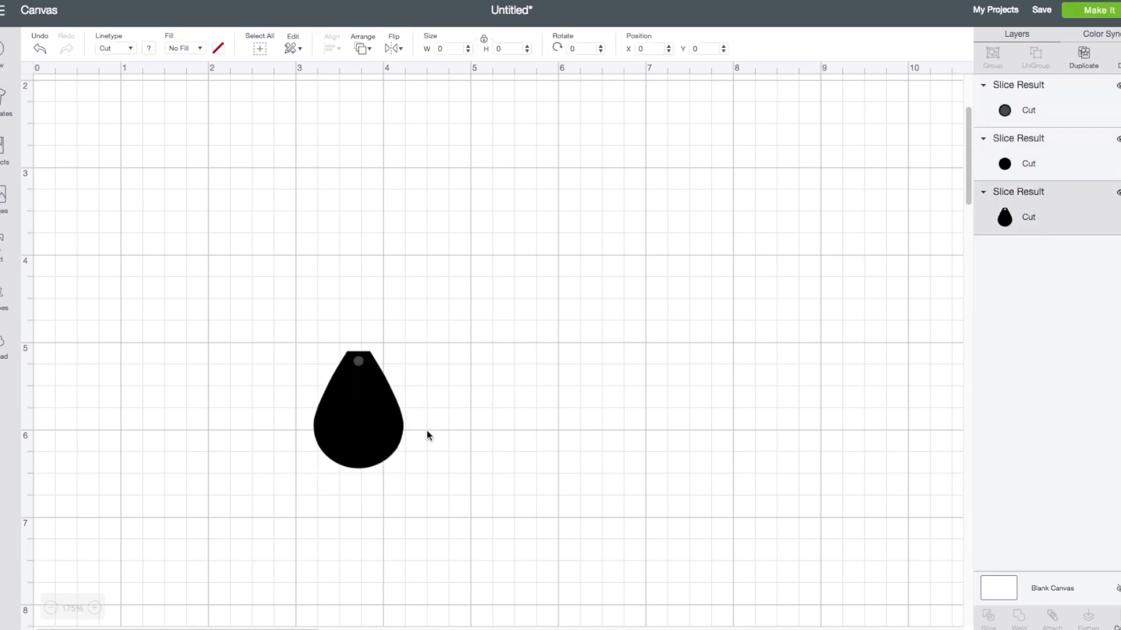
Pull out and delete the leftover circle pieces, then move the holed teardrop back left
{"action": "left_click_drag", "start_coordinate": [357, 411], "coordinate": [514, 401]}
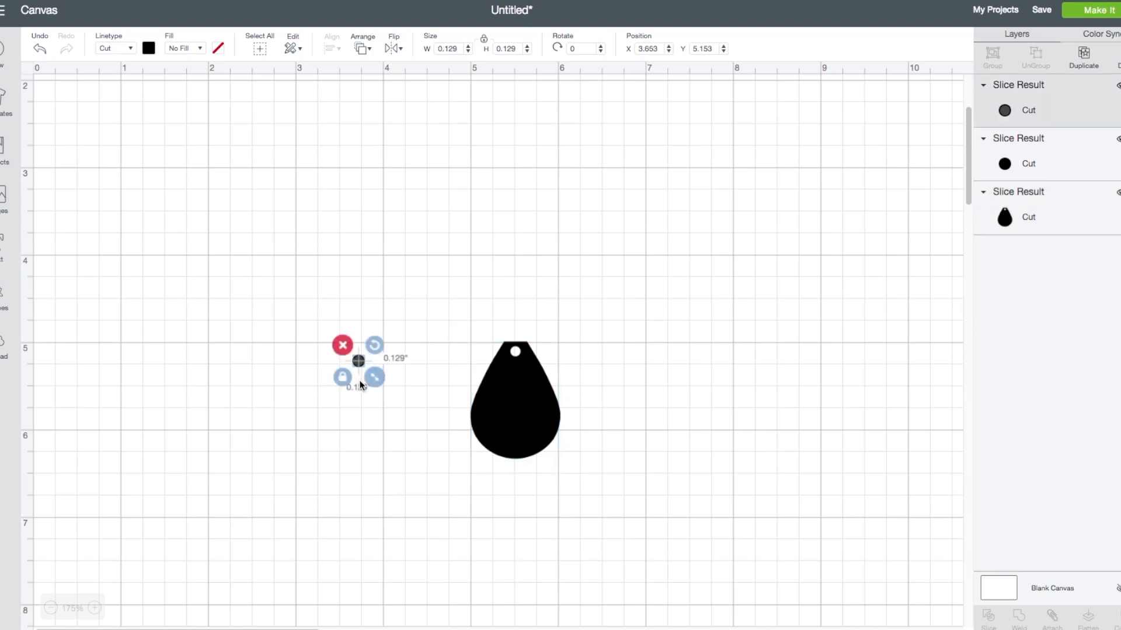
{"action": "left_click", "coordinate": [342, 344]}
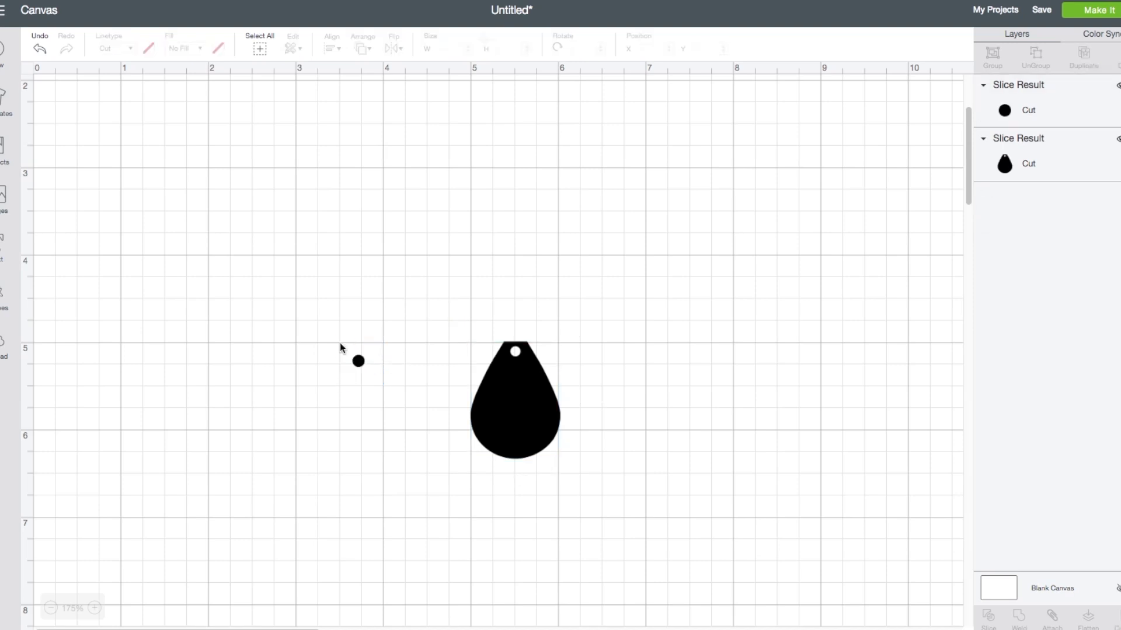
{"action": "left_click", "coordinate": [358, 362]}
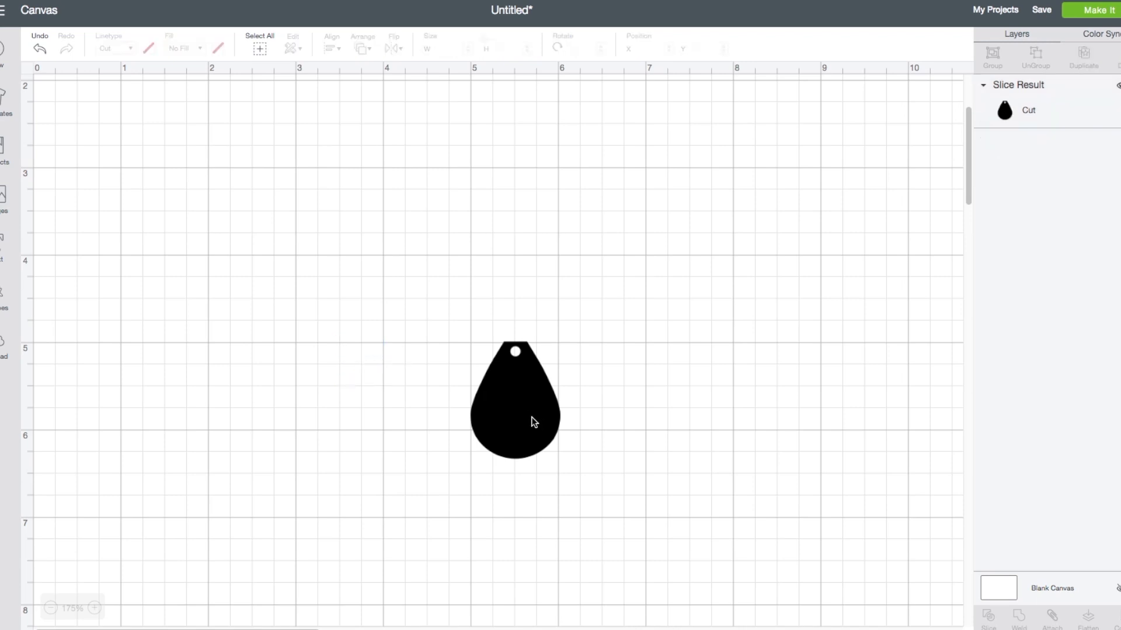
{"action": "left_click_drag", "start_coordinate": [515, 422], "coordinate": [349, 400]}
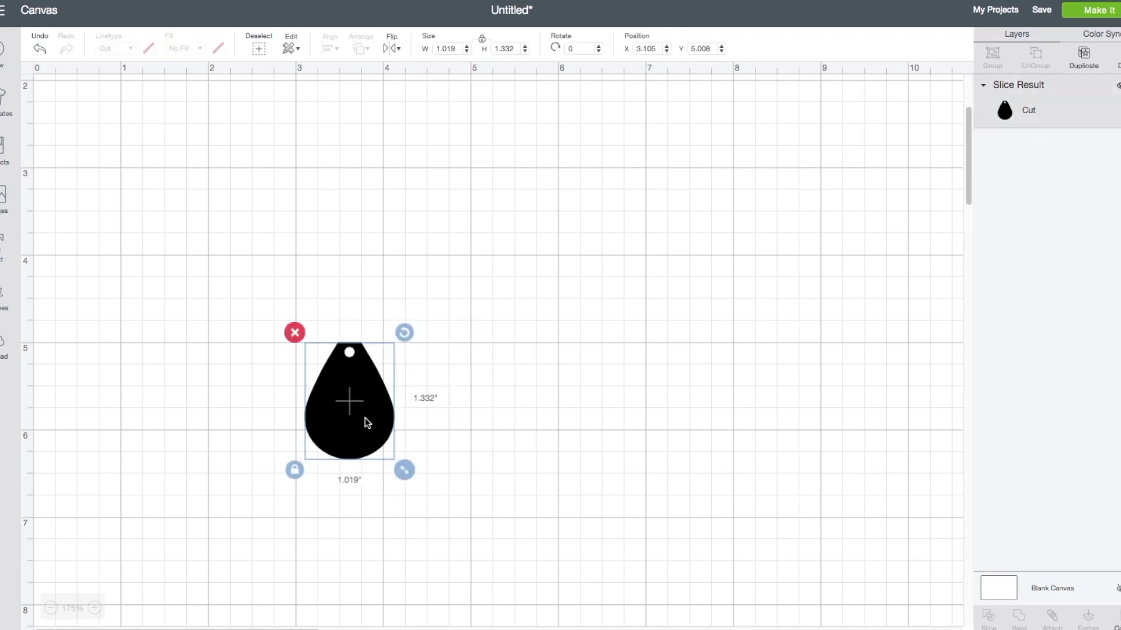
Duplicate the holed teardrop, set the copy beside it and select the 2.138-inch pair
{"action": "right_click", "coordinate": [349, 401]}
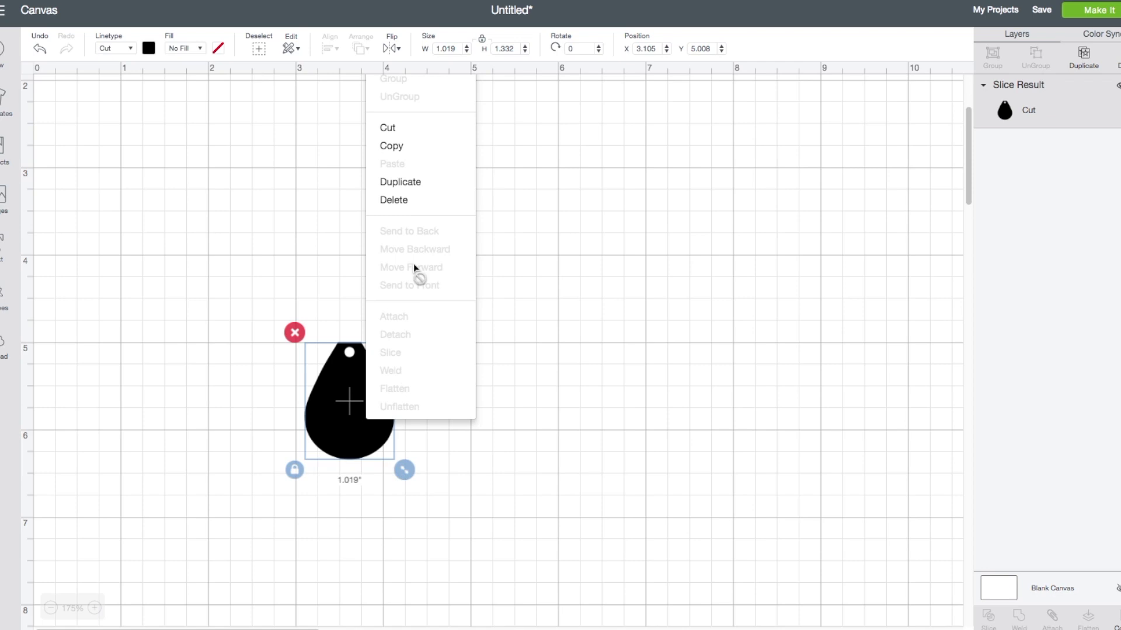
{"action": "left_click", "coordinate": [405, 191]}
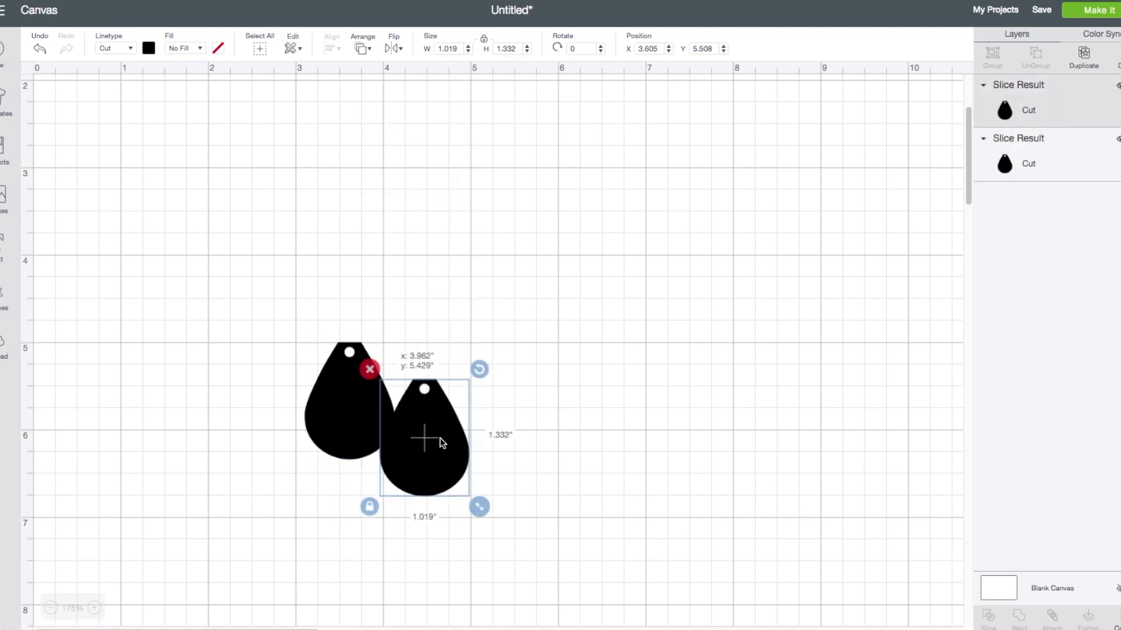
{"action": "left_click_drag", "start_coordinate": [424, 435], "coordinate": [458, 396]}
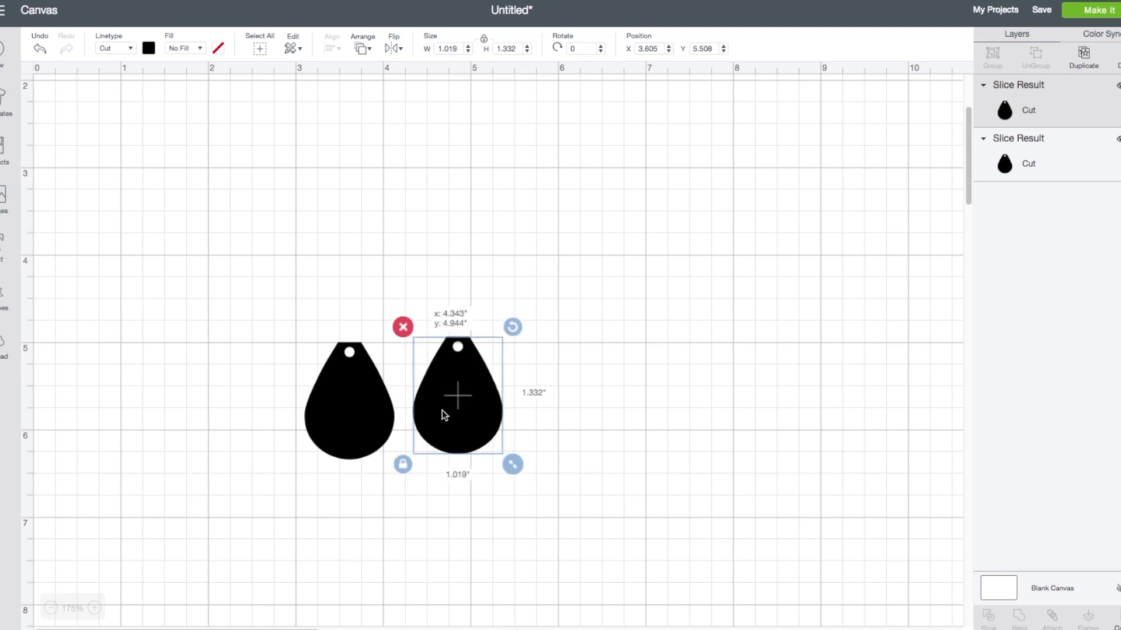
{"action": "left_click_drag", "start_coordinate": [457, 397], "coordinate": [447, 404]}
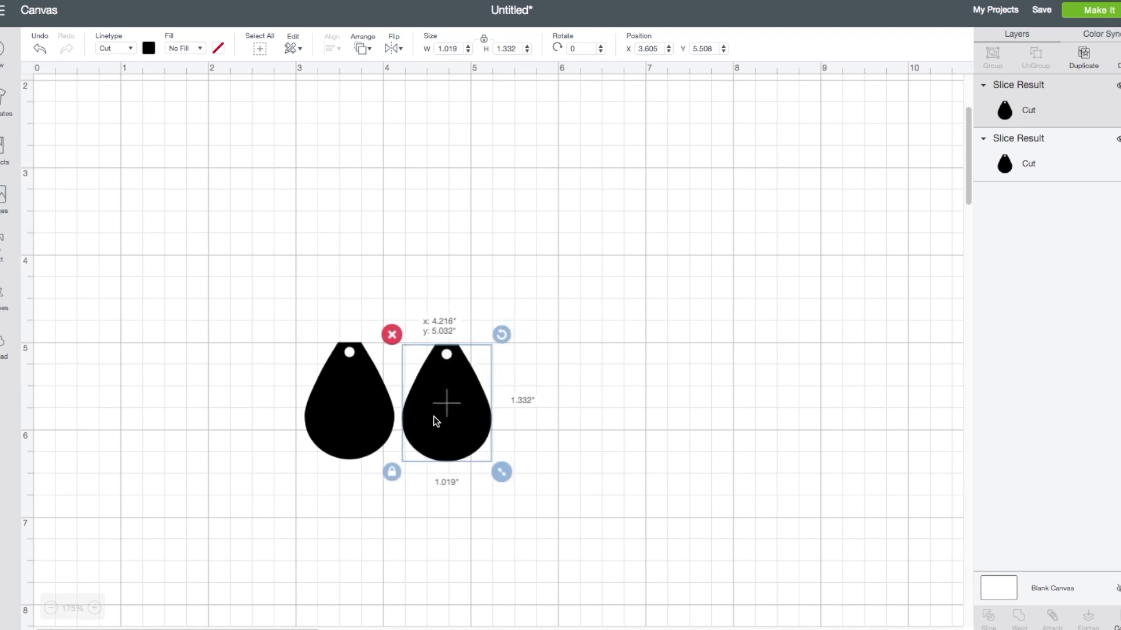
{"action": "left_click_drag", "start_coordinate": [447, 404], "coordinate": [449, 403]}
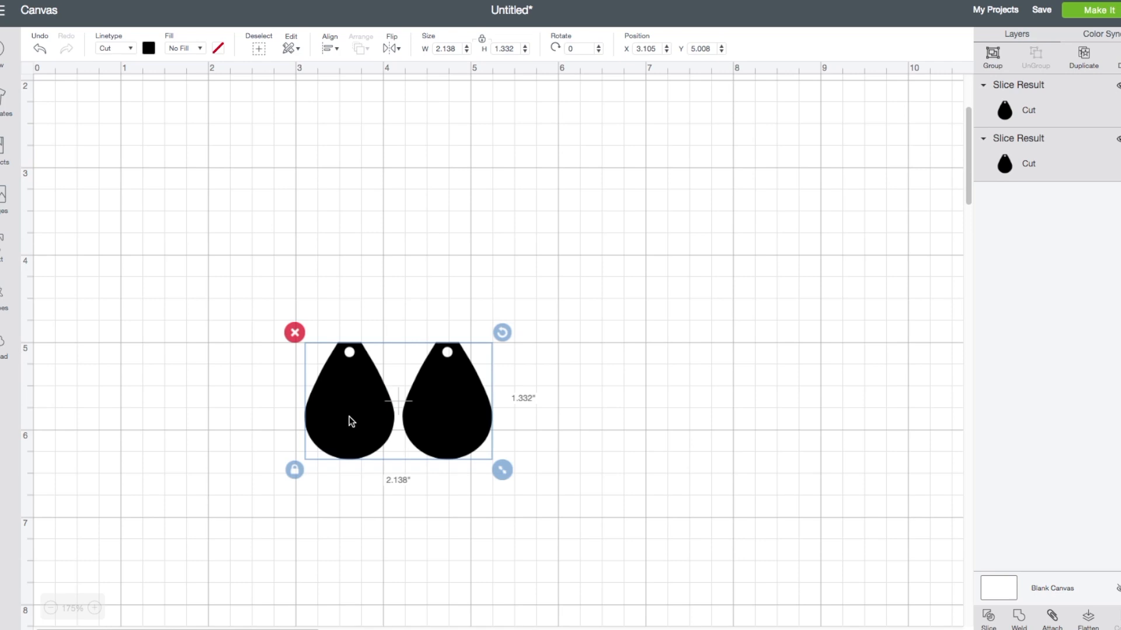
Duplicate the teardrop pair and move the copy to the right
{"action": "right_click", "coordinate": [350, 420]}
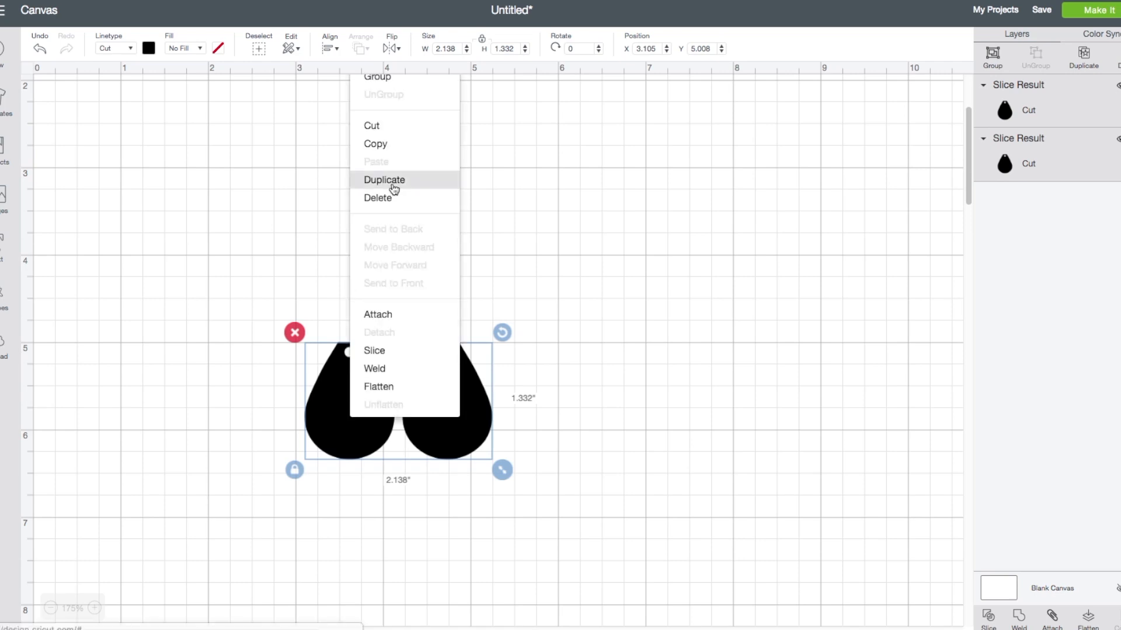
{"action": "left_click", "coordinate": [384, 180]}
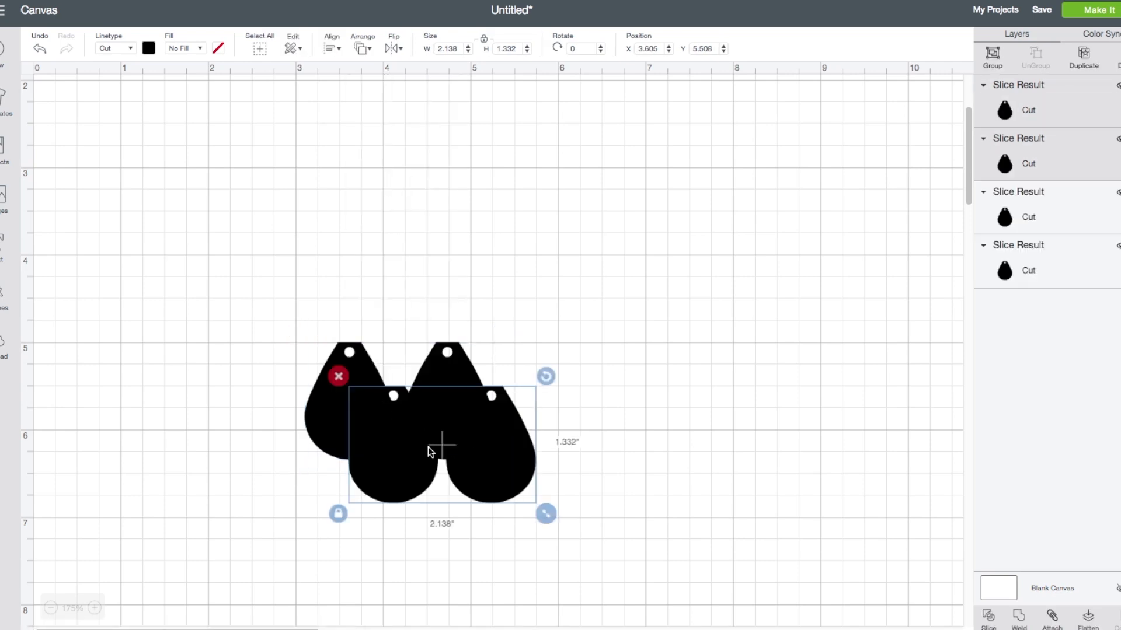
{"action": "left_click_drag", "start_coordinate": [428, 451], "coordinate": [477, 455]}
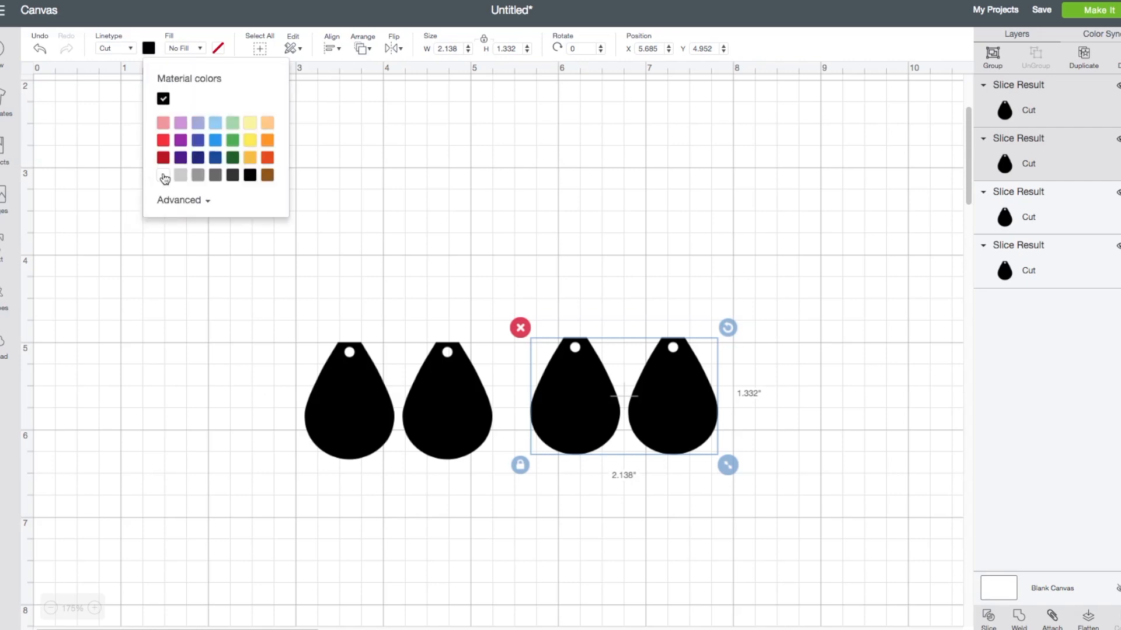
Colour the copied pair white, then add a new text box to the canvas
{"action": "left_click", "coordinate": [163, 175]}
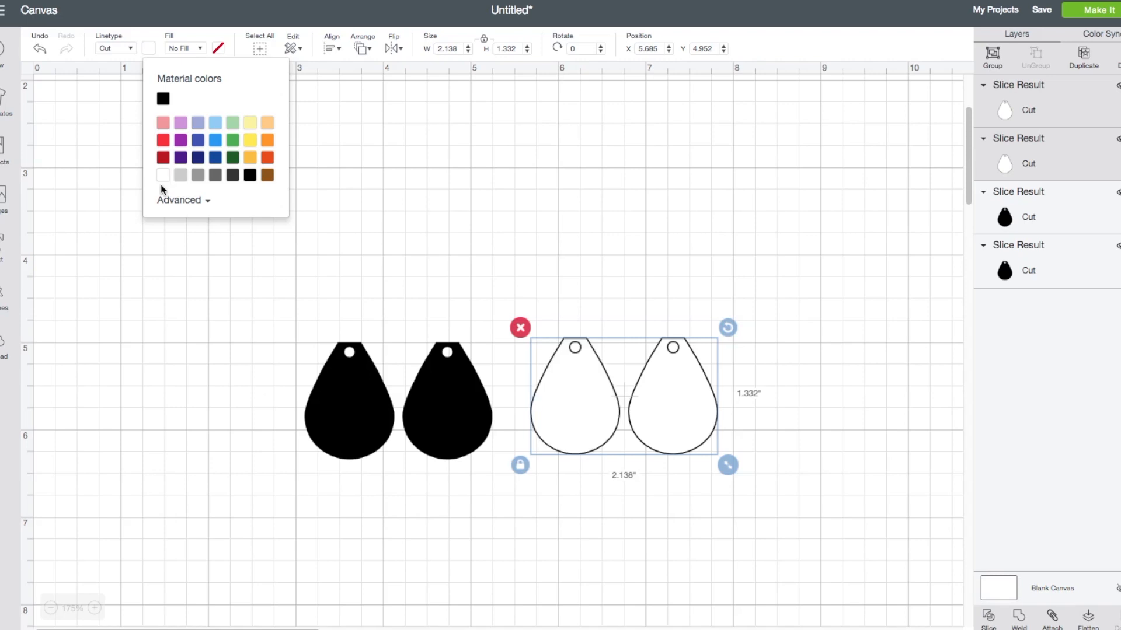
{"action": "left_click", "coordinate": [224, 347]}
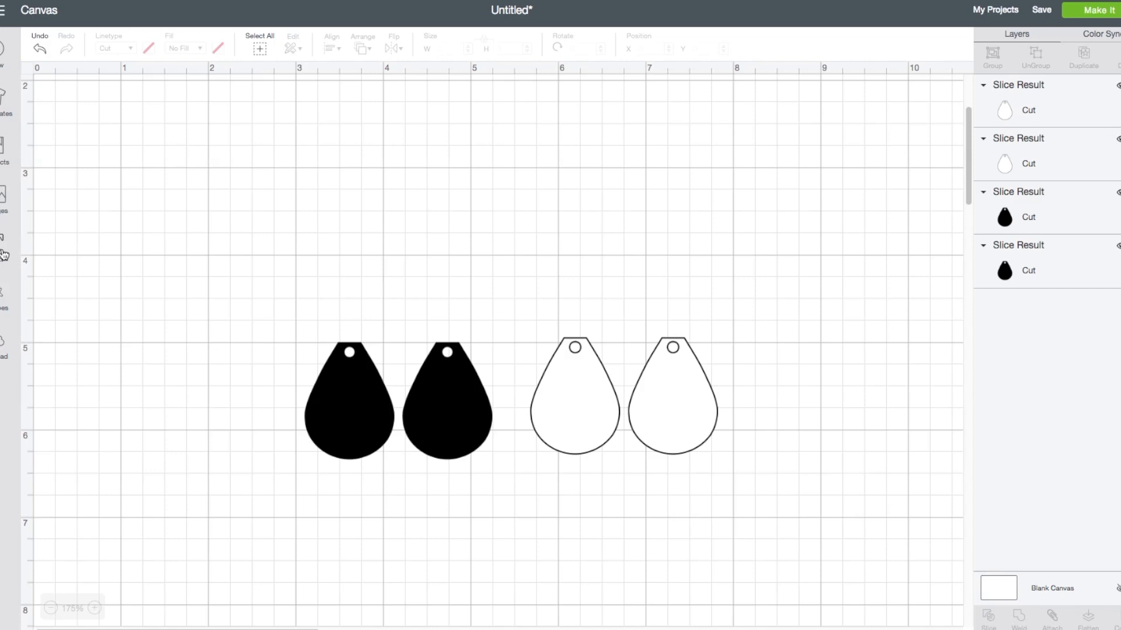
{"action": "left_click", "coordinate": [5, 198]}
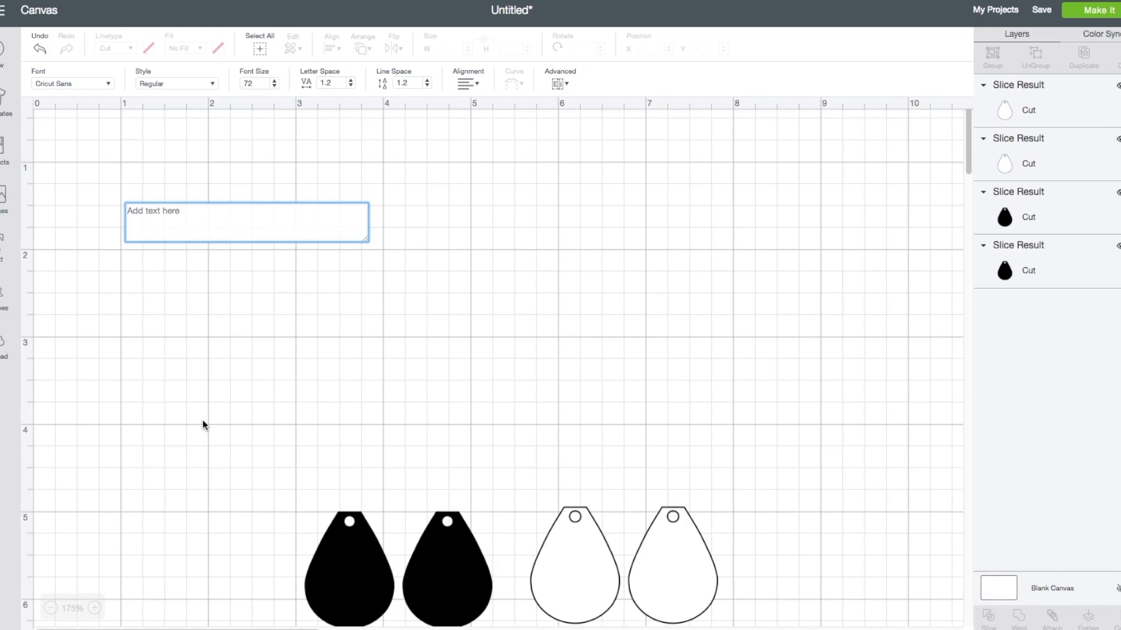
Move the new text box down beside the black teardrops and bring up the font list
{"action": "left_click_drag", "start_coordinate": [247, 222], "coordinate": [246, 543]}
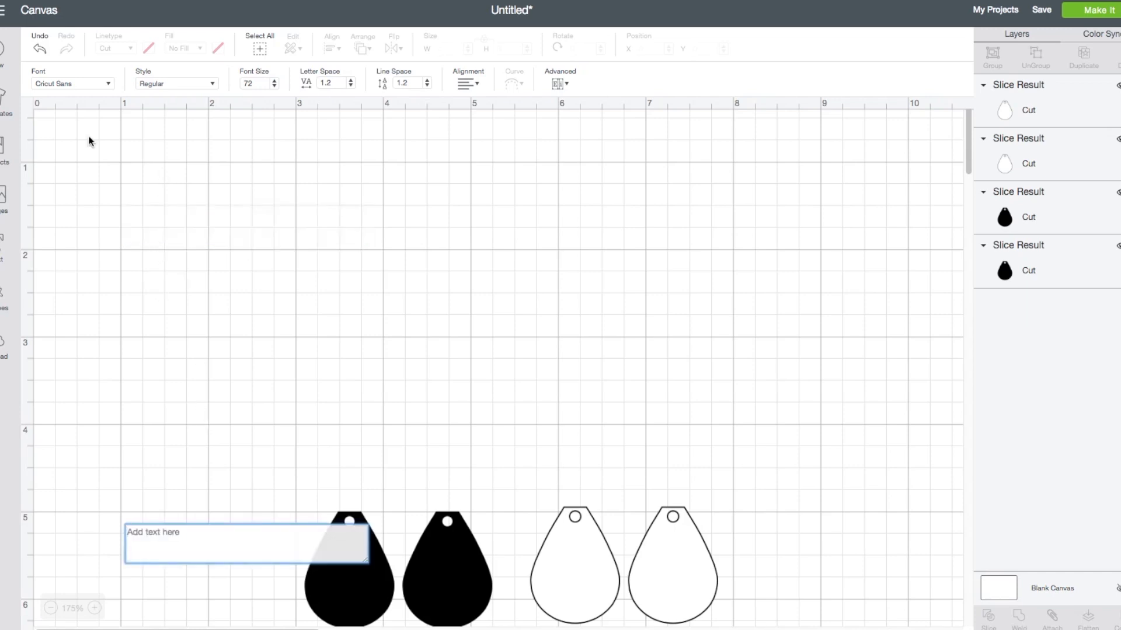
{"action": "left_click", "coordinate": [72, 84]}
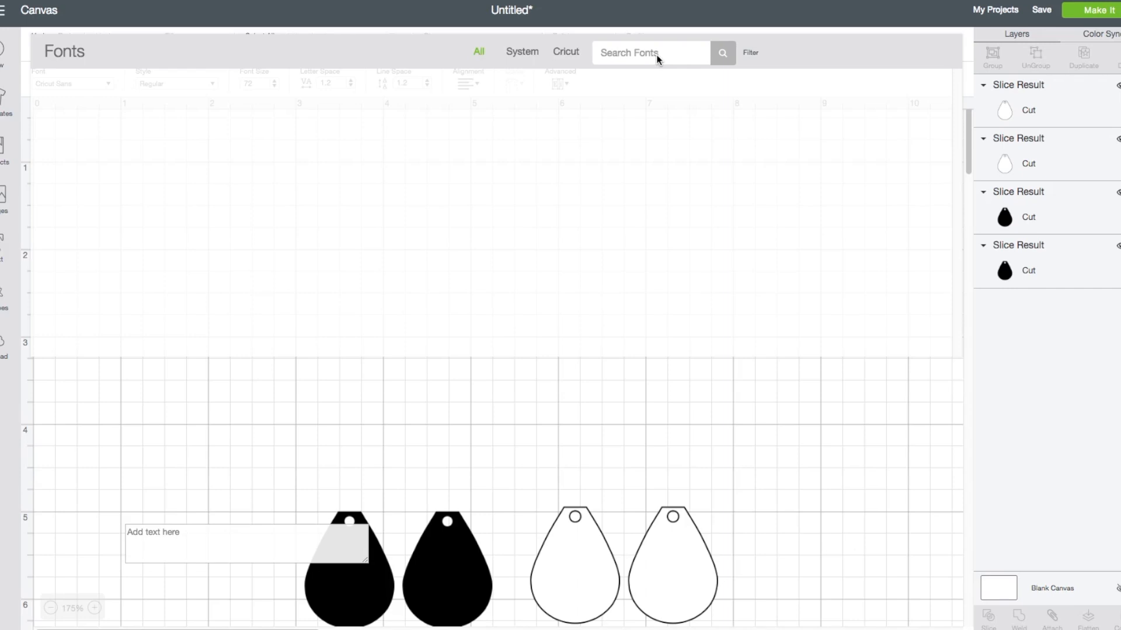
{"action": "mouse_move", "coordinate": [633, 56]}
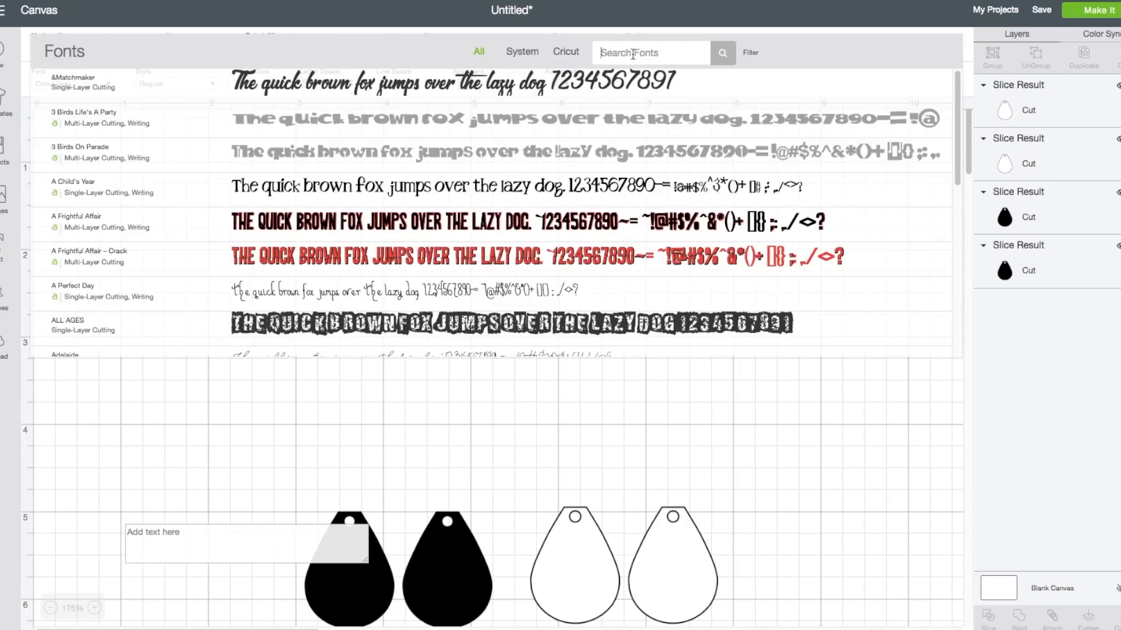
Search the fonts for 'monogram' and choose Monogram kk sc for the text box
{"action": "type", "text": "m"}
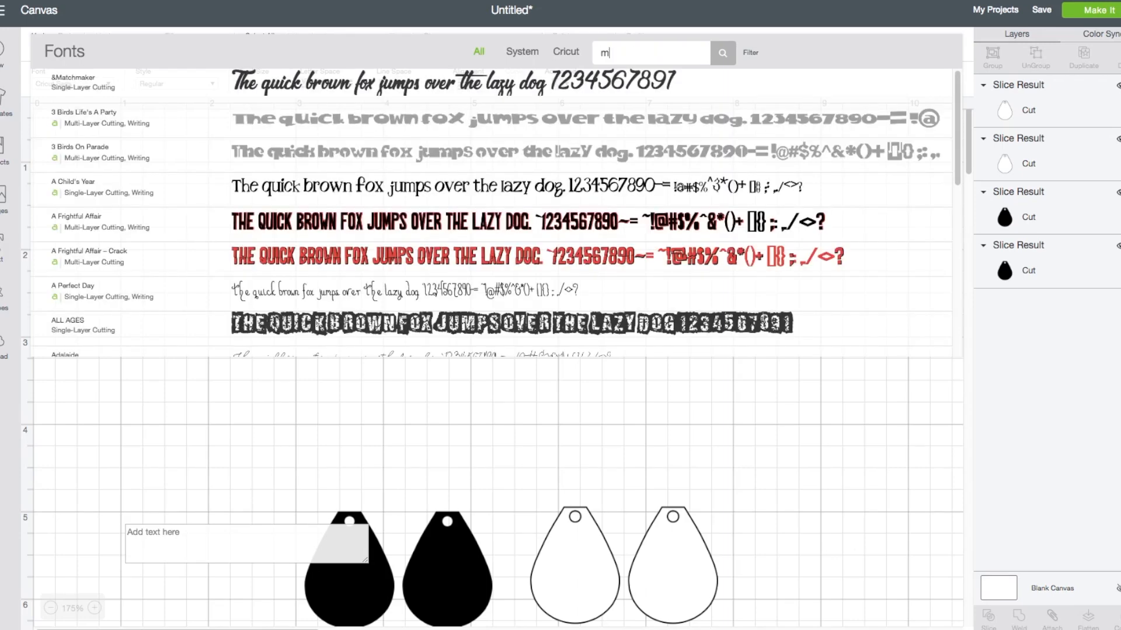
{"action": "type", "text": "onog"}
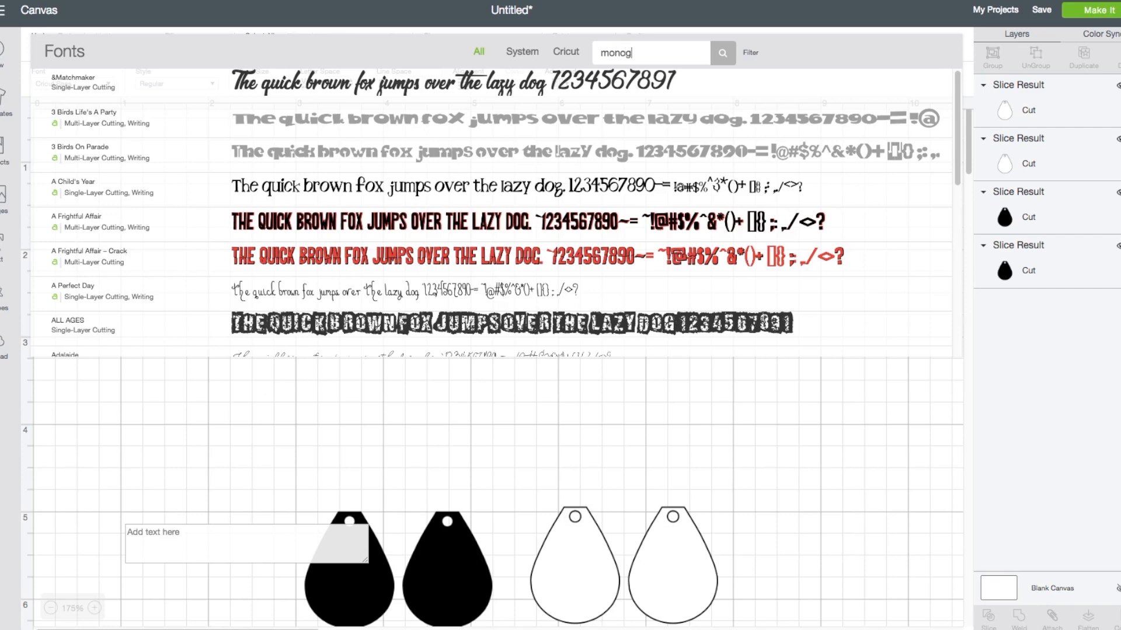
{"action": "type", "text": "ram"}
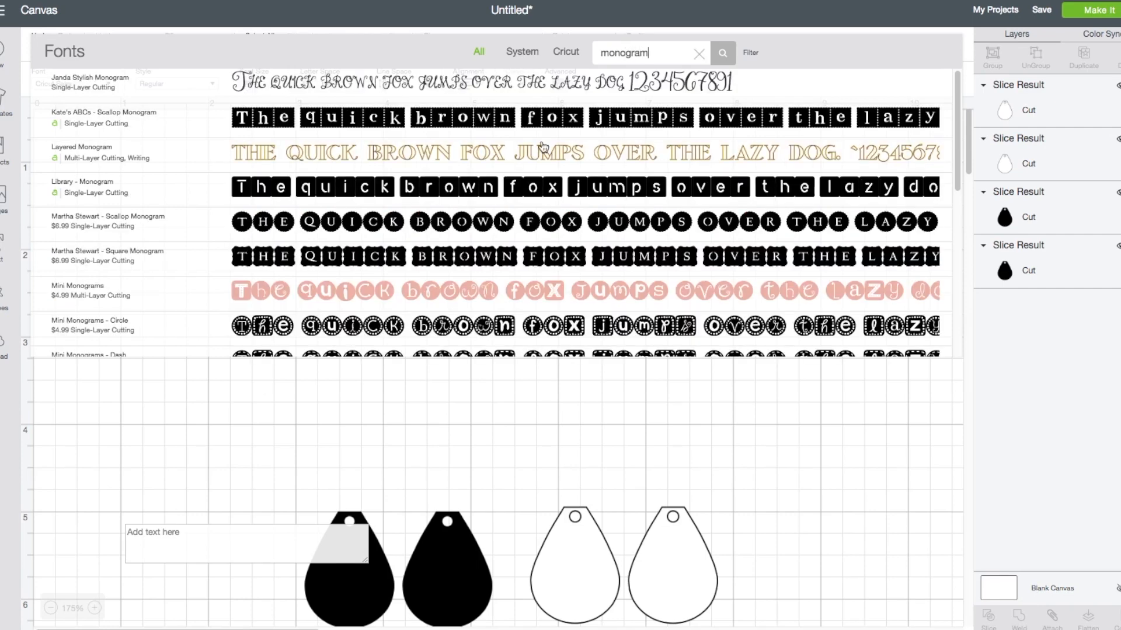
{"action": "scroll", "scroll_direction": "down", "scroll_amount": 3}
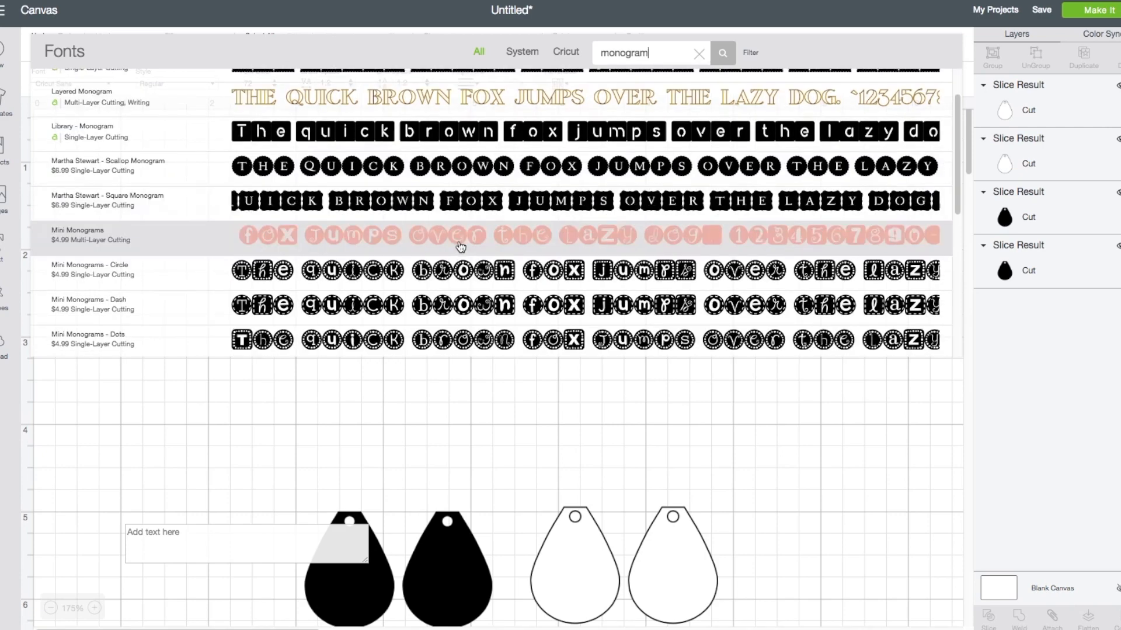
{"action": "scroll", "scroll_direction": "down", "scroll_amount": 3}
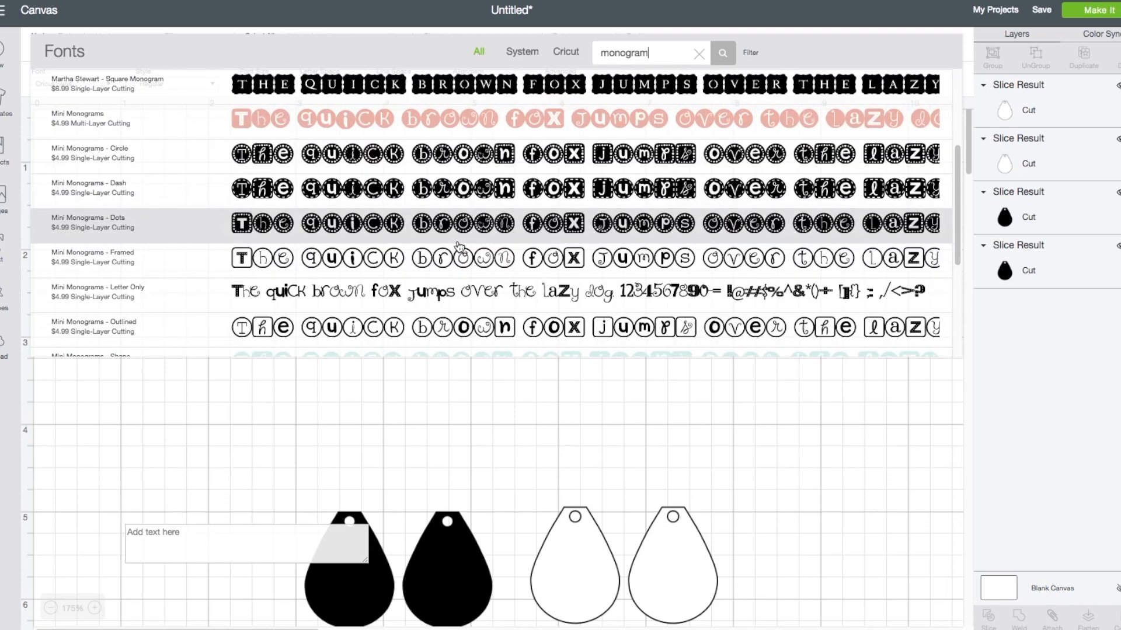
{"action": "scroll", "scroll_direction": "down", "scroll_amount": 3}
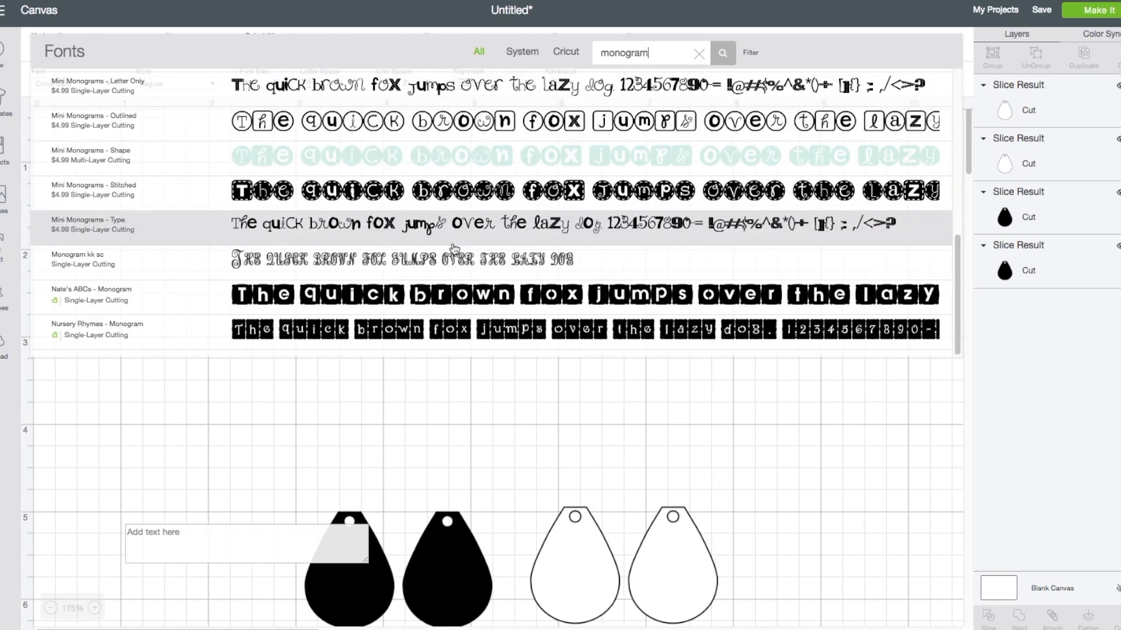
{"action": "mouse_move", "coordinate": [444, 259]}
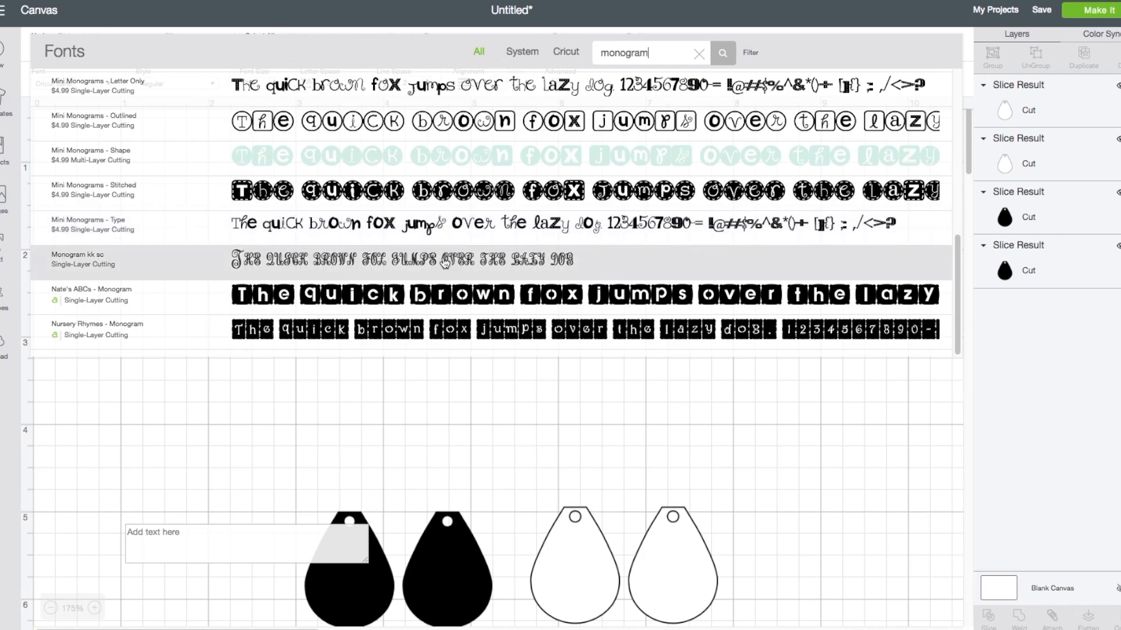
{"action": "left_click", "coordinate": [78, 259]}
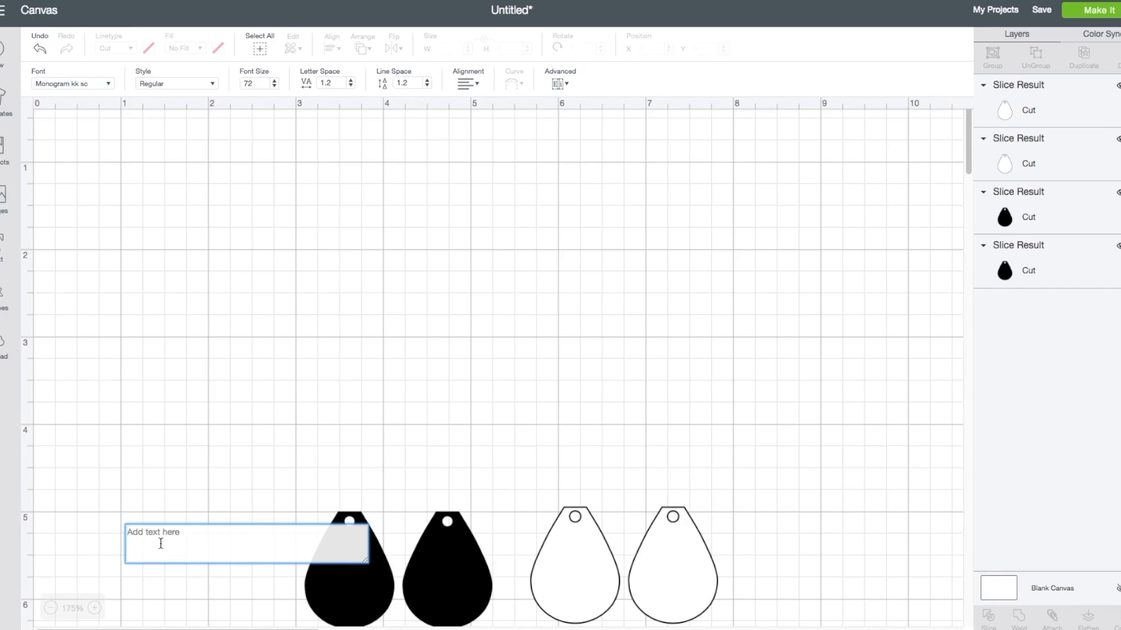
Enter the letters c, B, a so the text box reads the CBA monogram
{"action": "type", "text": "c"}
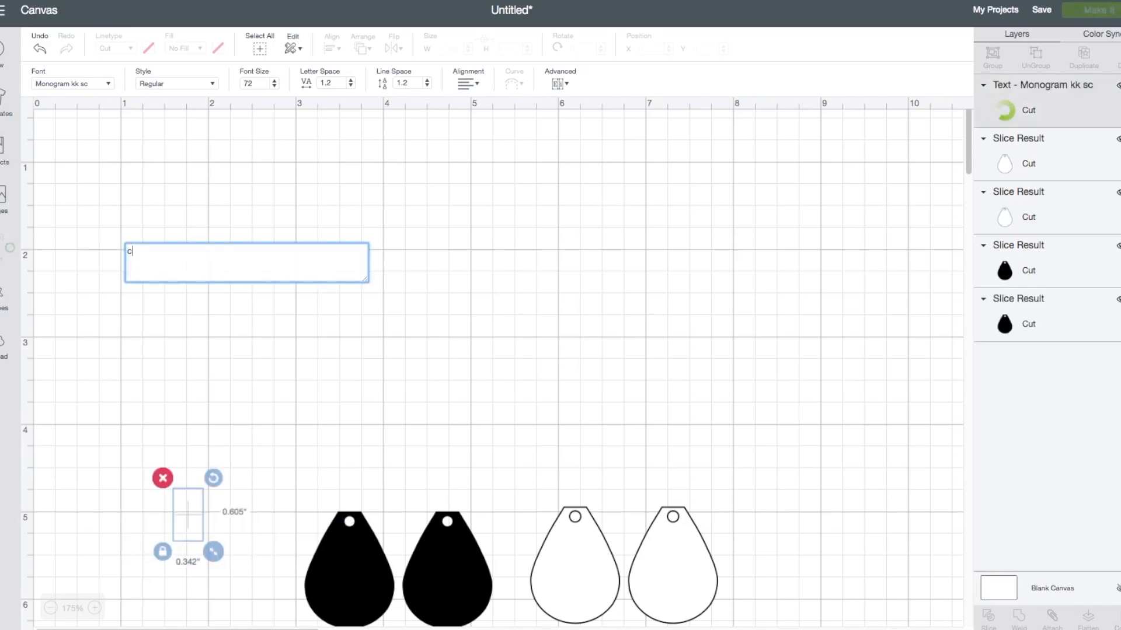
{"action": "type", "text": "B"}
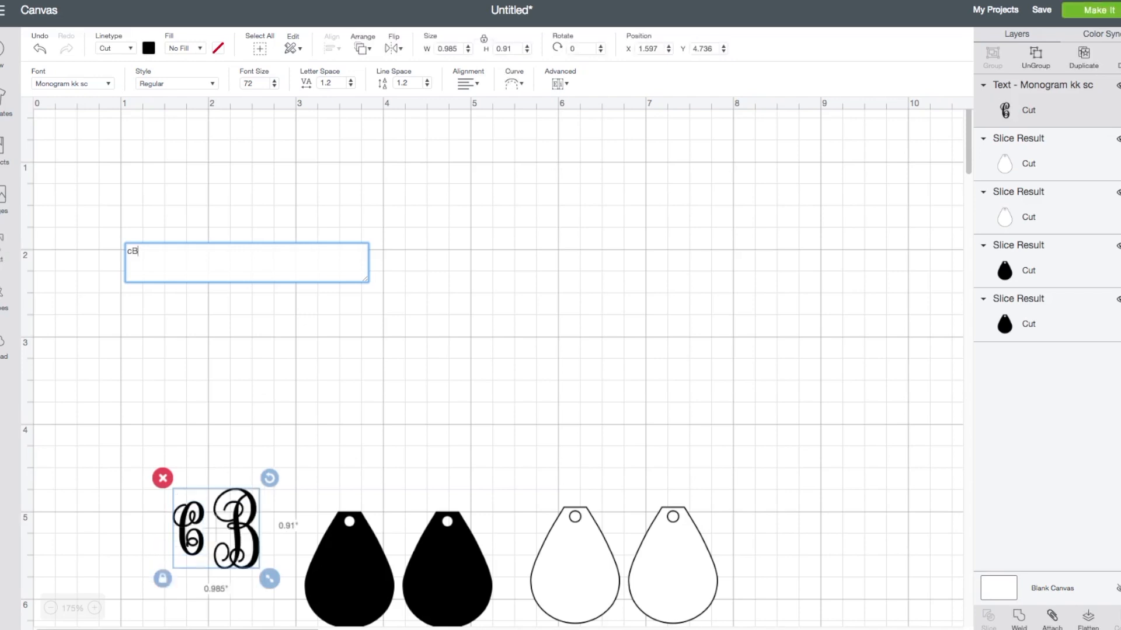
{"action": "type", "text": "a"}
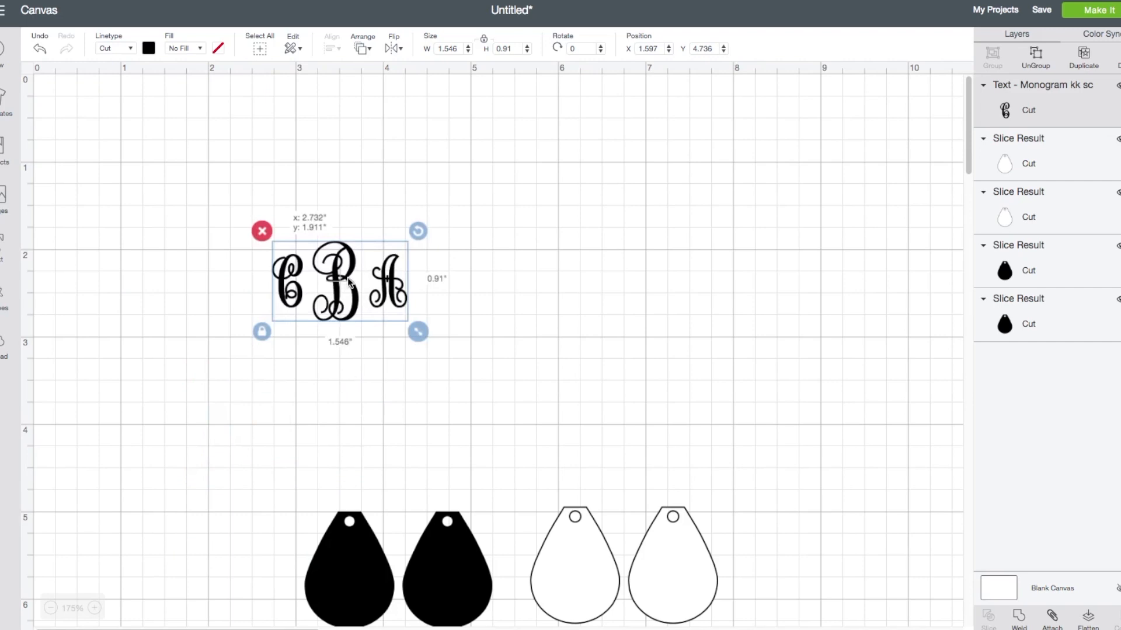
Select the CBA monogram and reduce its Letter Space step by step down to 0.1
{"action": "double_click", "coordinate": [340, 281]}
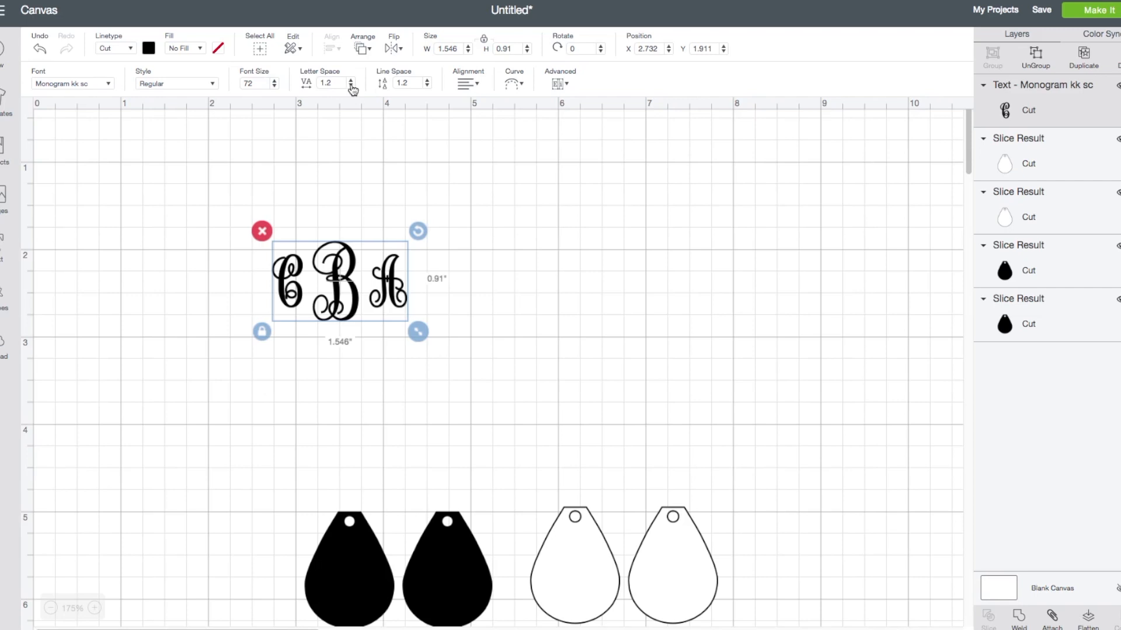
{"action": "mouse_move", "coordinate": [352, 88]}
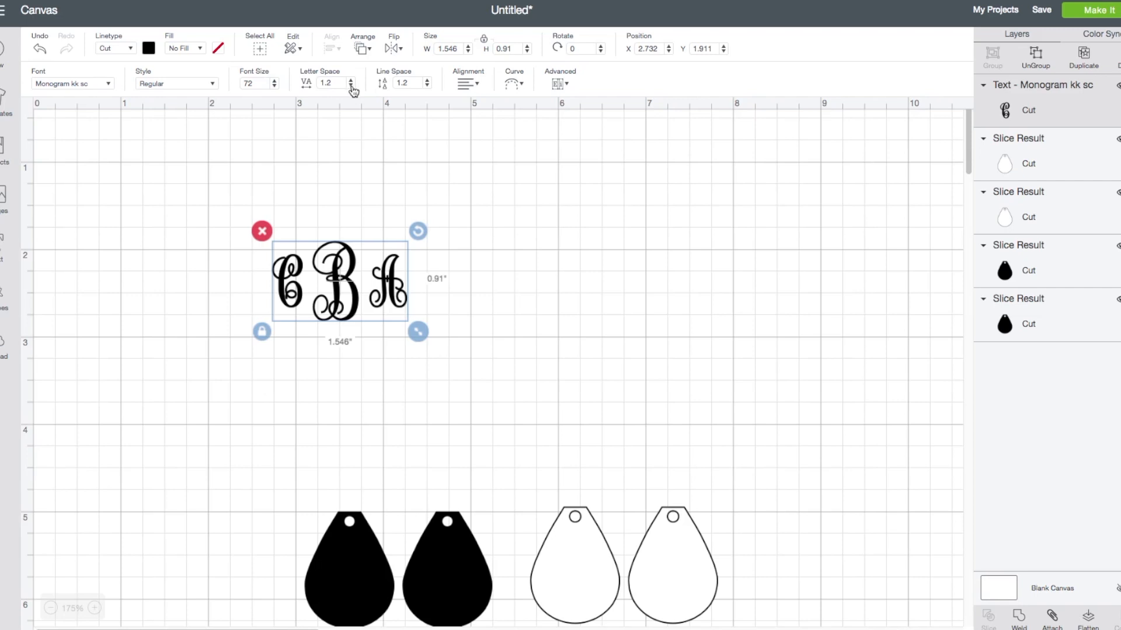
{"action": "left_click", "coordinate": [352, 87]}
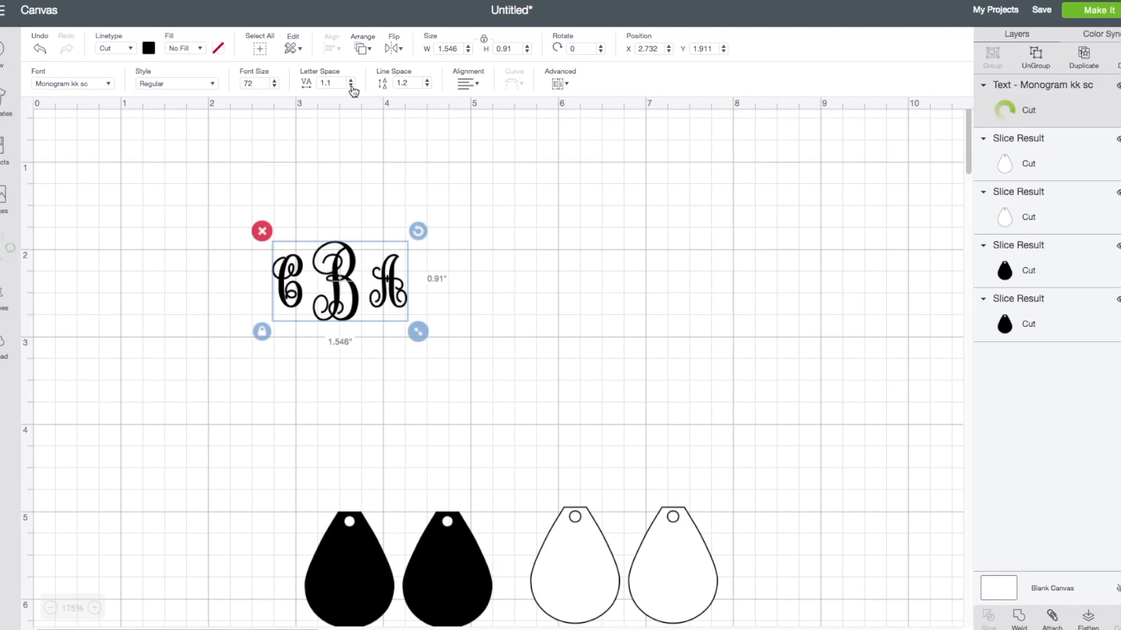
{"action": "left_click", "coordinate": [350, 87]}
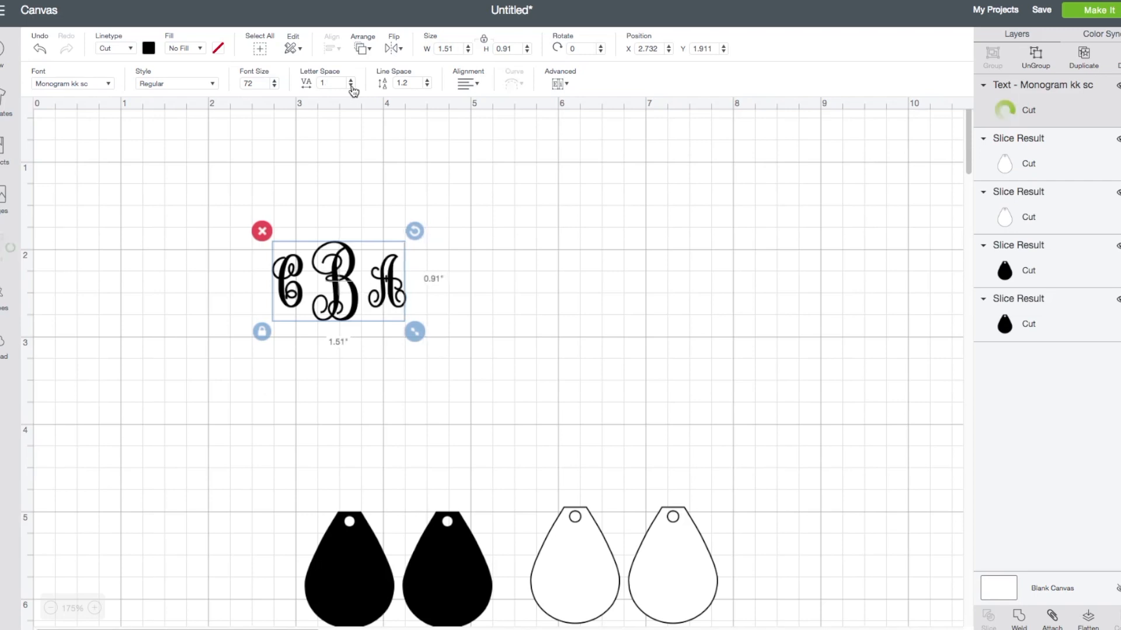
{"action": "left_click", "coordinate": [350, 85]}
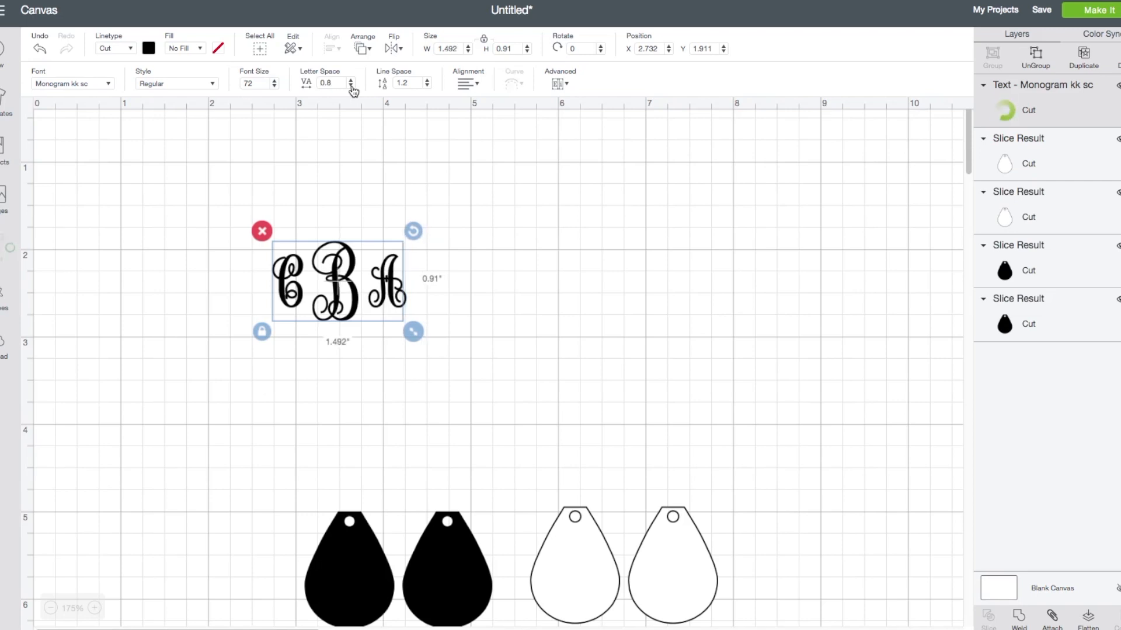
{"action": "left_click", "coordinate": [350, 85]}
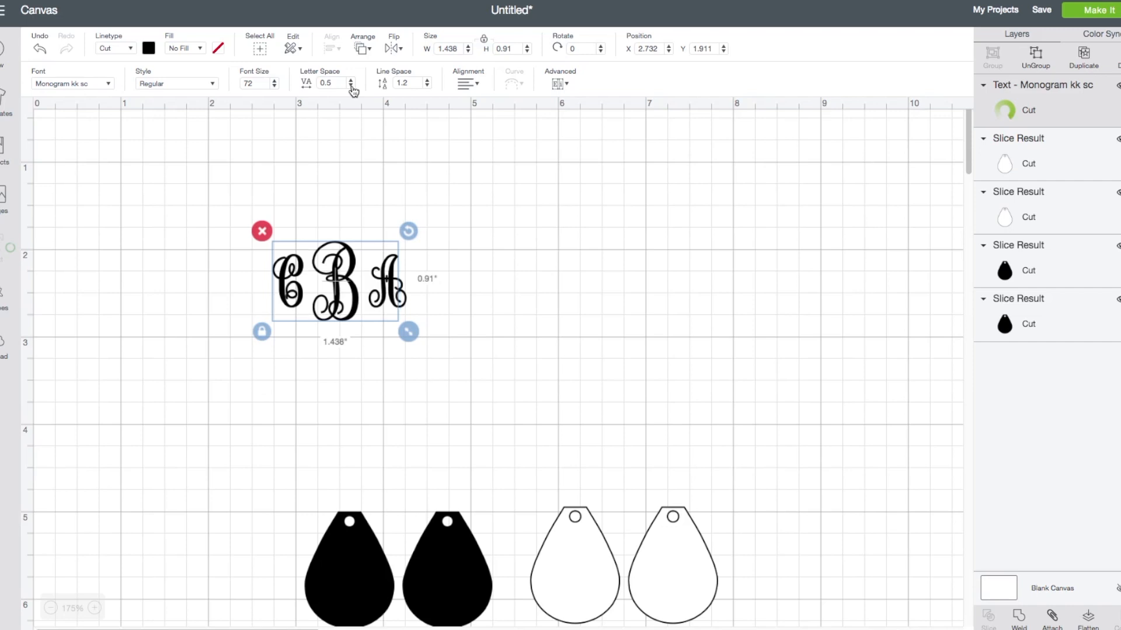
{"action": "left_click", "coordinate": [352, 88]}
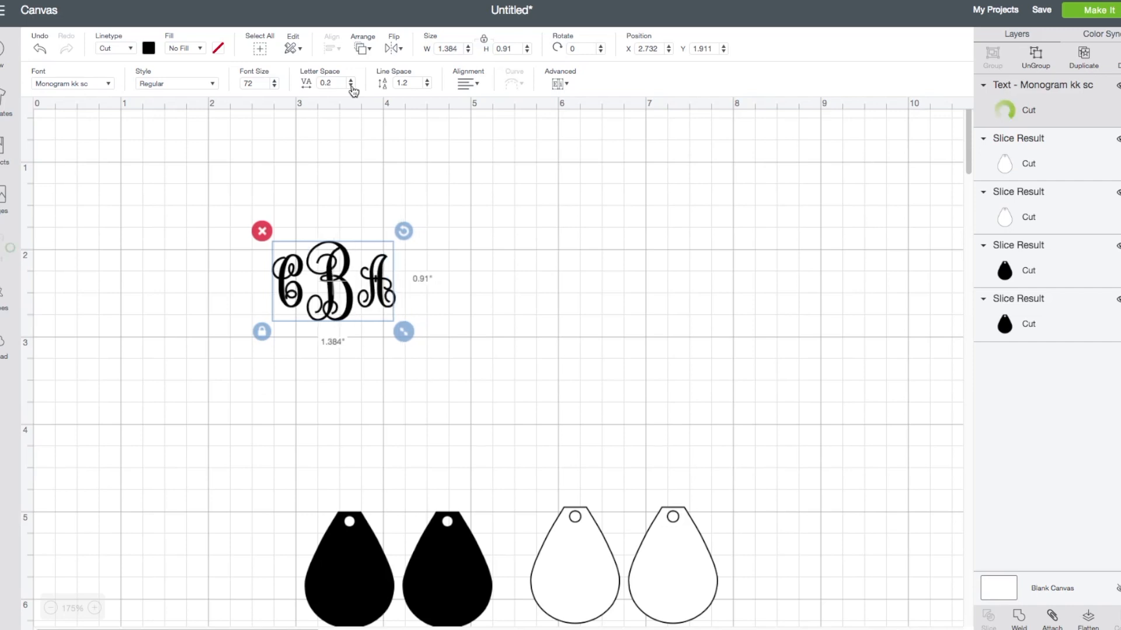
{"action": "left_click", "coordinate": [350, 86]}
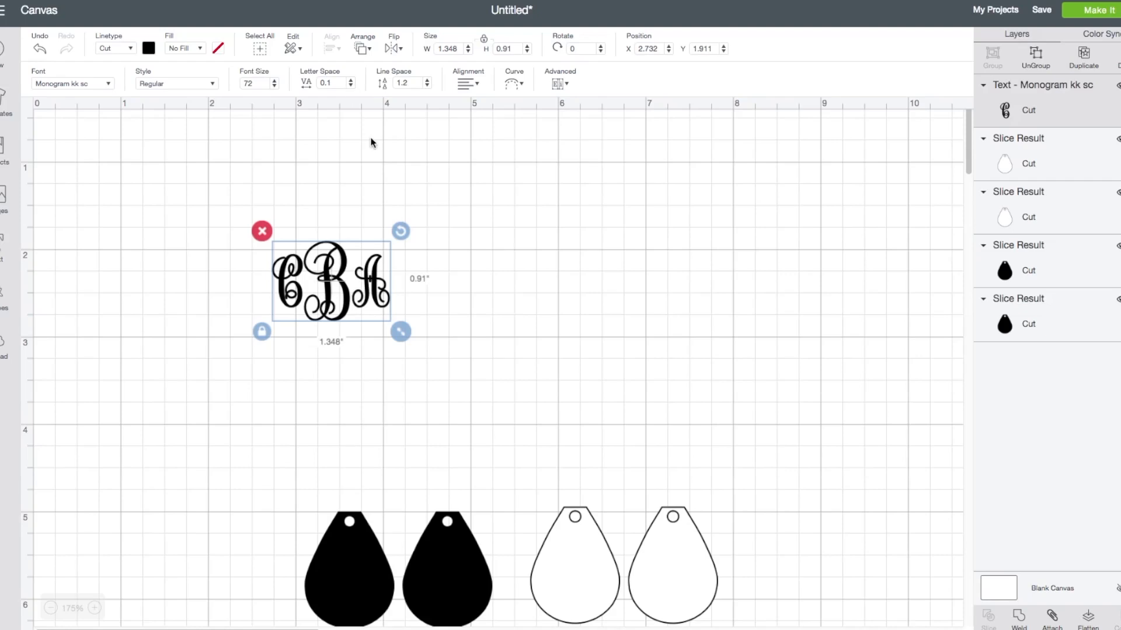
{"action": "mouse_move", "coordinate": [1018, 60]}
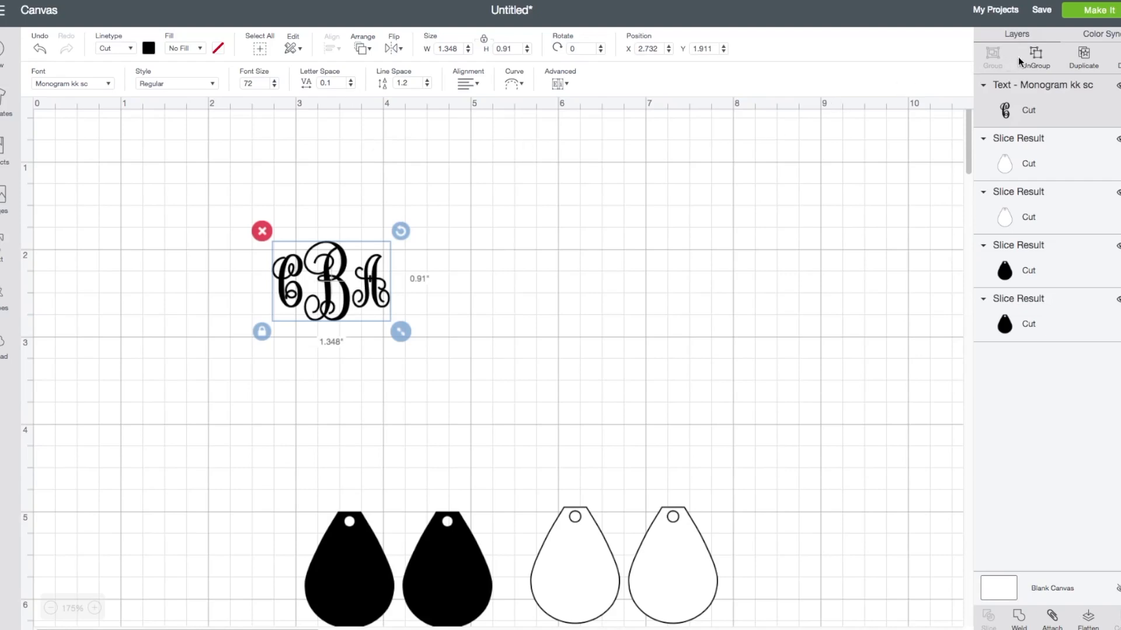
{"action": "mouse_move", "coordinate": [1034, 56]}
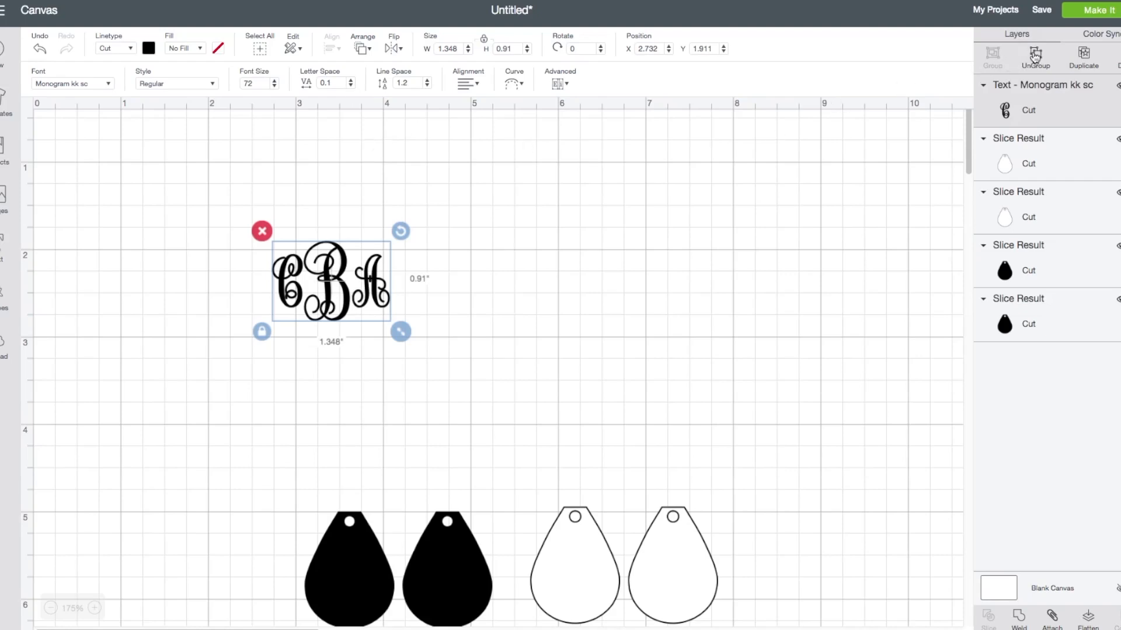
Ungroup the monogram and nudge the C and A inward so they overlap the B
{"action": "left_click", "coordinate": [1035, 55]}
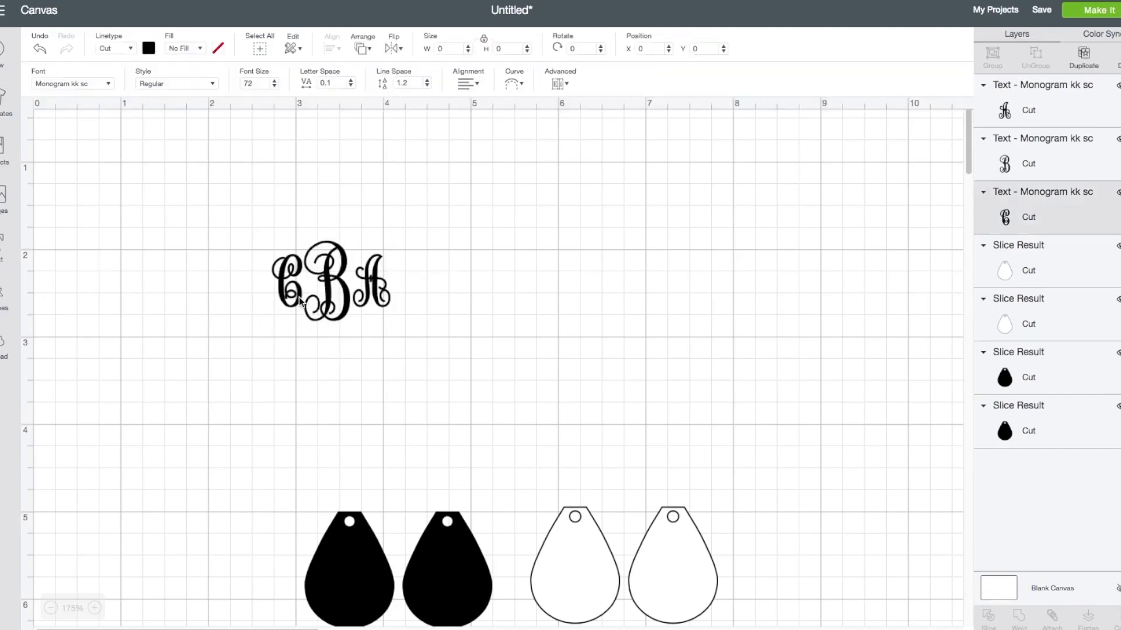
{"action": "left_click", "coordinate": [296, 279]}
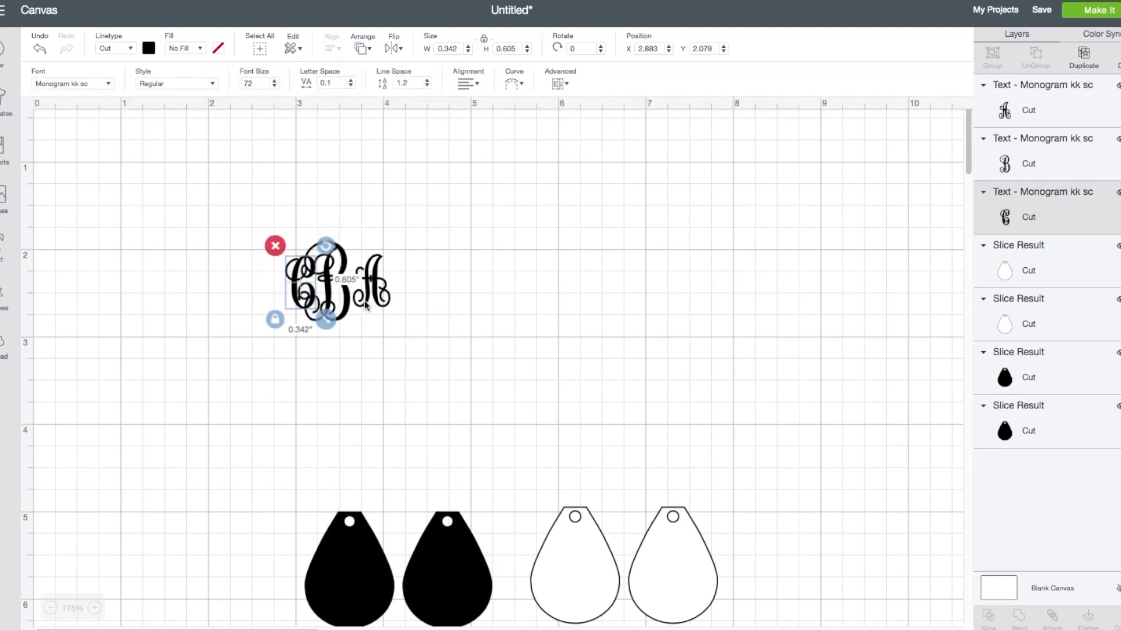
{"action": "mouse_move", "coordinate": [292, 286]}
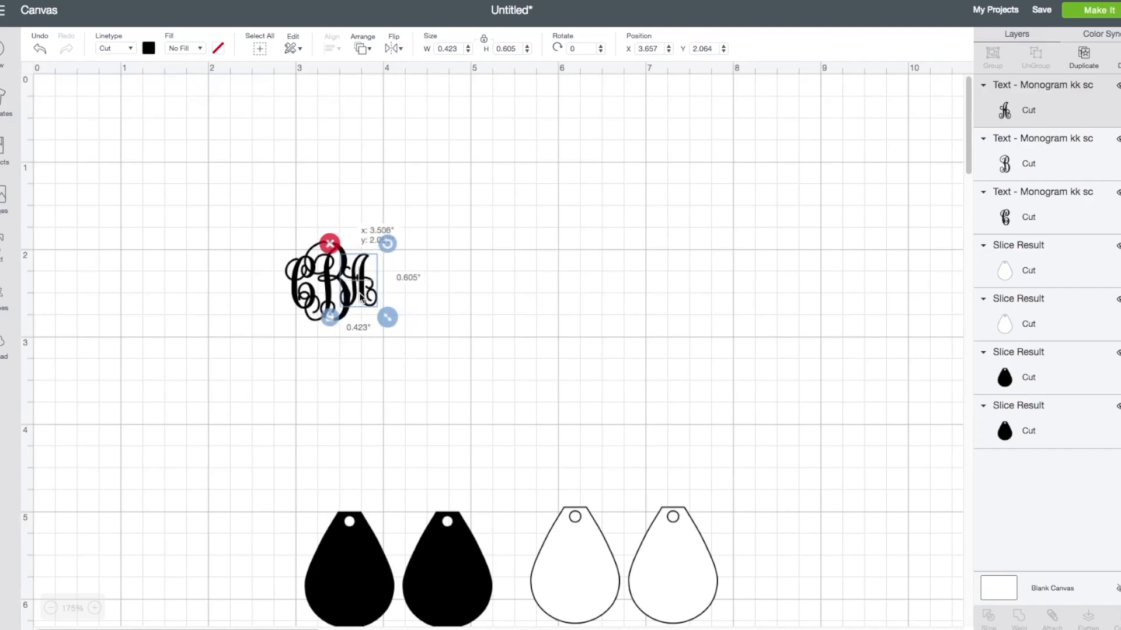
{"action": "left_click_drag", "start_coordinate": [337, 279], "coordinate": [333, 283]}
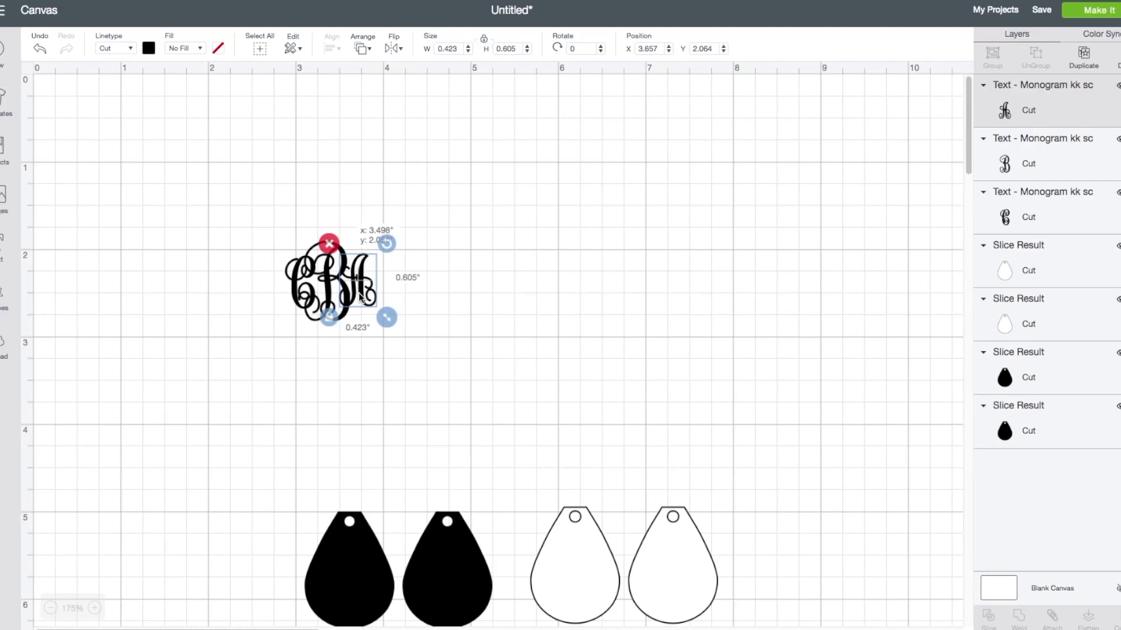
{"action": "left_click", "coordinate": [329, 279]}
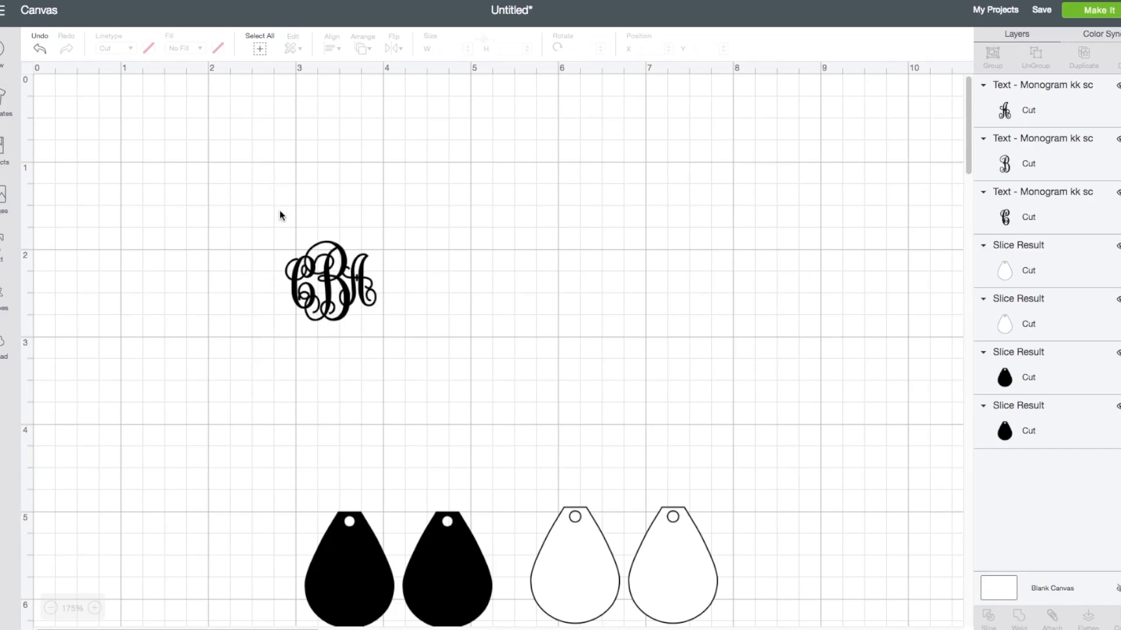
Select all three letters and align them with Center Vertically
{"action": "left_click", "coordinate": [330, 281]}
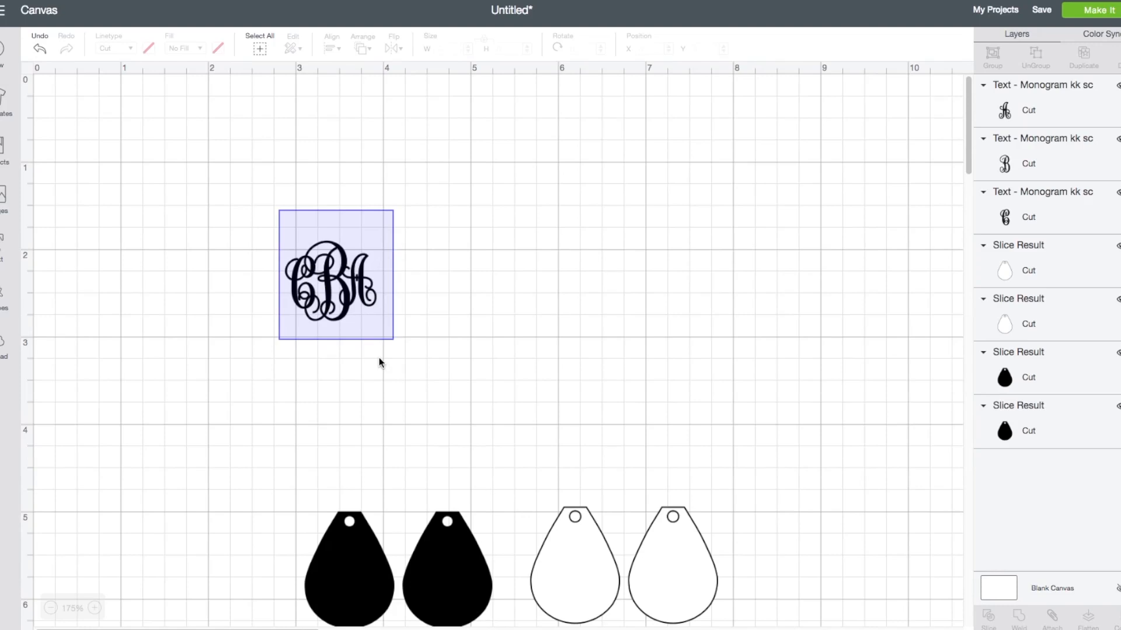
{"action": "left_click", "coordinate": [335, 276]}
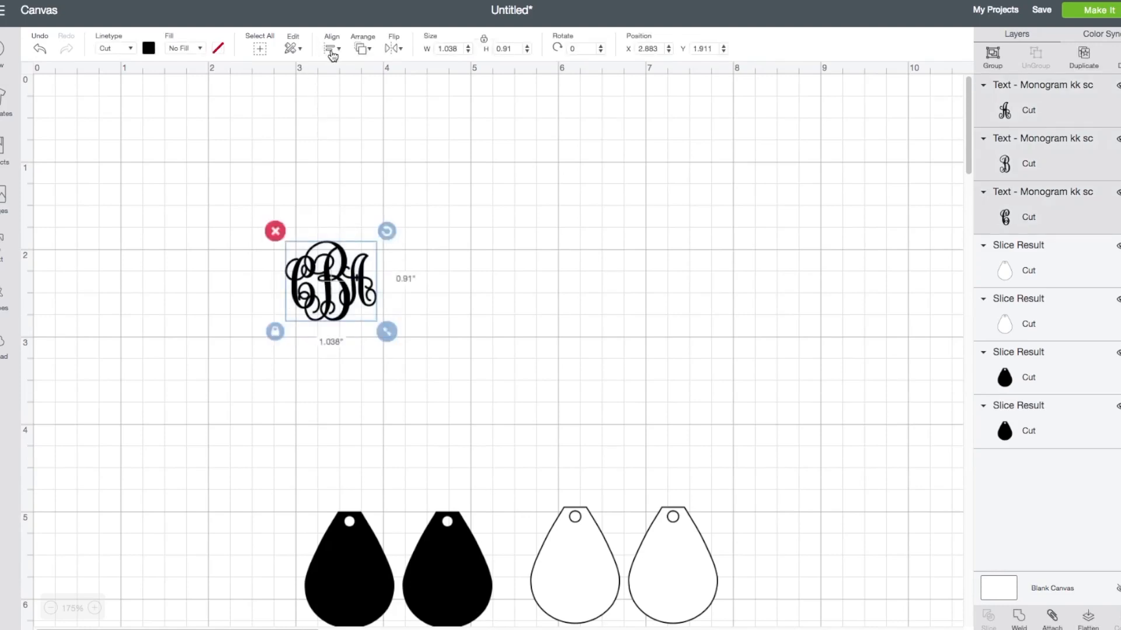
{"action": "left_click", "coordinate": [330, 49]}
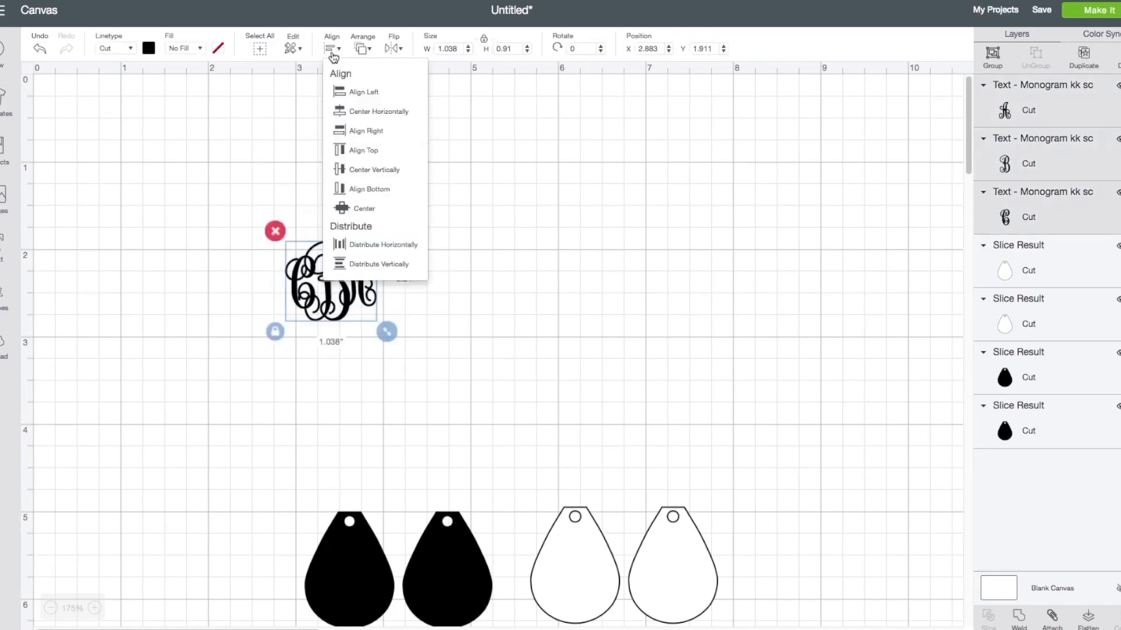
{"action": "mouse_move", "coordinate": [351, 174]}
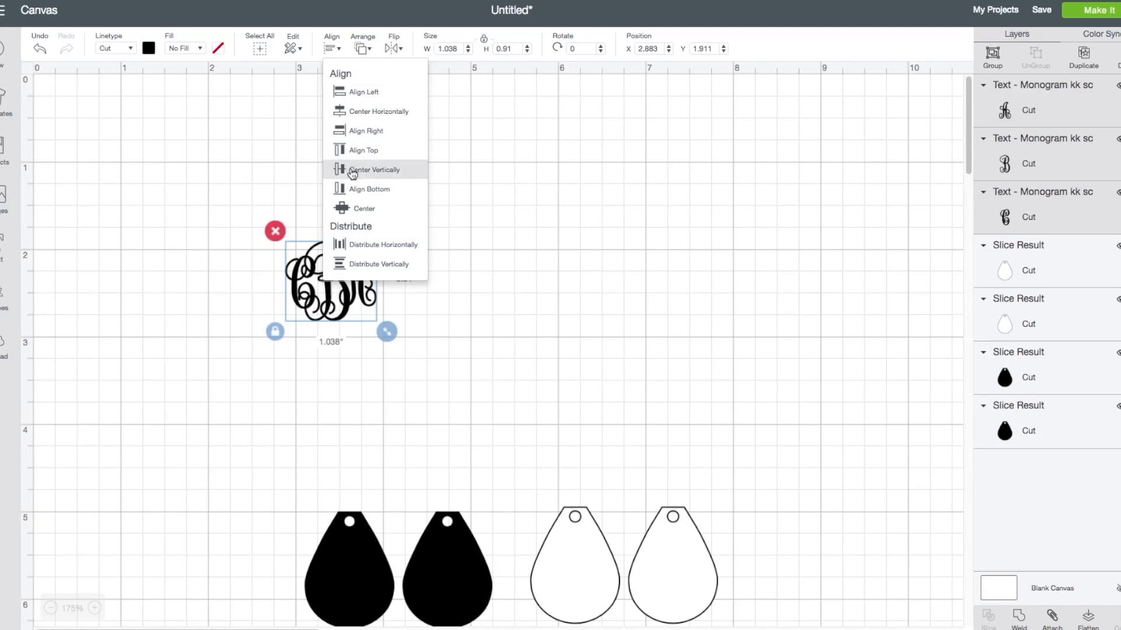
{"action": "left_click", "coordinate": [374, 169]}
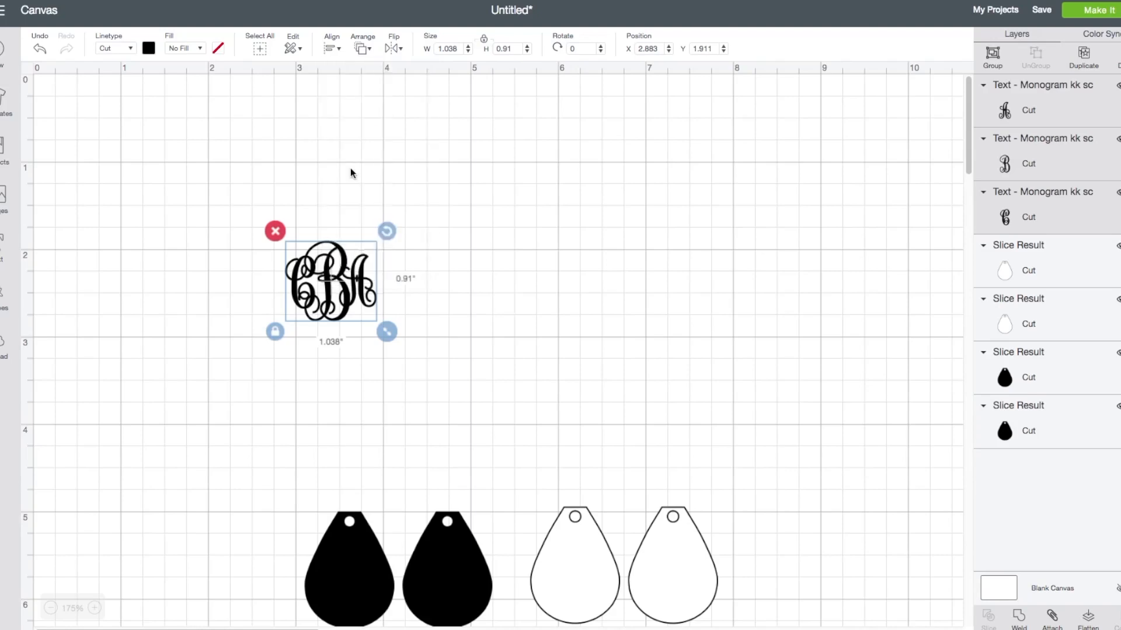
{"action": "mouse_move", "coordinate": [499, 309]}
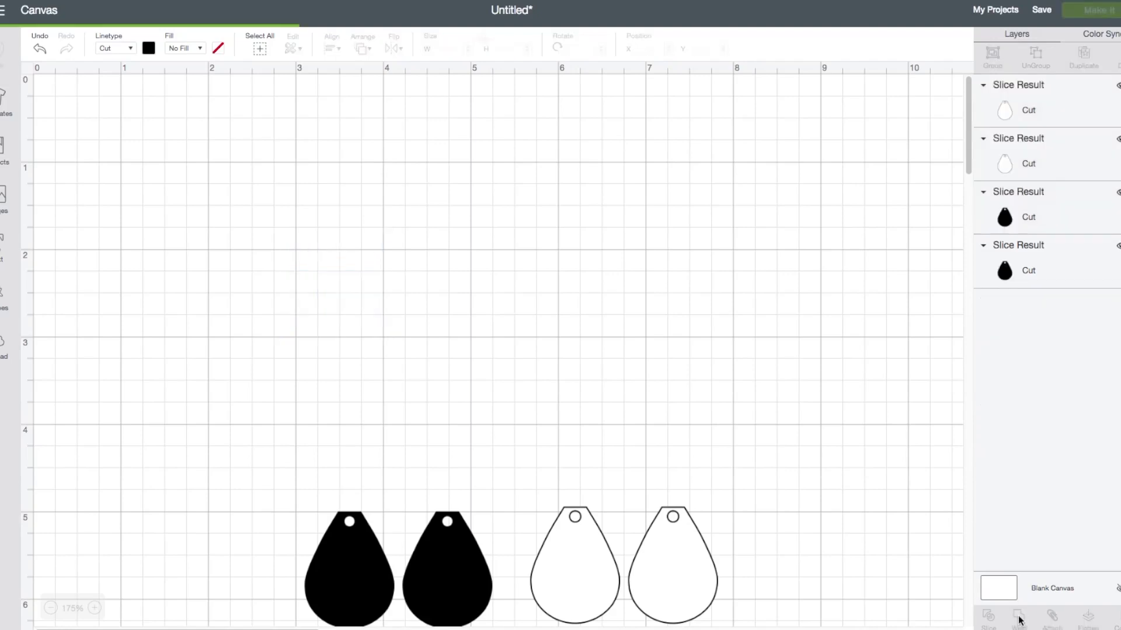
Weld the letters into one CBA shape and move it toward the teardrops
{"action": "left_click", "coordinate": [1018, 616]}
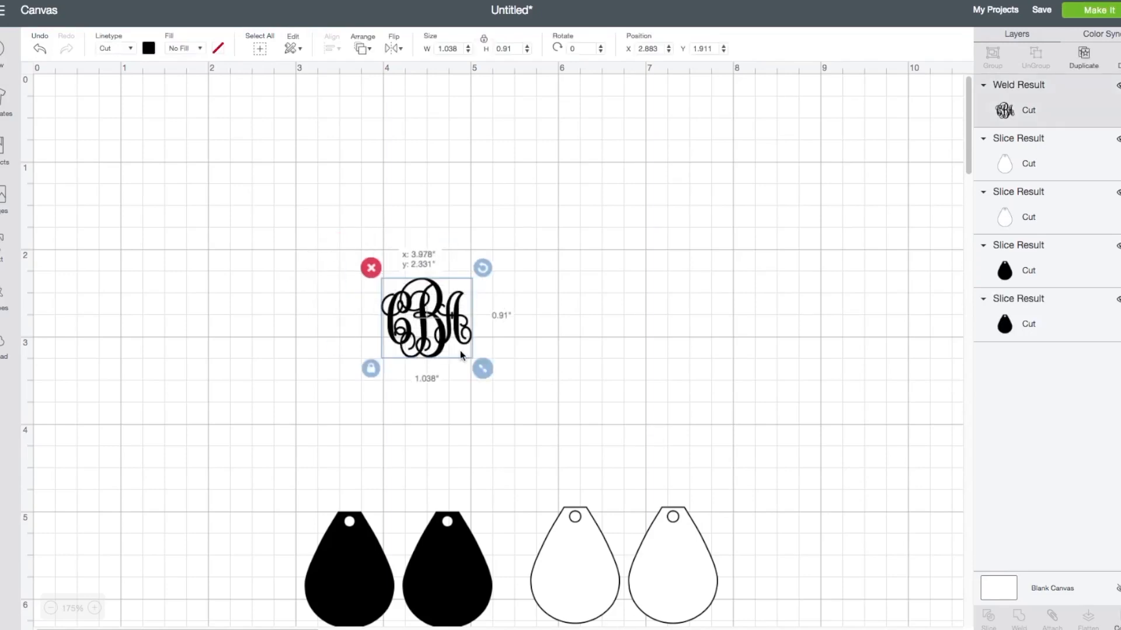
{"action": "left_click_drag", "start_coordinate": [425, 317], "coordinate": [568, 565]}
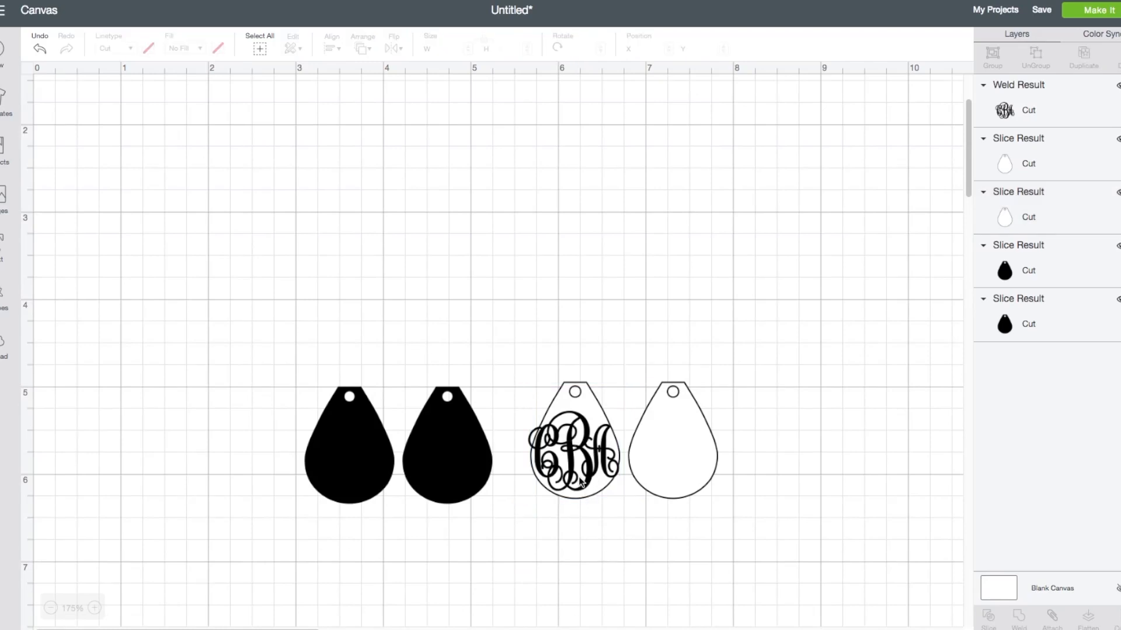
Shrink the welded monogram to about 0.83 by 0.73 inches and centre it inside the first white teardrop
{"action": "left_click", "coordinate": [572, 450]}
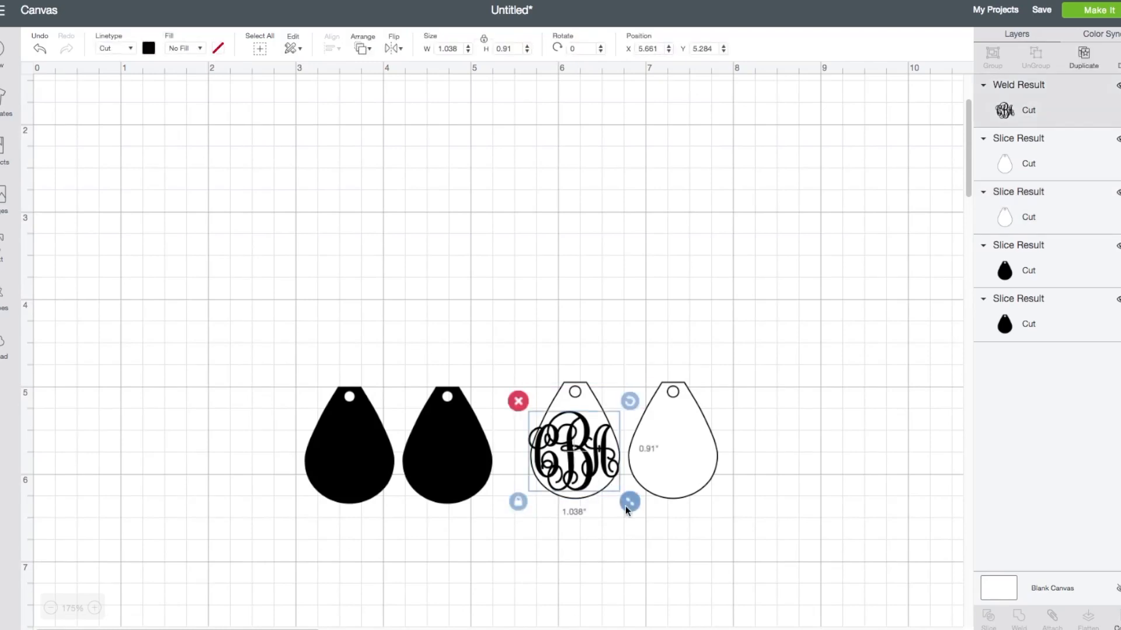
{"action": "left_click_drag", "start_coordinate": [629, 501], "coordinate": [616, 492]}
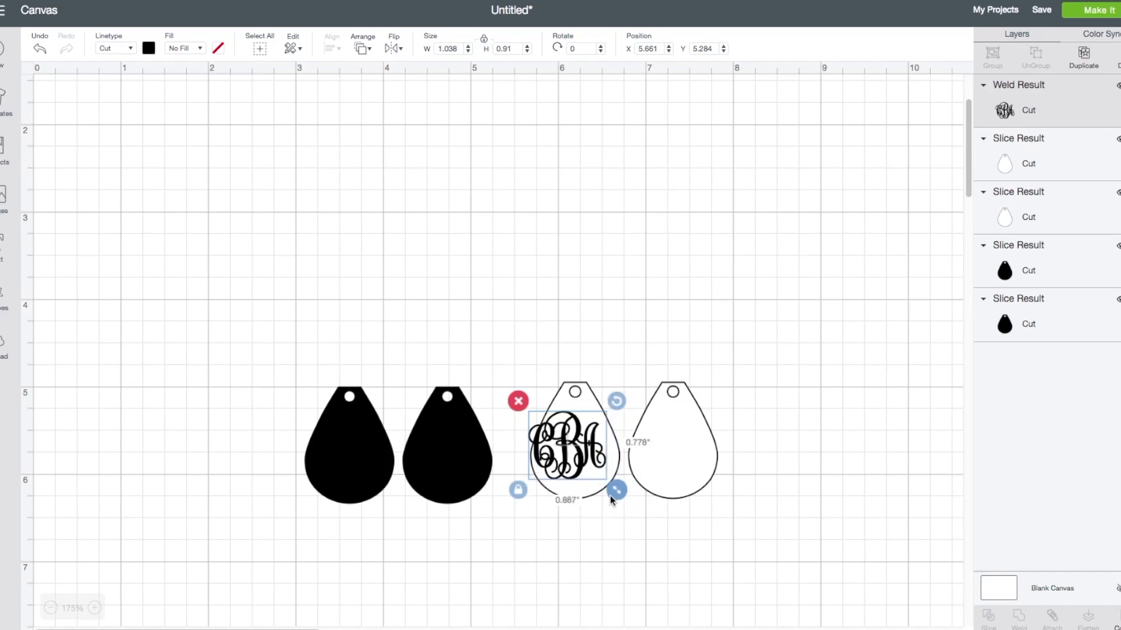
{"action": "left_click_drag", "start_coordinate": [616, 490], "coordinate": [611, 486]}
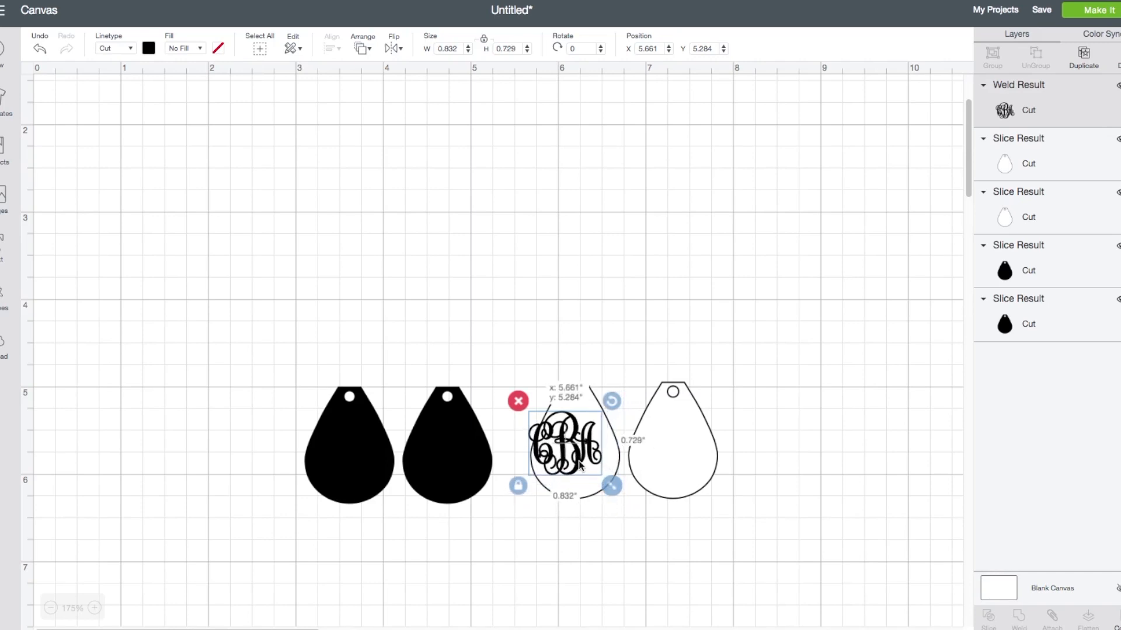
{"action": "left_click_drag", "start_coordinate": [567, 444], "coordinate": [575, 468]}
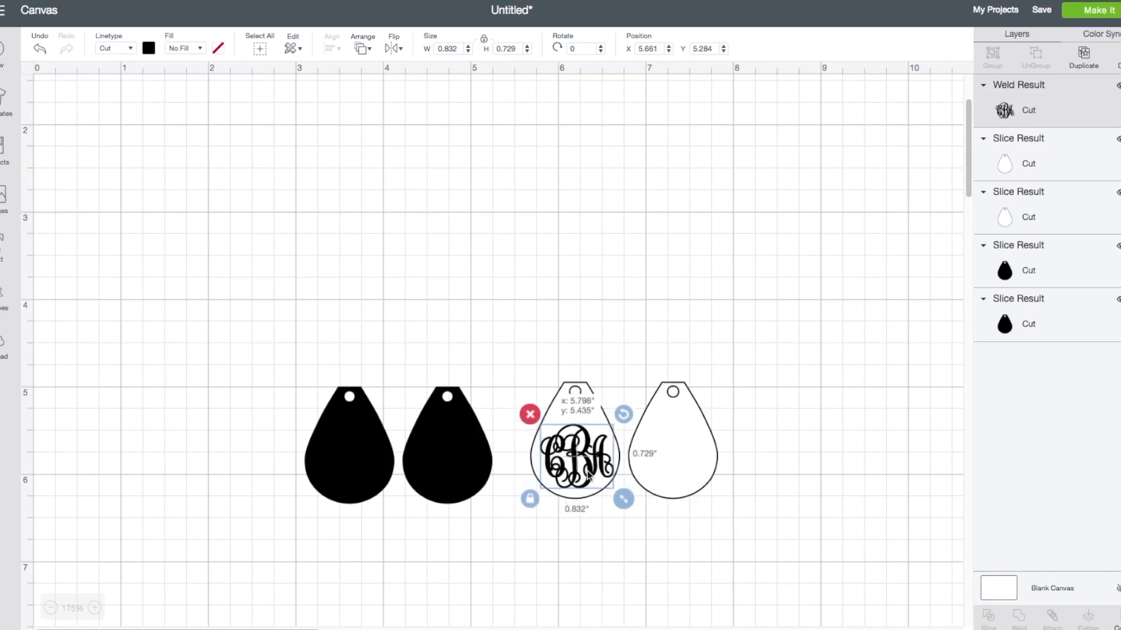
{"action": "left_click_drag", "start_coordinate": [575, 454], "coordinate": [572, 454]}
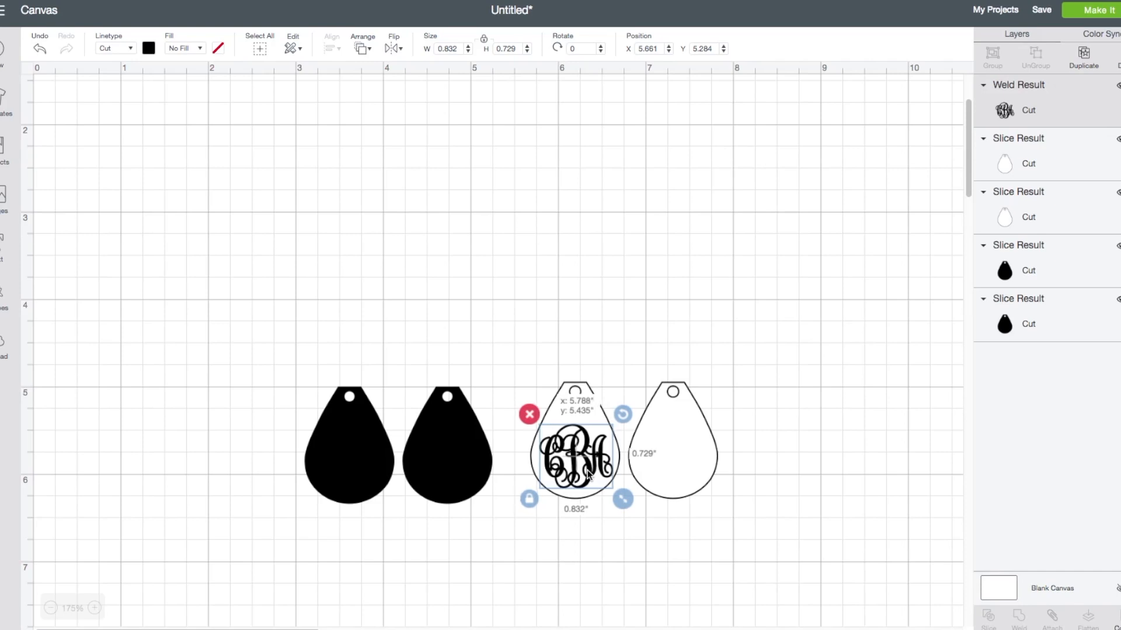
Duplicate the CBA monogram, set both copies side by side above the teardrops, and select them together
{"action": "right_click", "coordinate": [576, 458]}
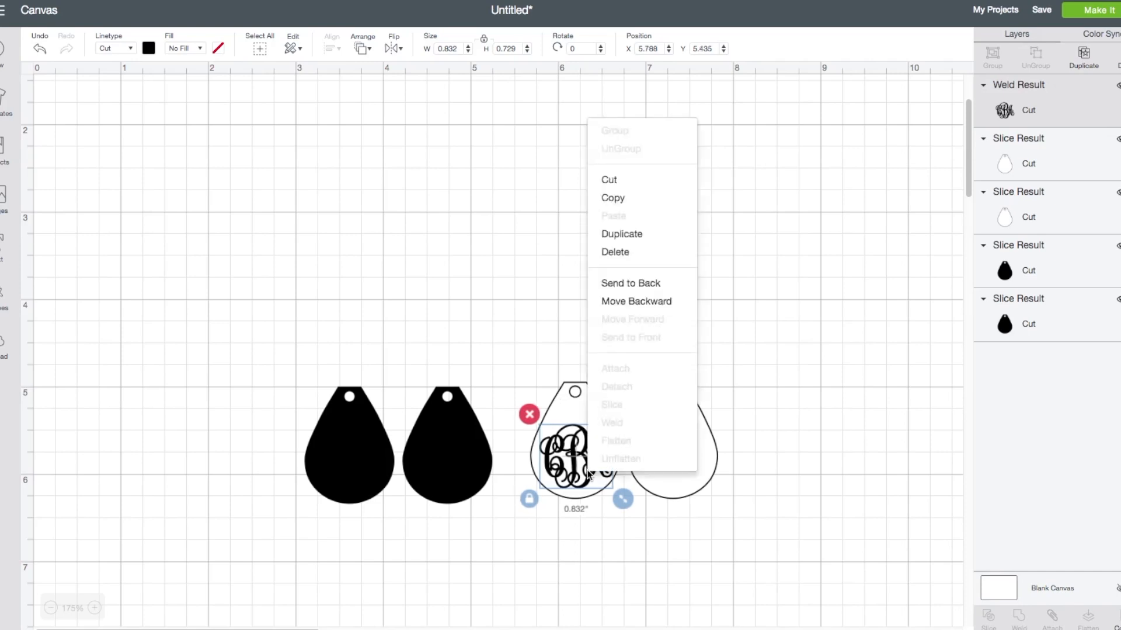
{"action": "mouse_move", "coordinate": [621, 233]}
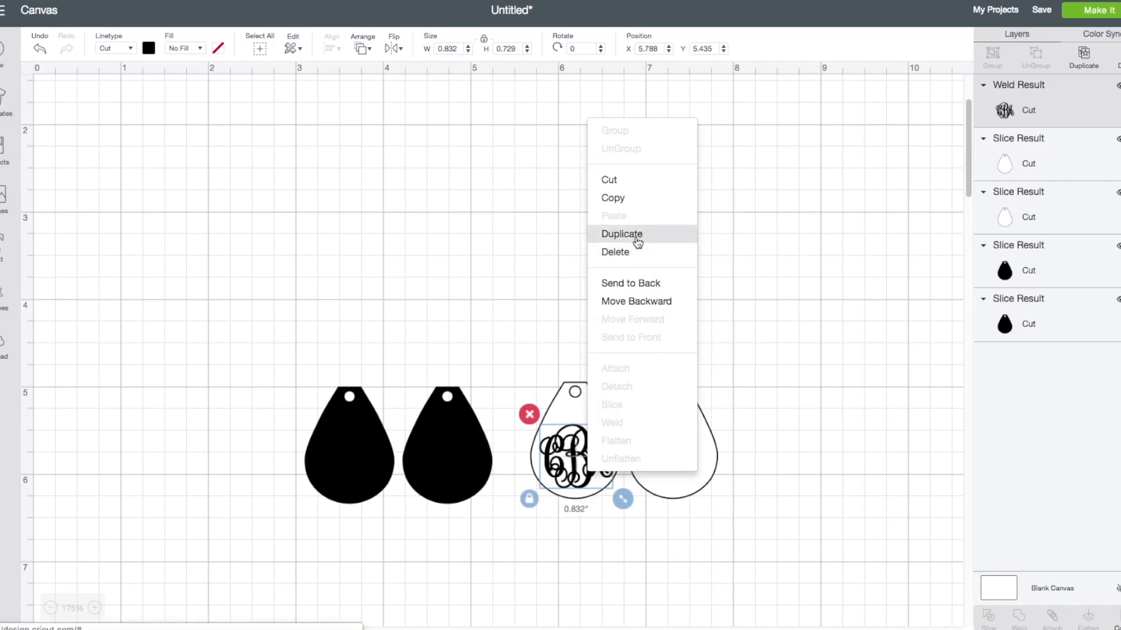
{"action": "left_click", "coordinate": [621, 234]}
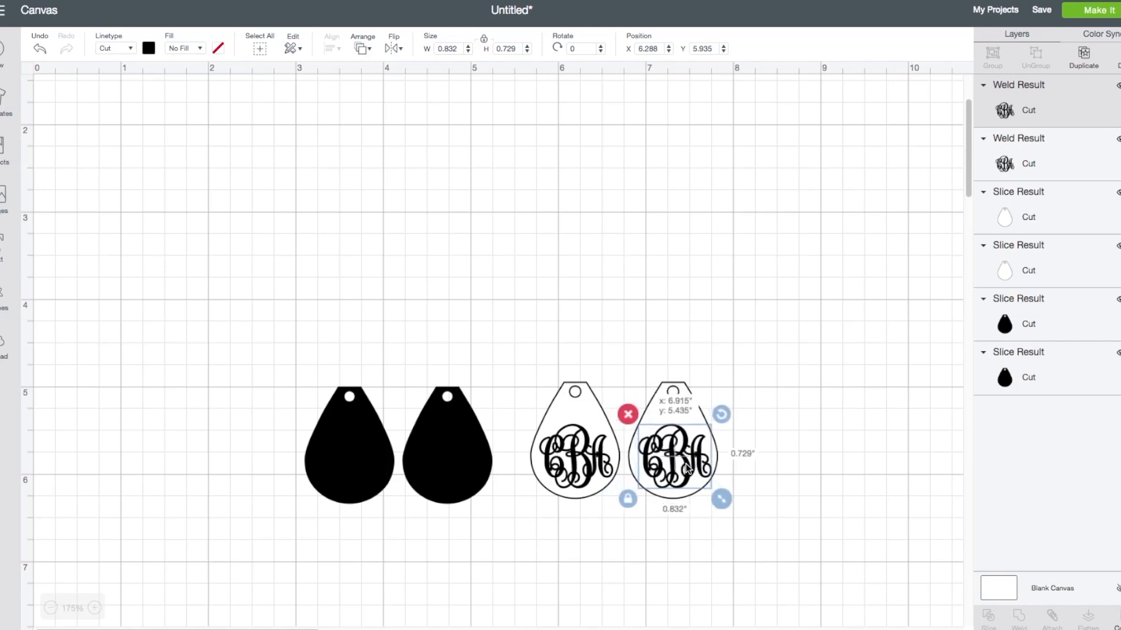
{"action": "left_click_drag", "start_coordinate": [673, 454], "coordinate": [654, 293]}
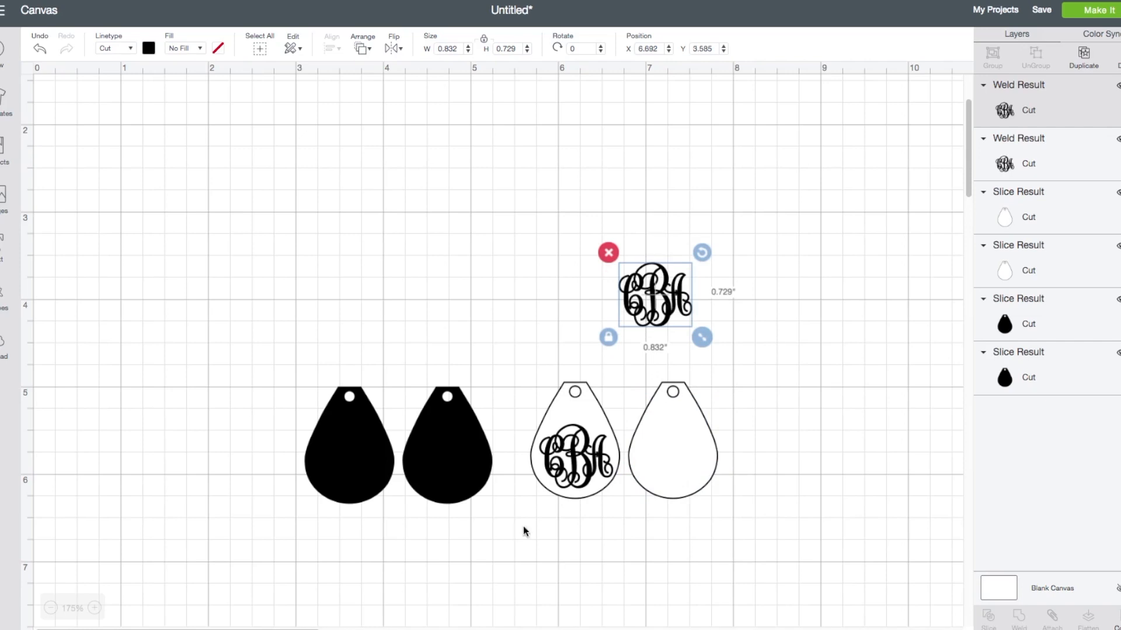
{"action": "left_click_drag", "start_coordinate": [655, 295], "coordinate": [574, 444]}
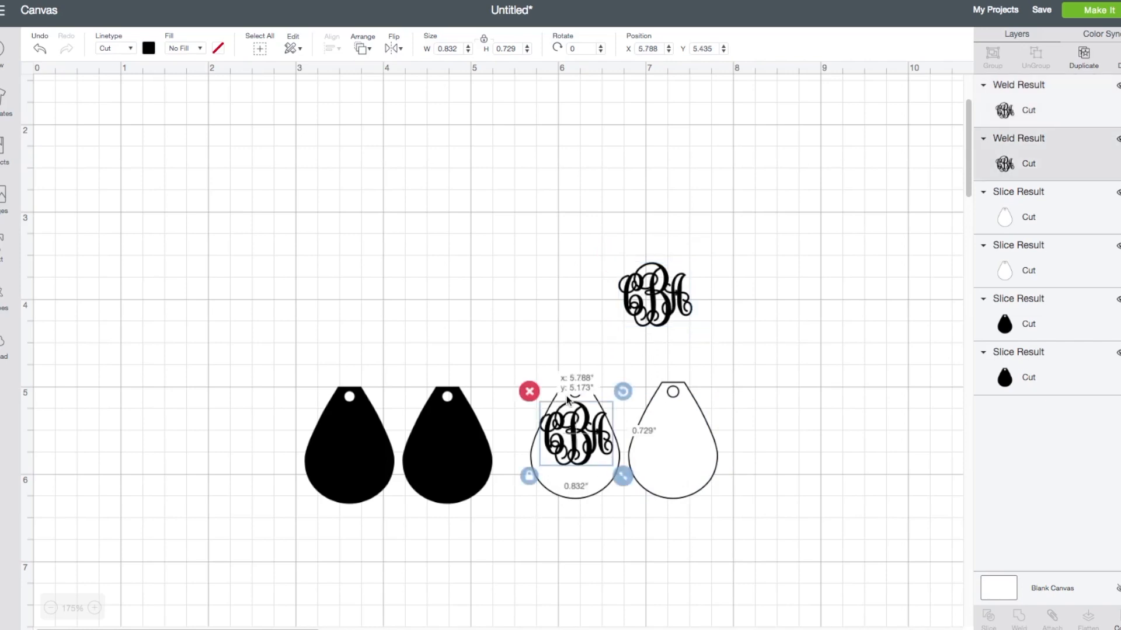
{"action": "left_click_drag", "start_coordinate": [575, 440], "coordinate": [579, 289]}
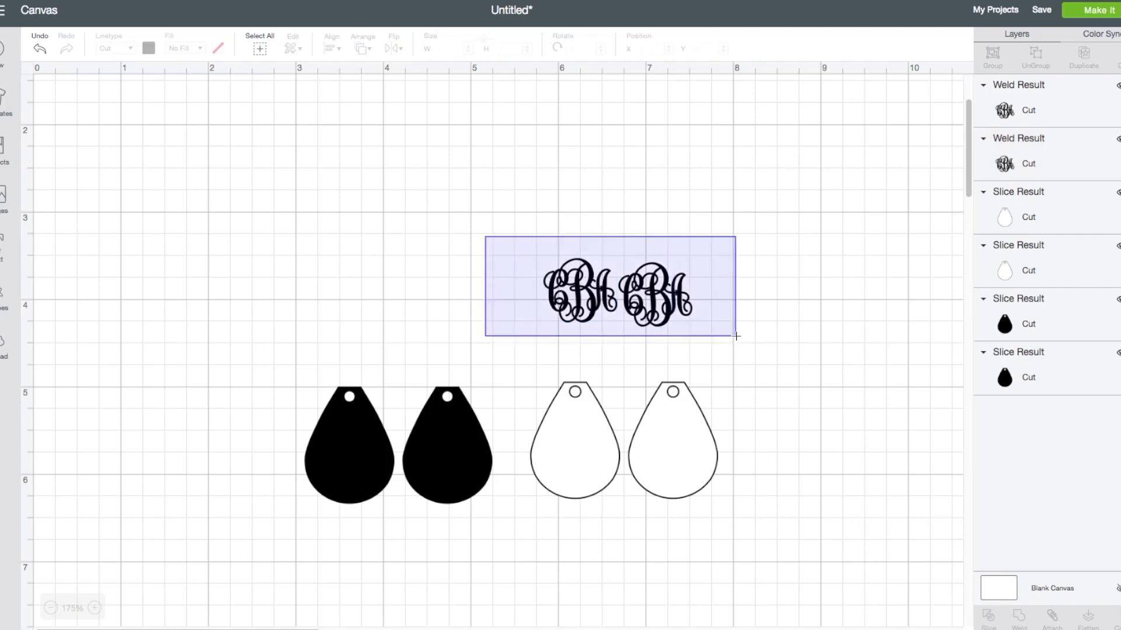
Recolour both selected monograms white from the Material colors swatches, then deselect
{"action": "left_click", "coordinate": [609, 290]}
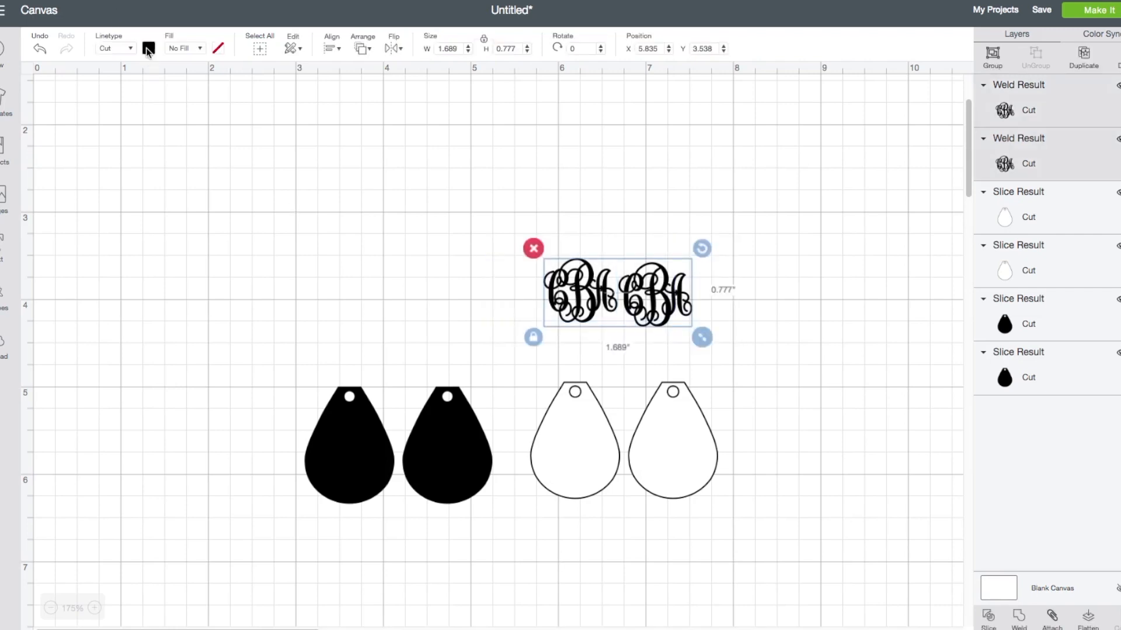
{"action": "left_click", "coordinate": [148, 48]}
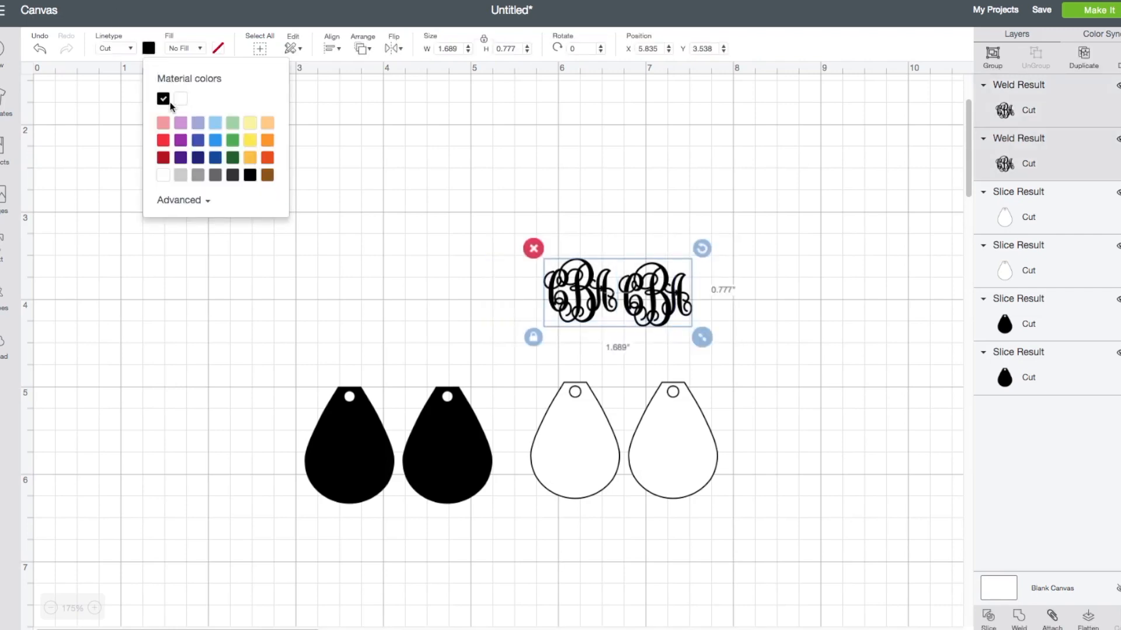
{"action": "left_click", "coordinate": [180, 98]}
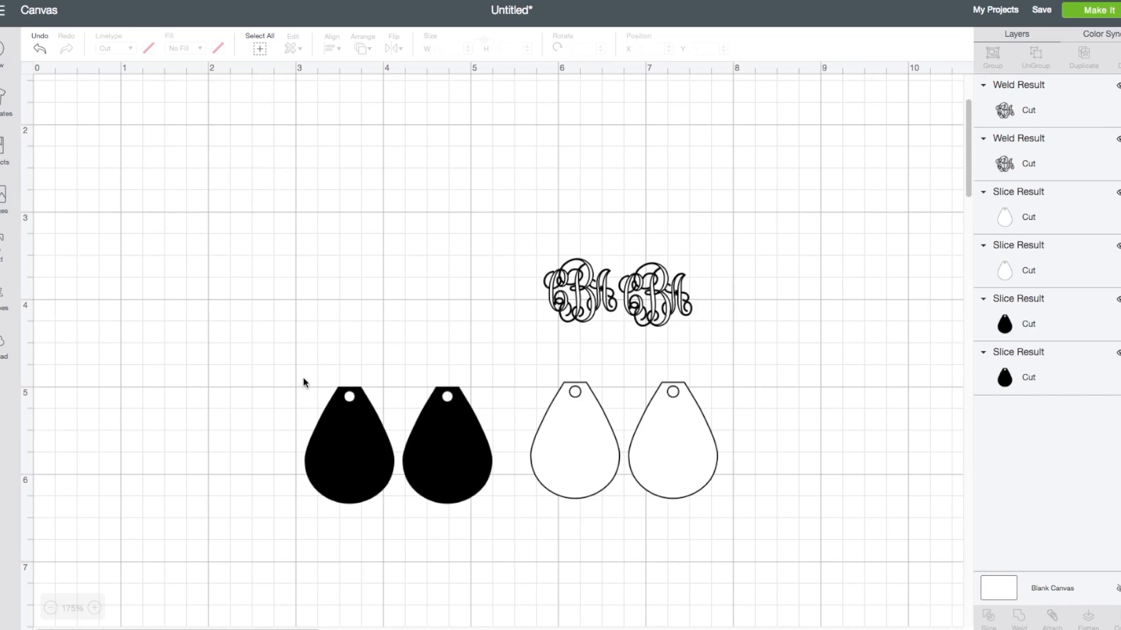
{"action": "left_click", "coordinate": [654, 293]}
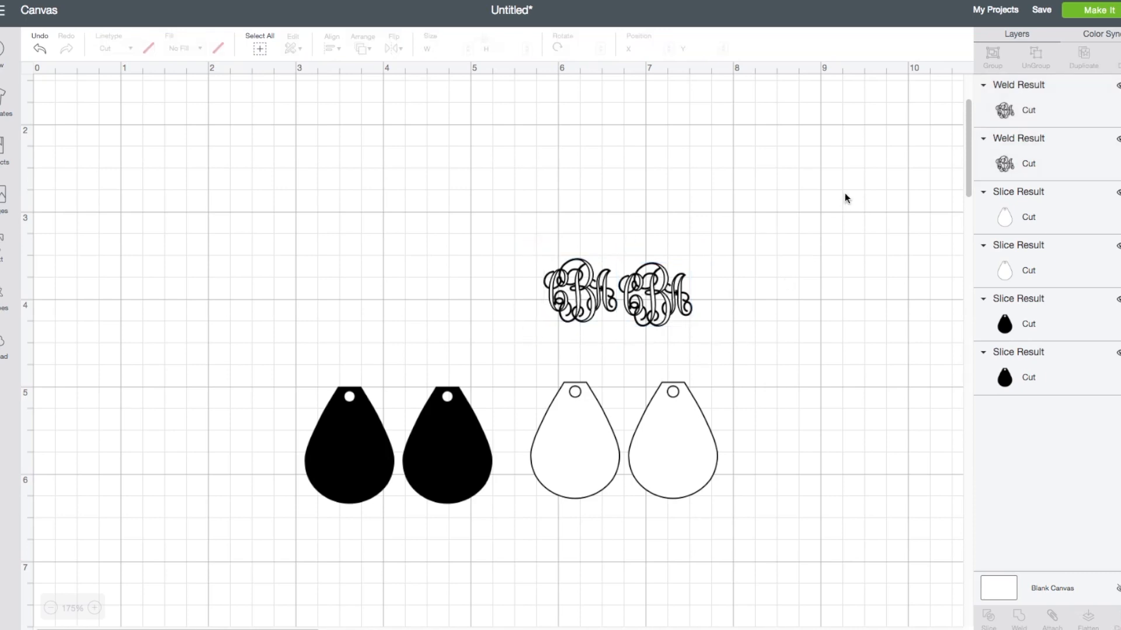
{"action": "mouse_move", "coordinate": [1002, 75]}
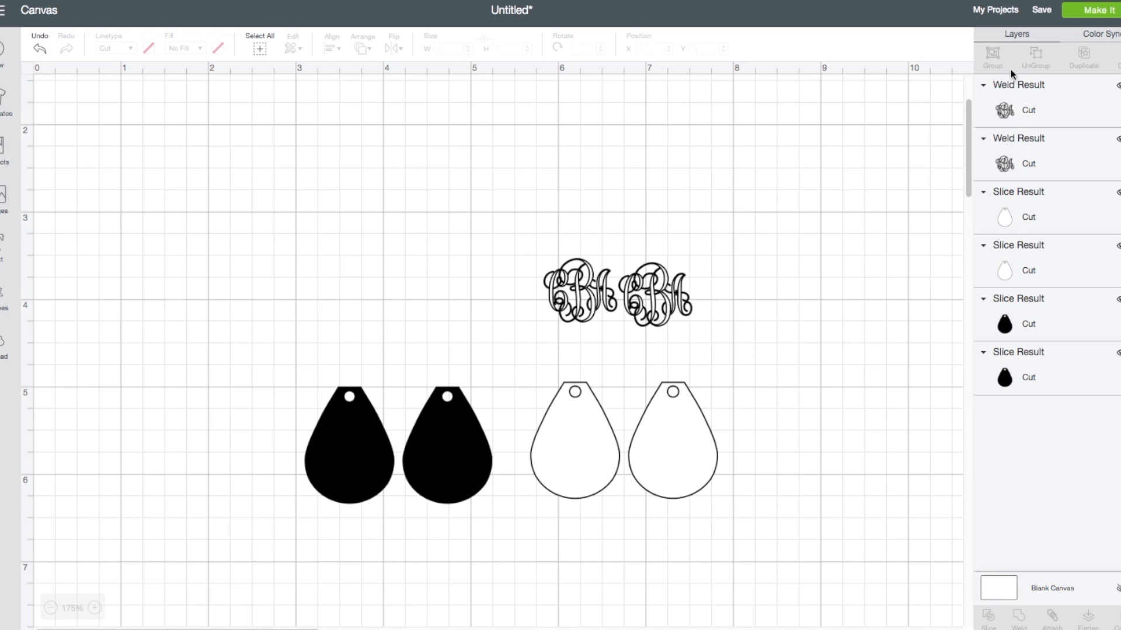
{"action": "mouse_move", "coordinate": [1043, 38]}
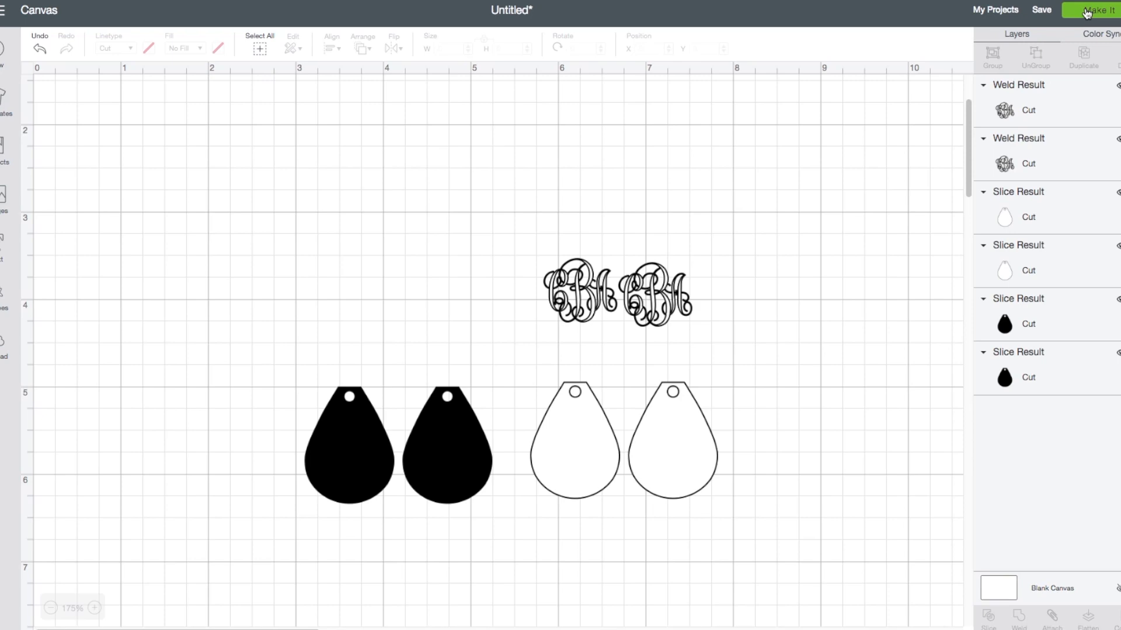
Go to Make It and, on mat 1, place one monogram below each of the two white teardrops
{"action": "left_click", "coordinate": [1086, 10]}
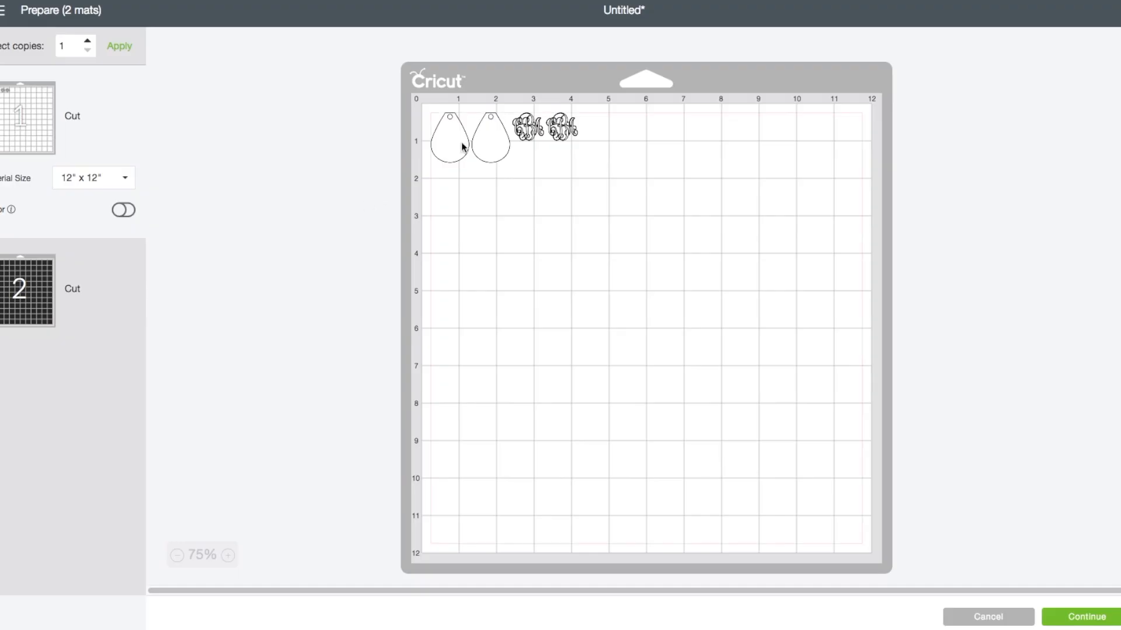
{"action": "left_click", "coordinate": [489, 138]}
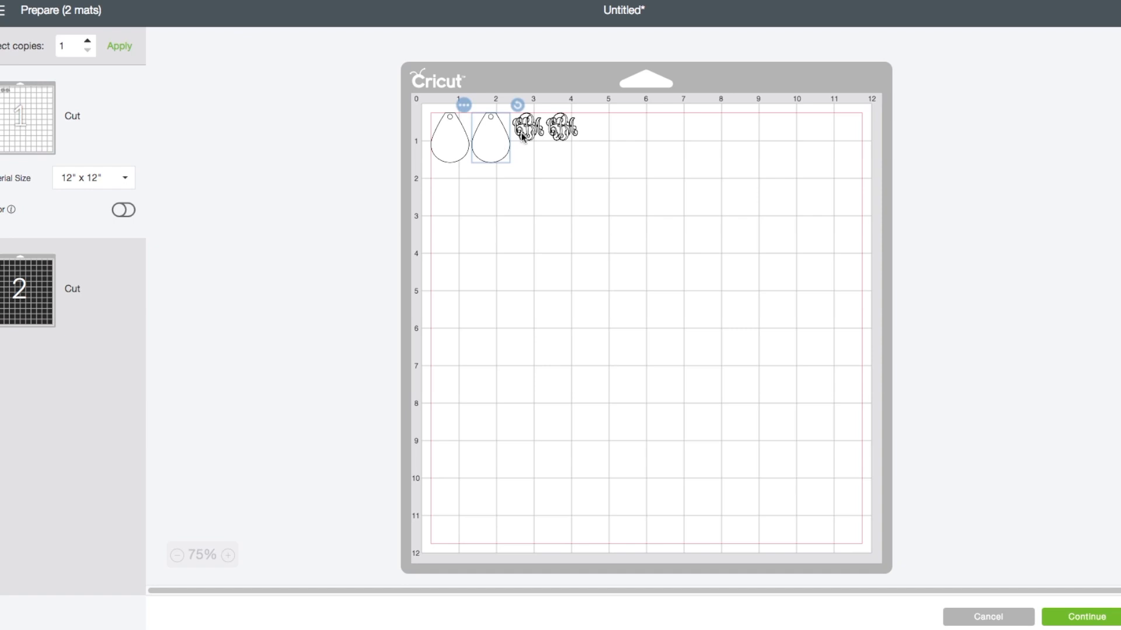
{"action": "left_click", "coordinate": [525, 136]}
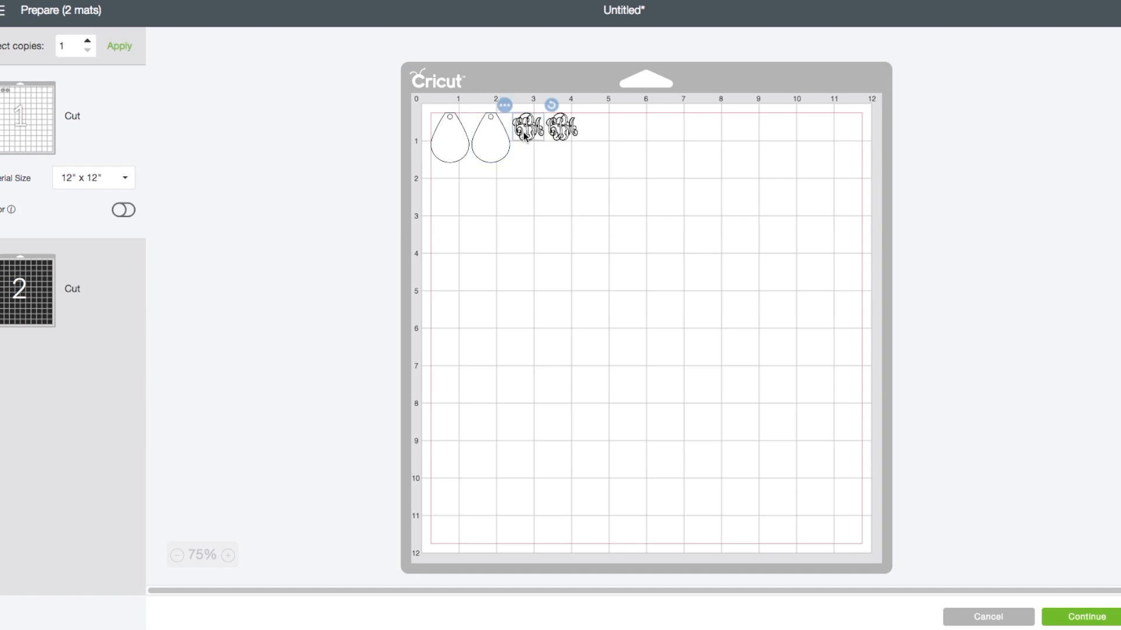
{"action": "left_click_drag", "start_coordinate": [525, 132], "coordinate": [447, 189]}
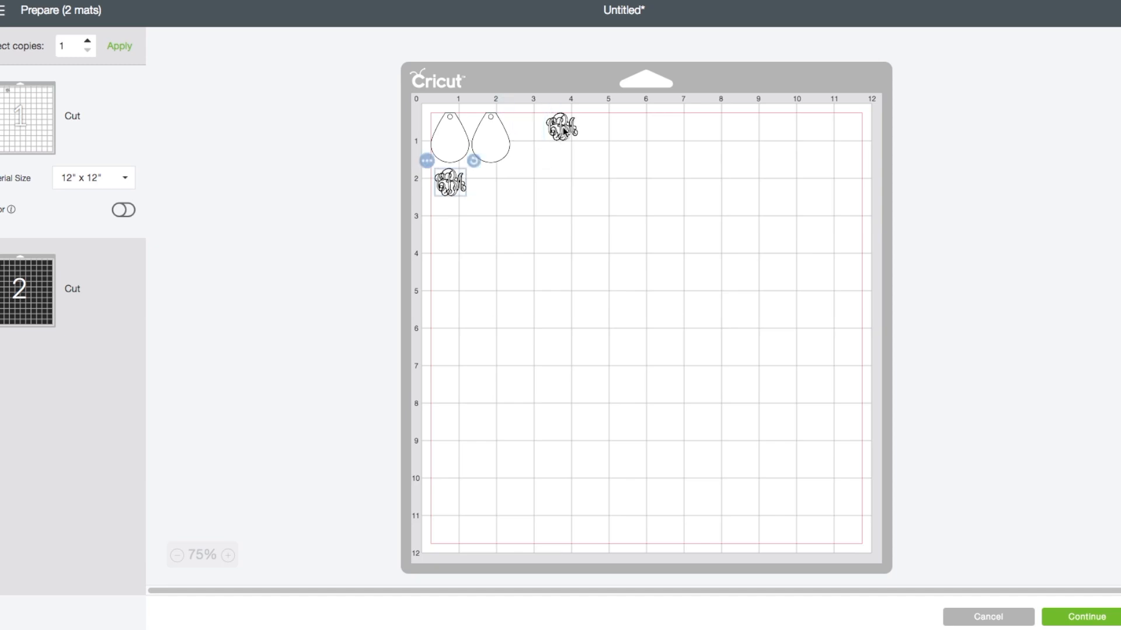
{"action": "left_click_drag", "start_coordinate": [561, 128], "coordinate": [489, 178]}
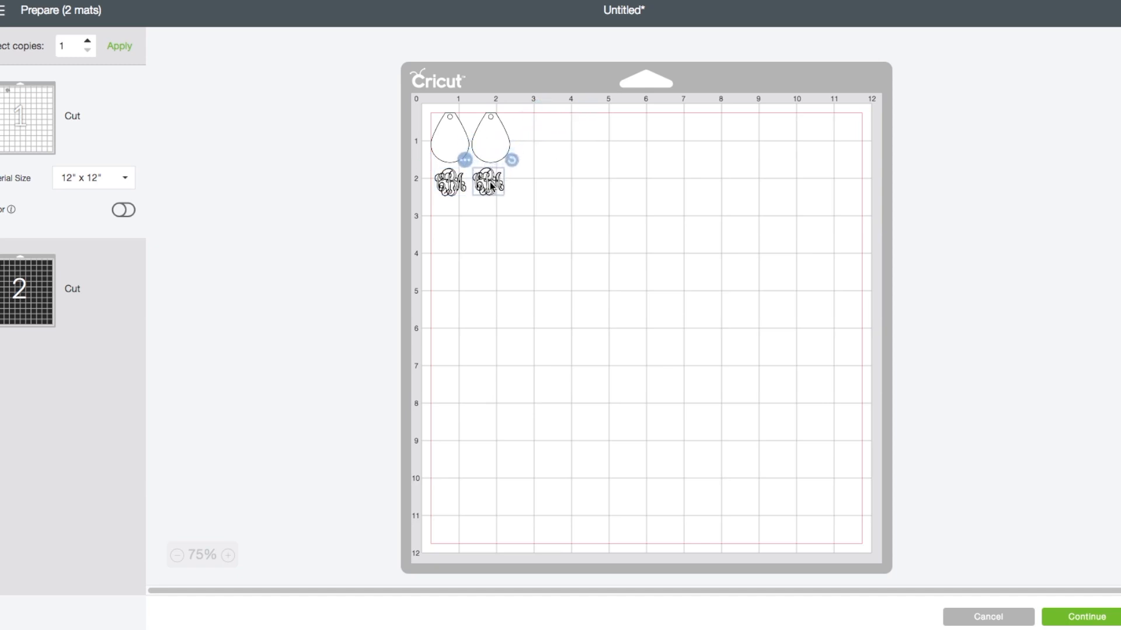
{"action": "left_click", "coordinate": [491, 142]}
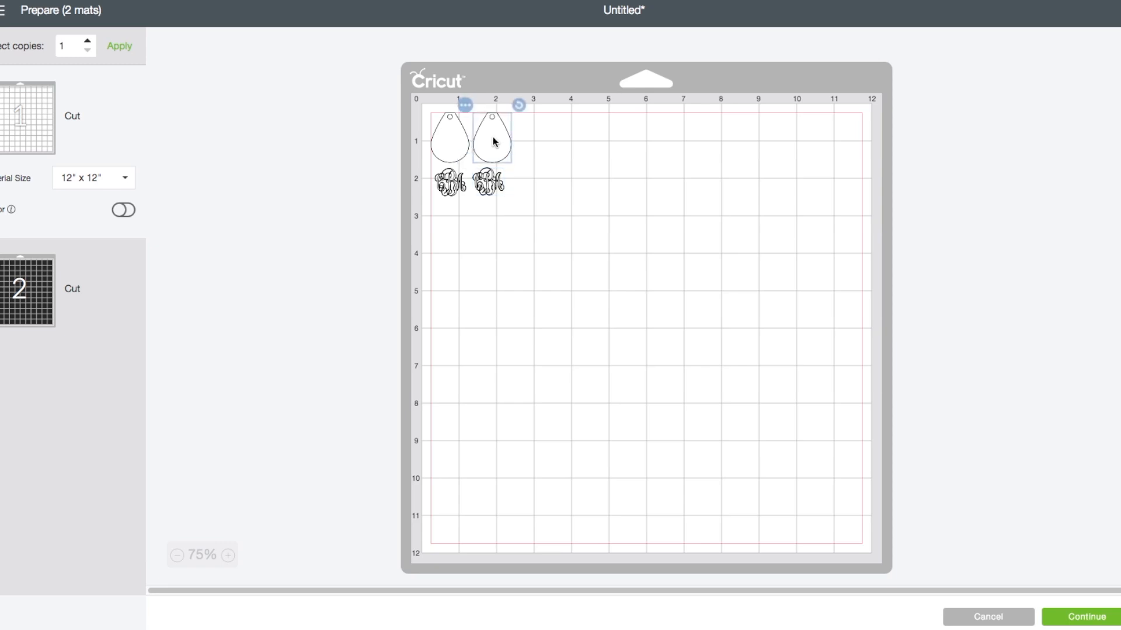
Switch Mirror on for mat 1, glance at mat 2's black teardrops, and return to mat 1
{"action": "left_click", "coordinate": [121, 209]}
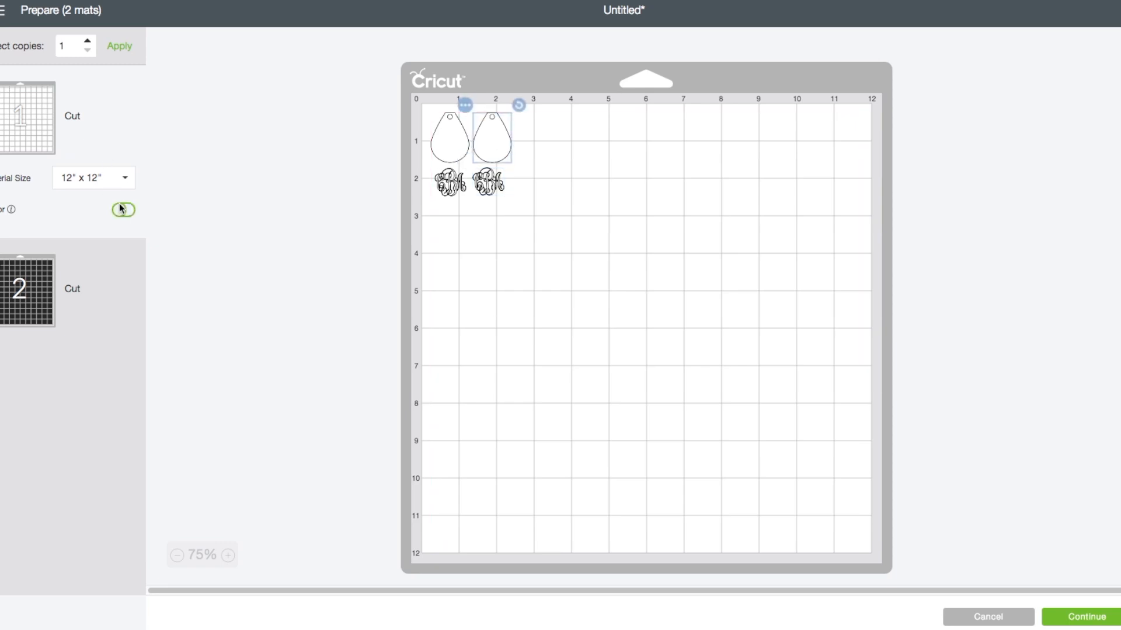
{"action": "left_click", "coordinate": [122, 209]}
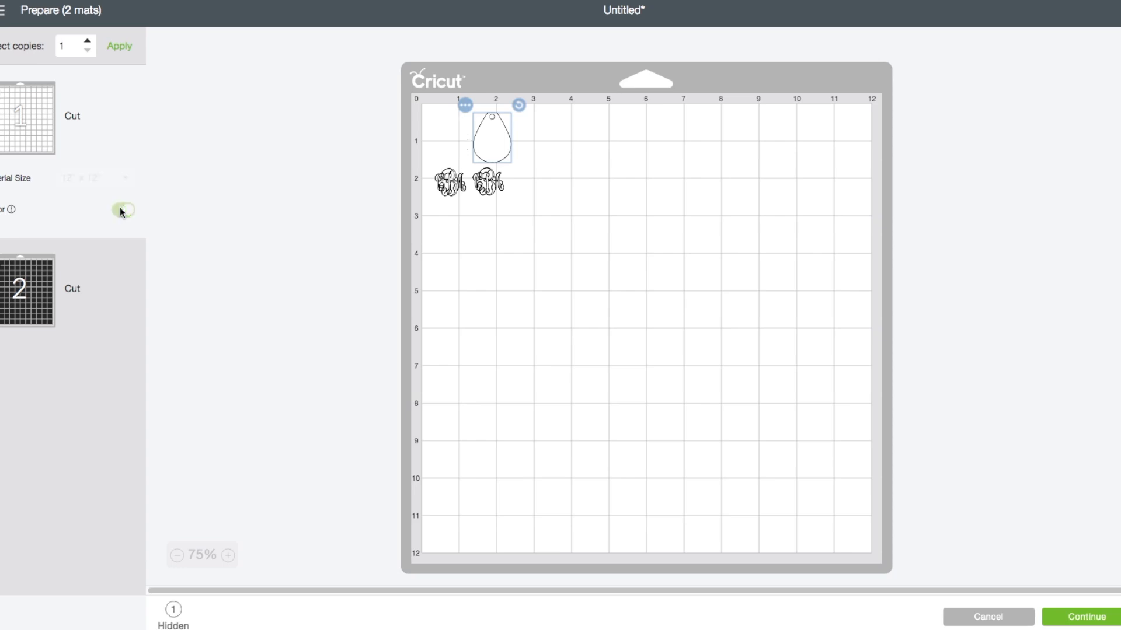
{"action": "left_click", "coordinate": [123, 210]}
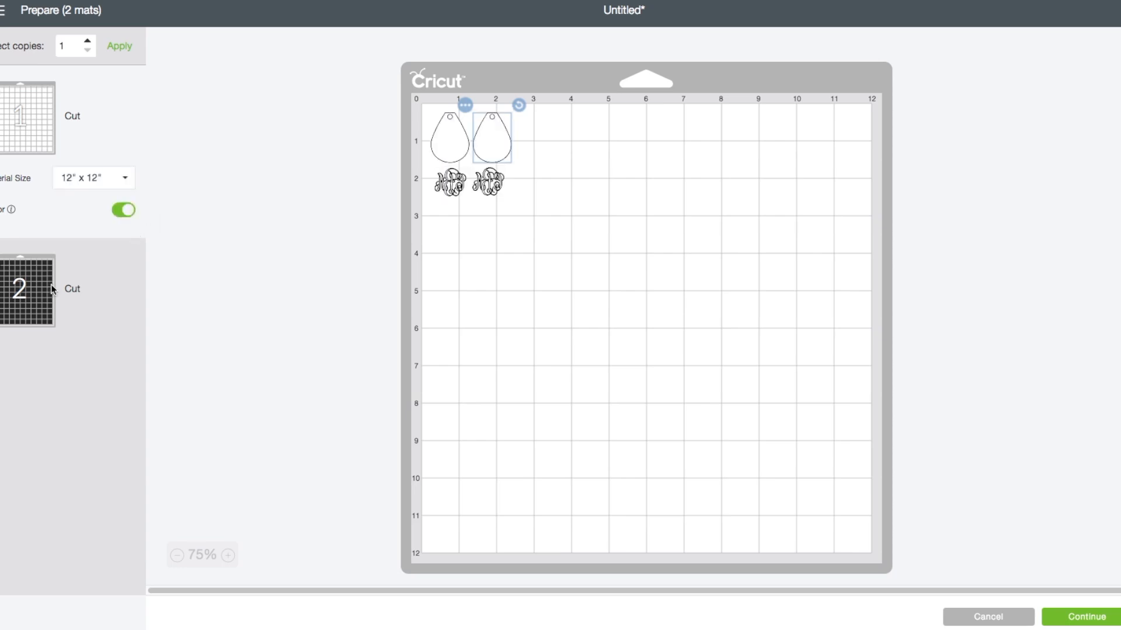
{"action": "left_click", "coordinate": [123, 209]}
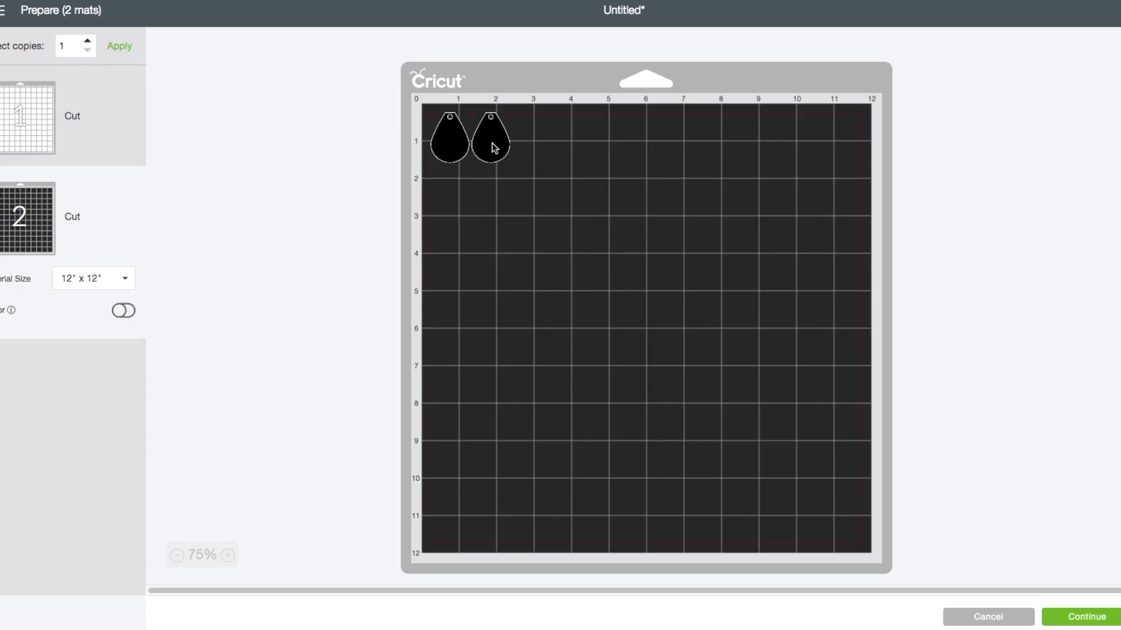
{"action": "left_click", "coordinate": [492, 141]}
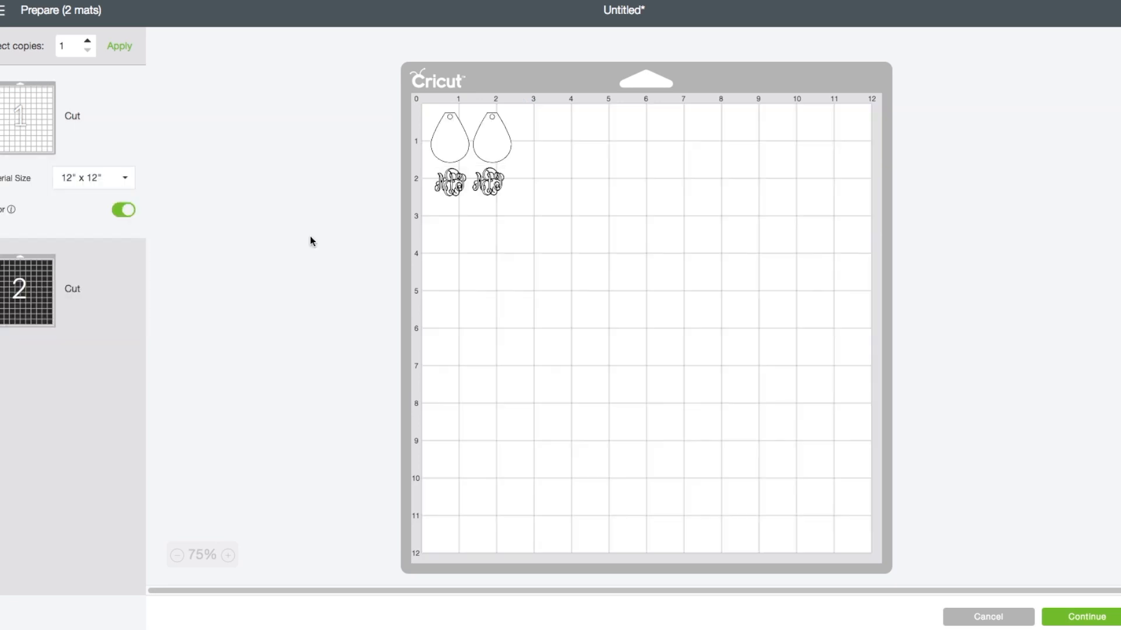
{"action": "mouse_move", "coordinate": [1015, 589]}
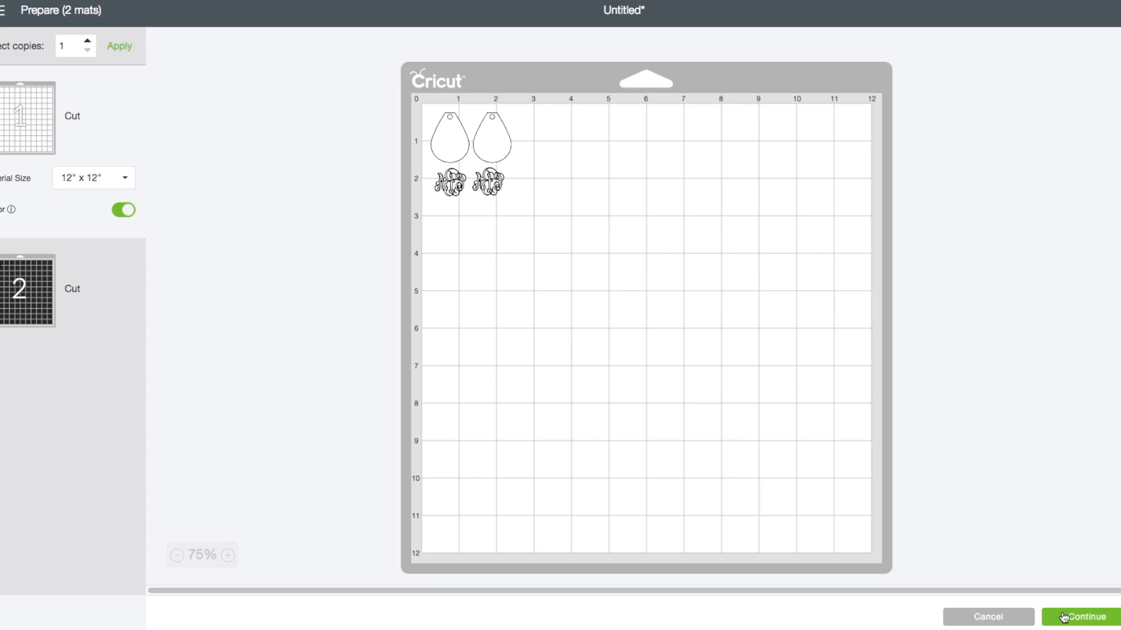
Continue to the Make screen with two mats and Mirror On recorded for mat 1
{"action": "left_click", "coordinate": [1076, 616]}
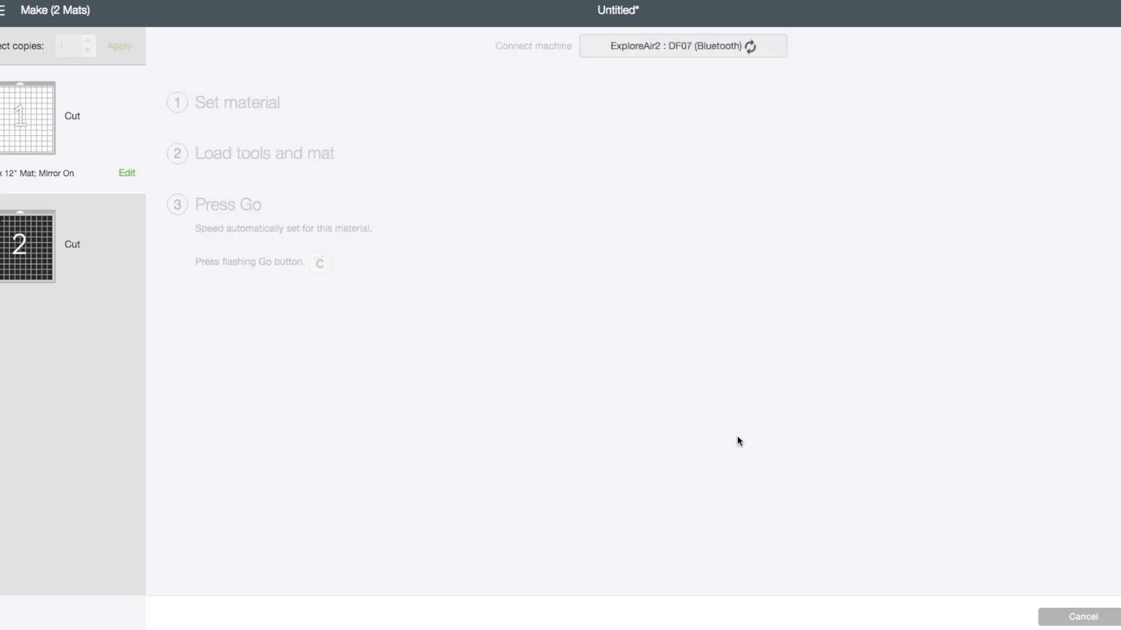
{"action": "mouse_move", "coordinate": [663, 387]}
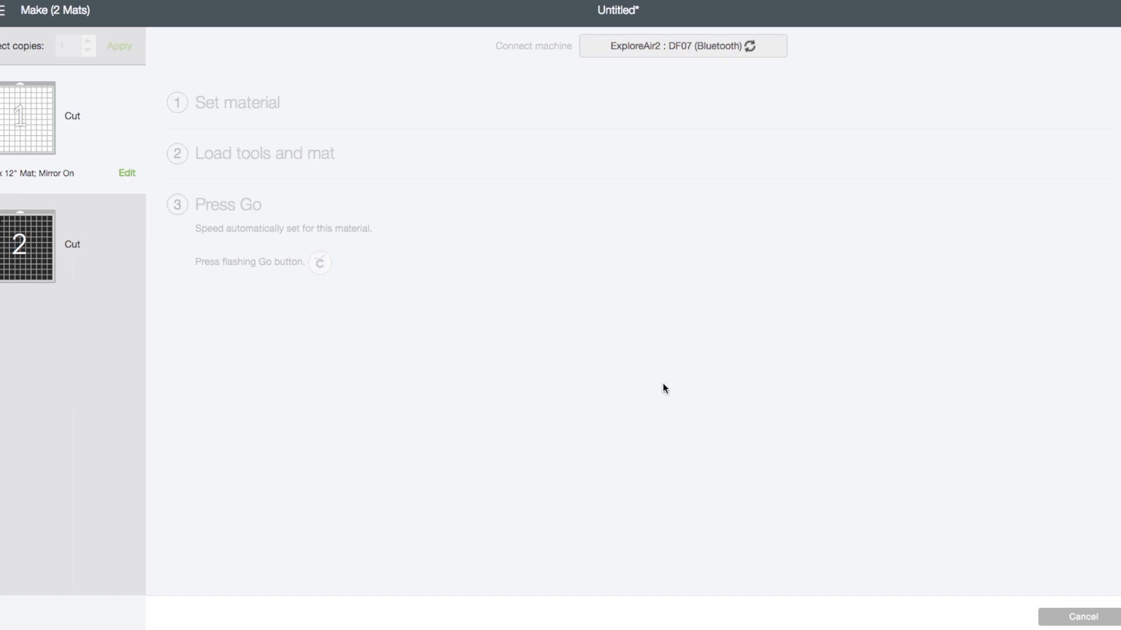
{"action": "mouse_move", "coordinate": [547, 332]}
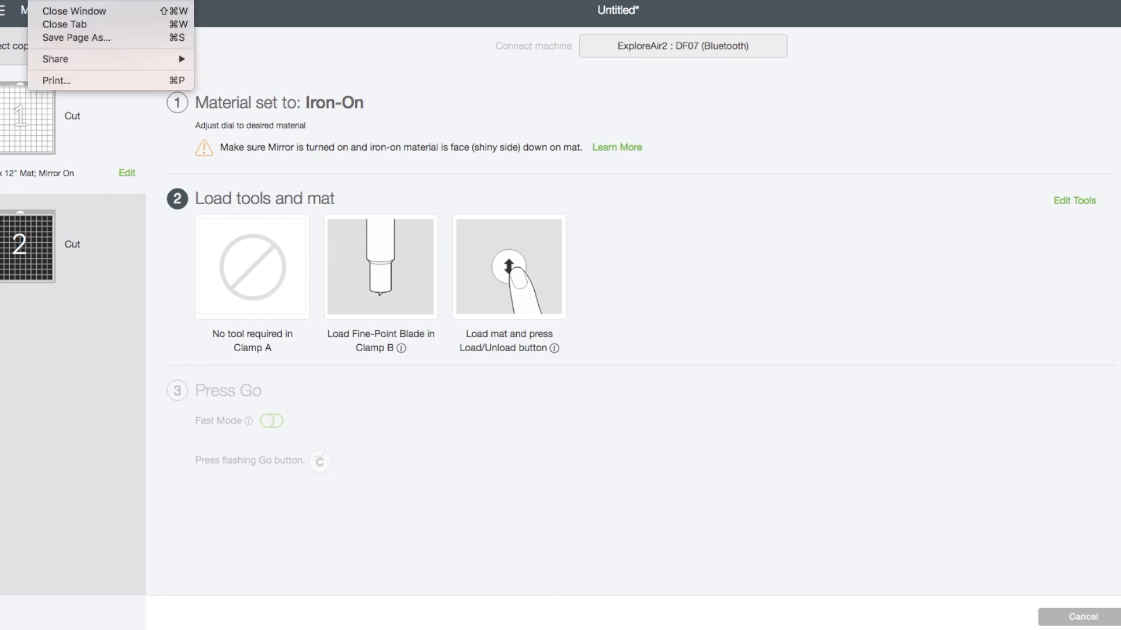
{"action": "mouse_move", "coordinate": [75, 37]}
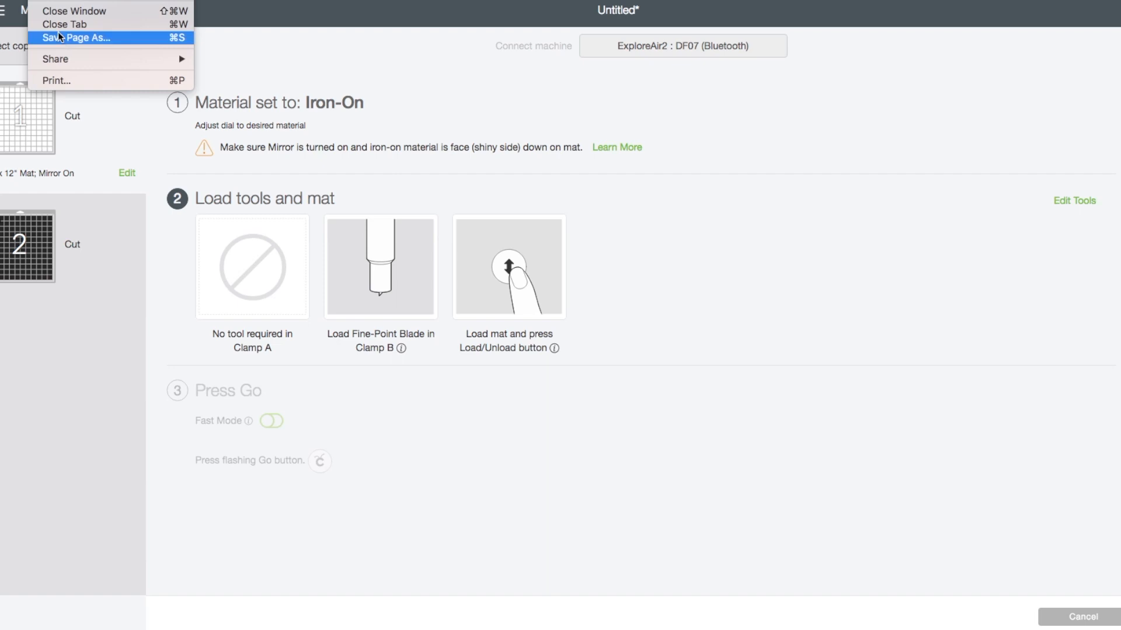